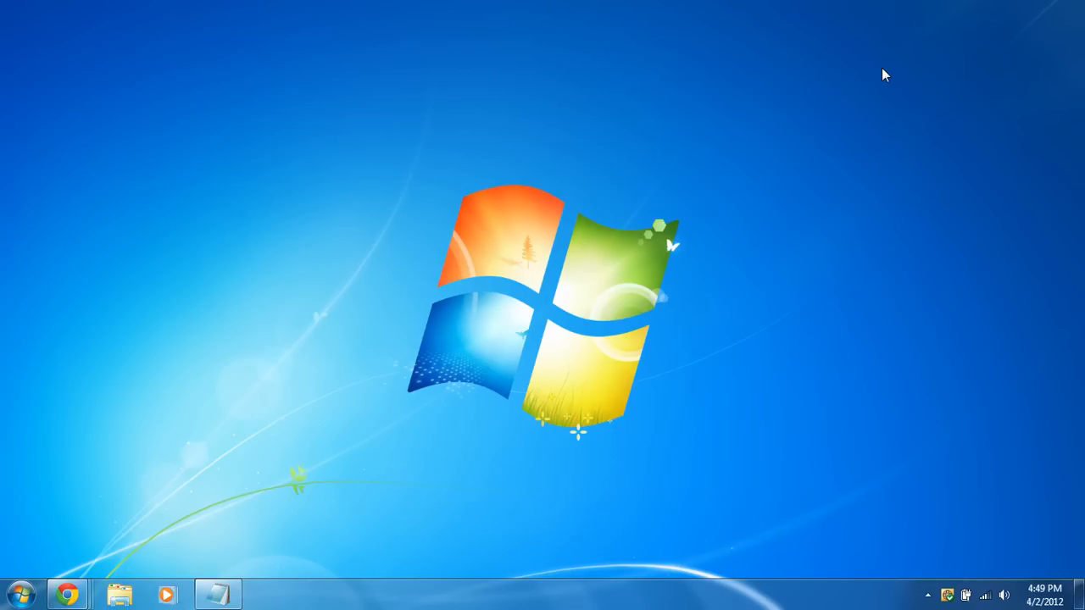
mouse_move(376, 336)
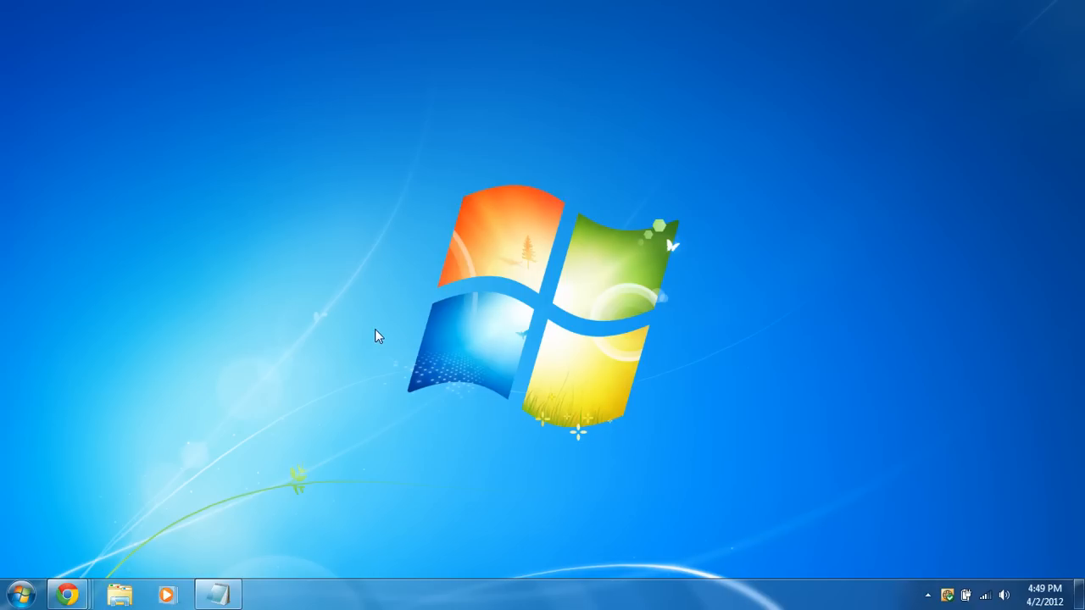
mouse_move(68, 593)
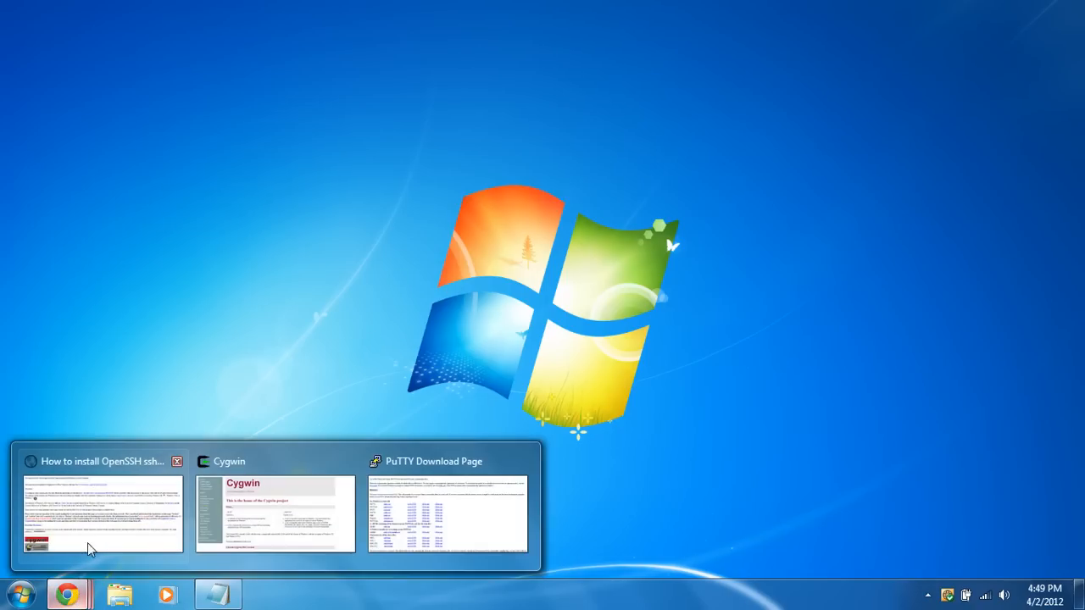
- Review the tutorial, Cygwin home and PuTTY download pages in the browser, then minimize it
left_click(102, 512)
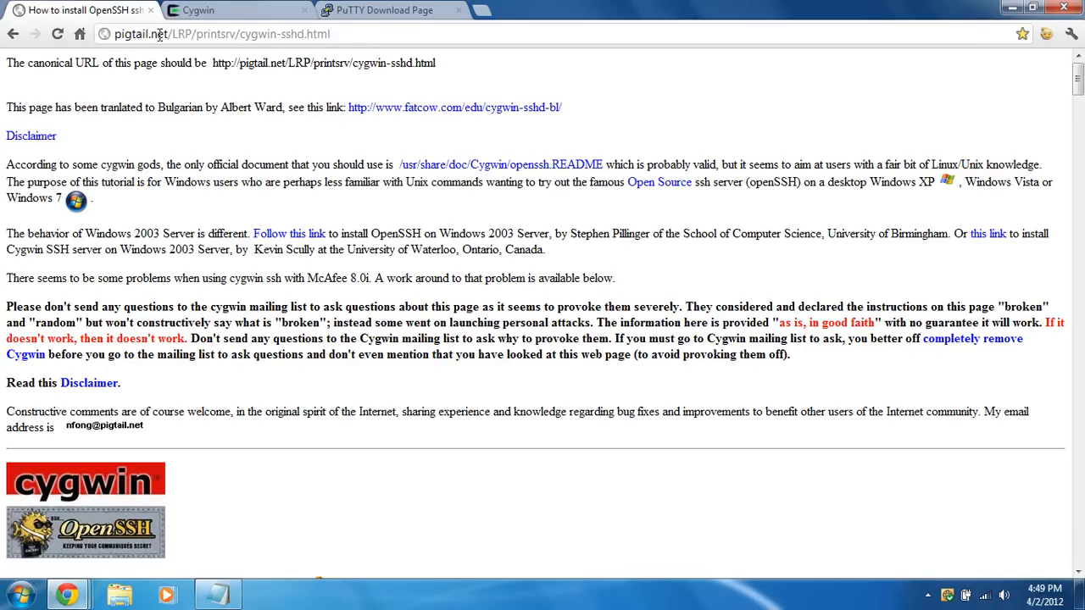
mouse_move(217, 33)
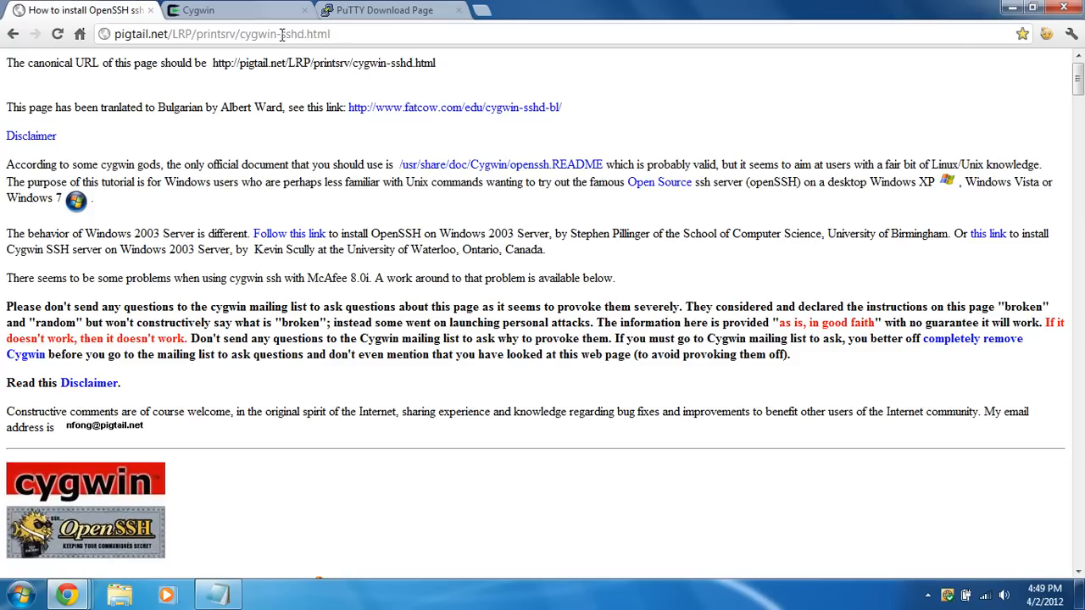
mouse_move(308, 212)
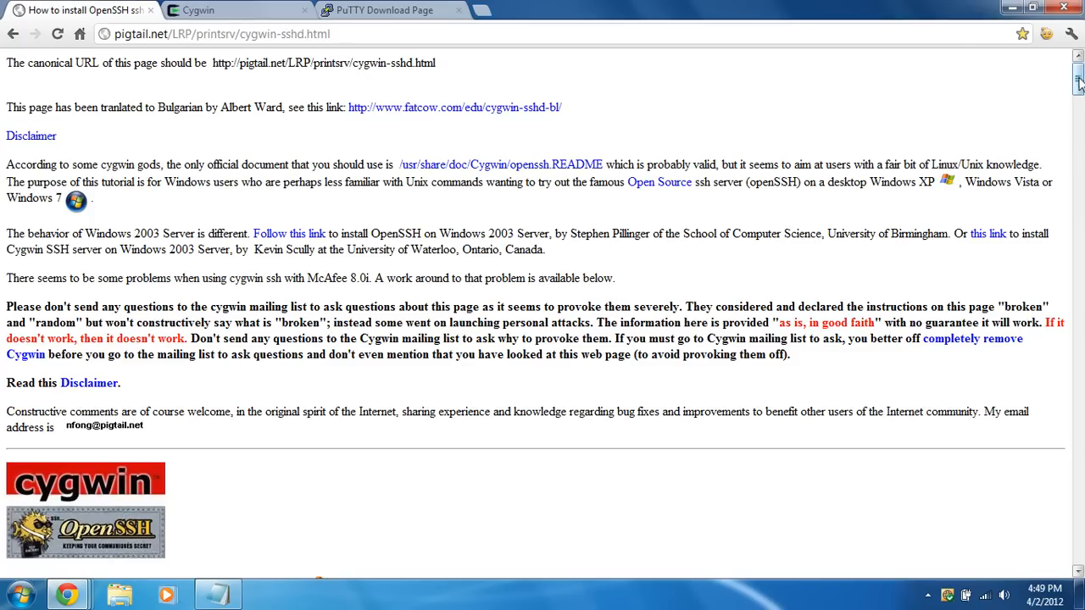
scroll("down", 3)
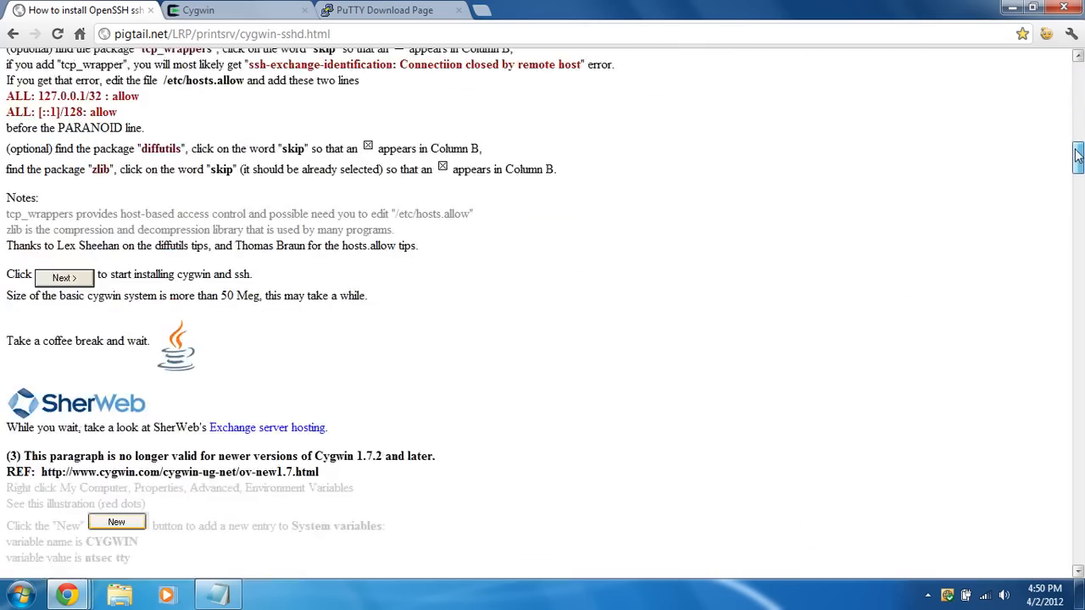
scroll("down", 3)
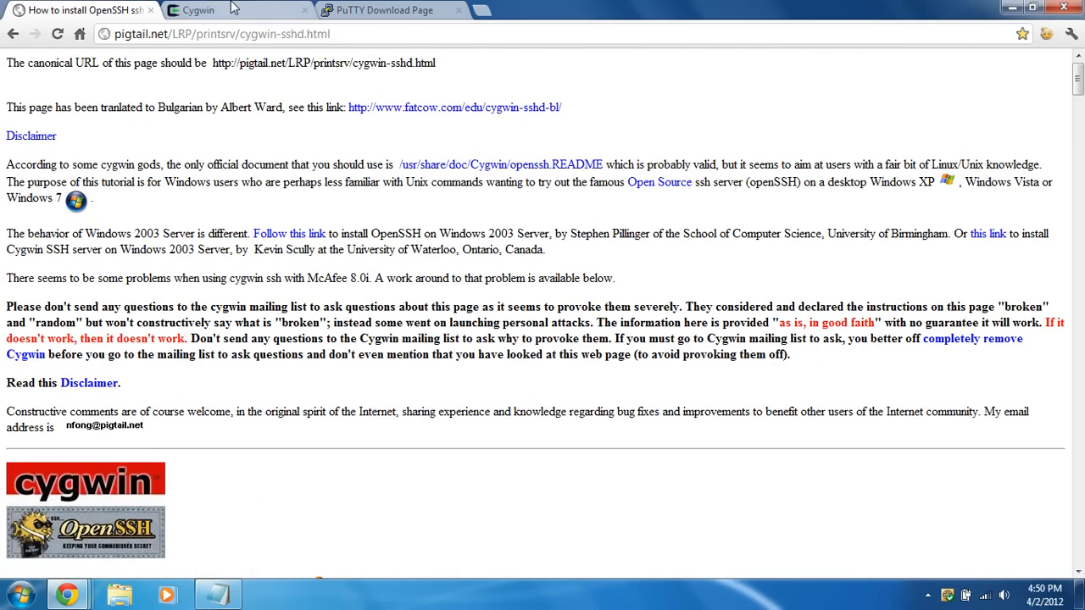
left_click(197, 10)
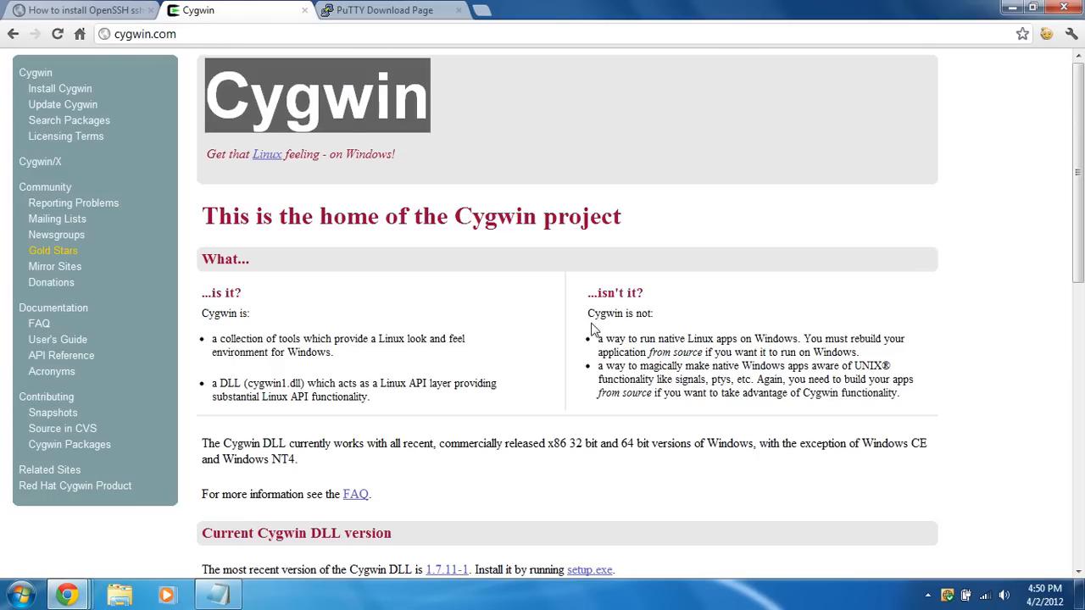
scroll("down", 3)
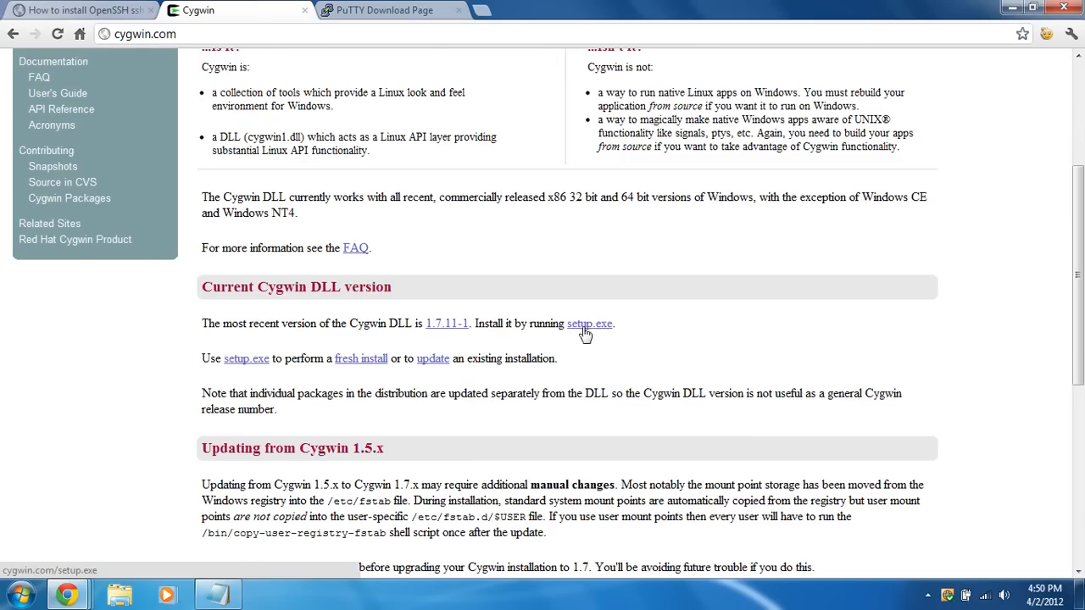
left_click(386, 10)
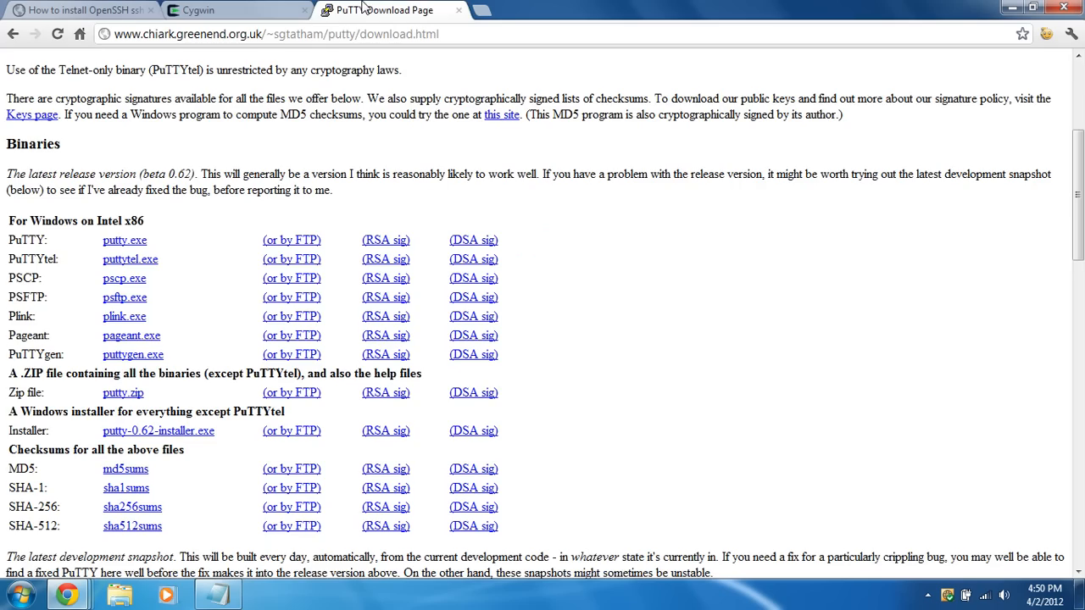
scroll("up", 3)
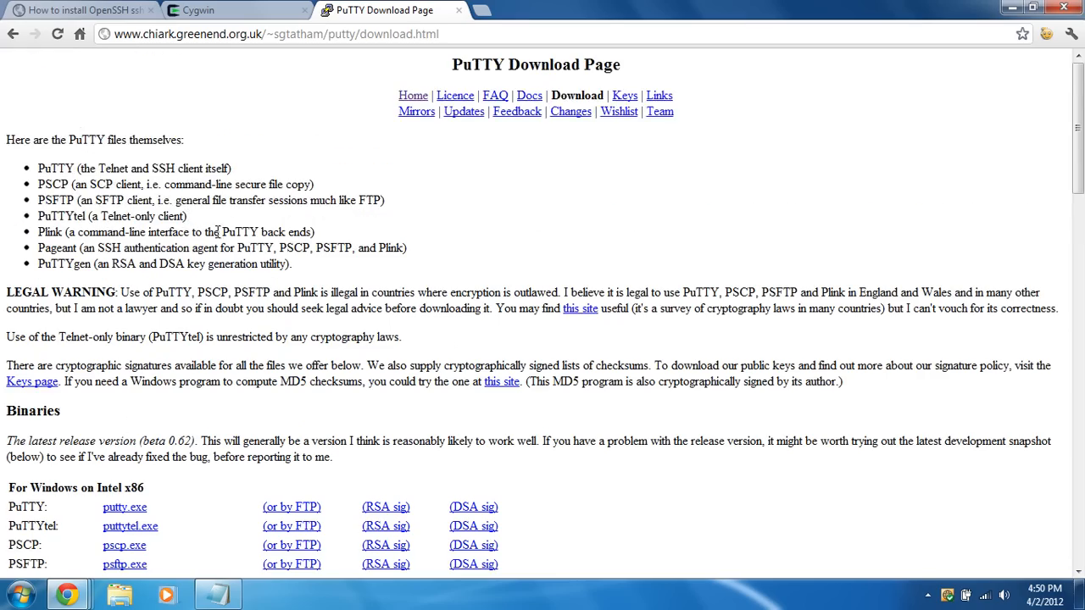
left_click(200, 11)
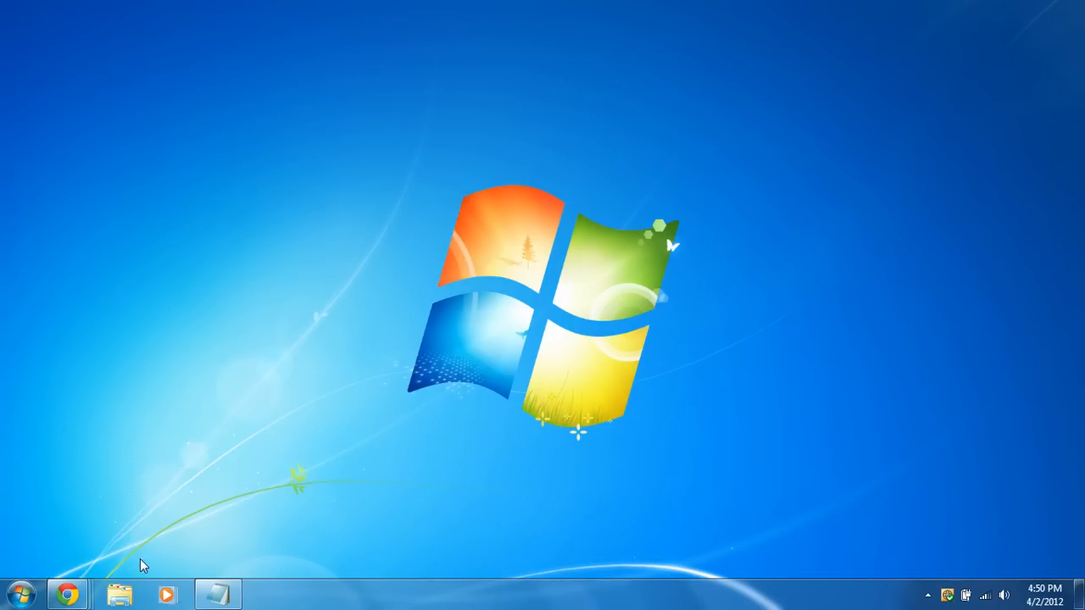
- Copy the setup installer from the Downloads folder in Explorer
left_click(118, 593)
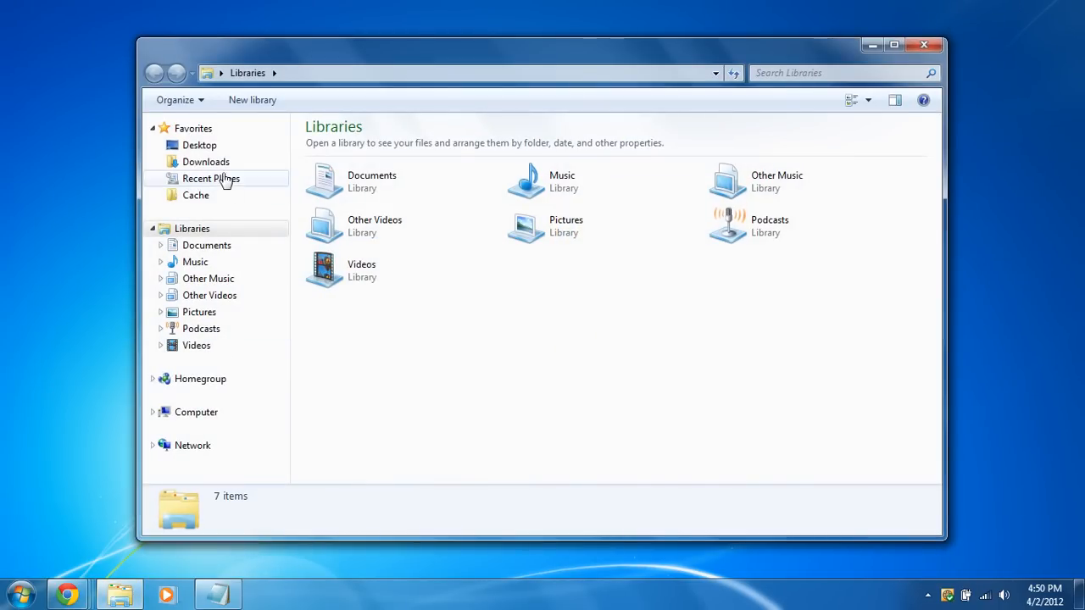
left_click(205, 163)
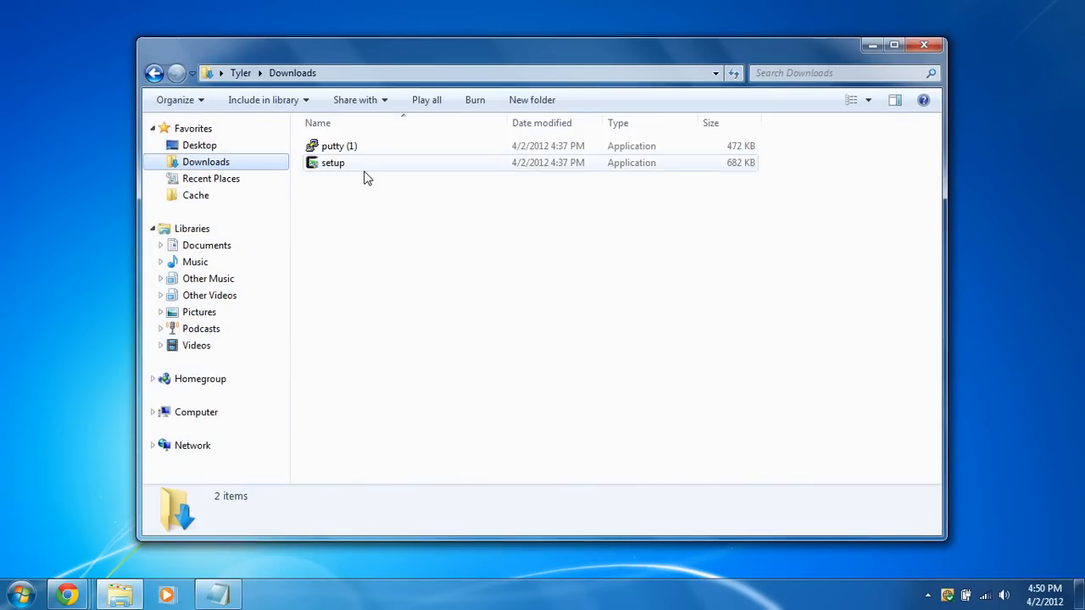
left_click(332, 163)
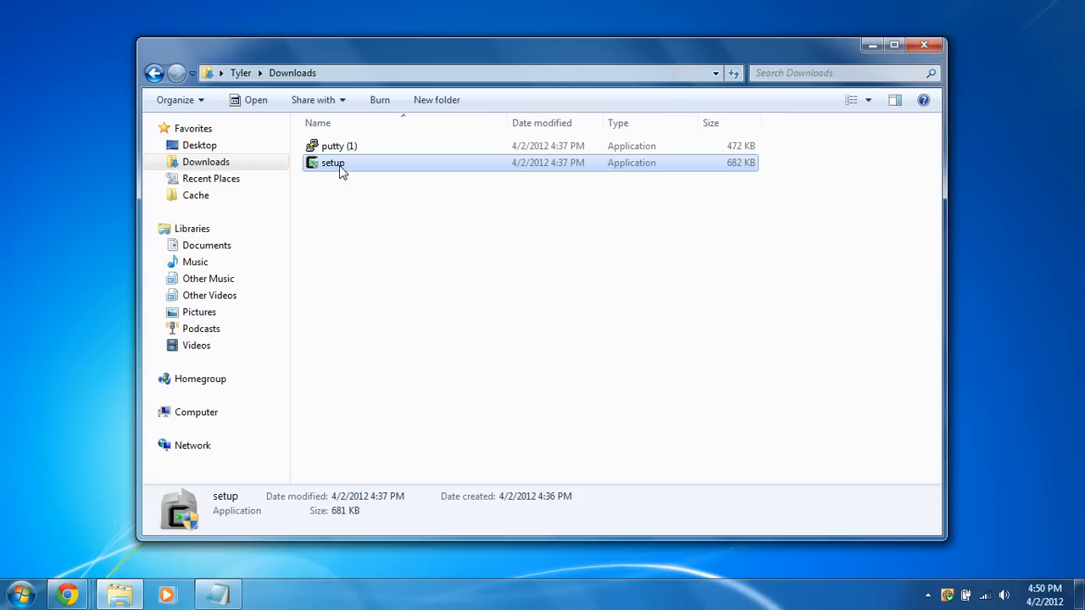
right_click(333, 162)
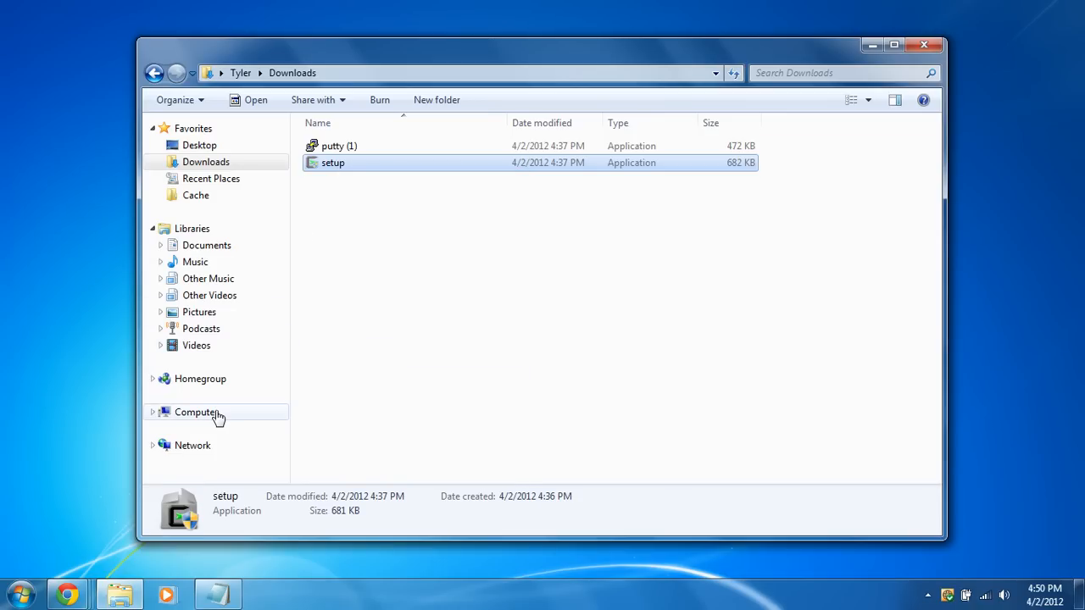
- Create a cygwin folder on C:, paste setup into it and run it as administrator
left_click(196, 411)
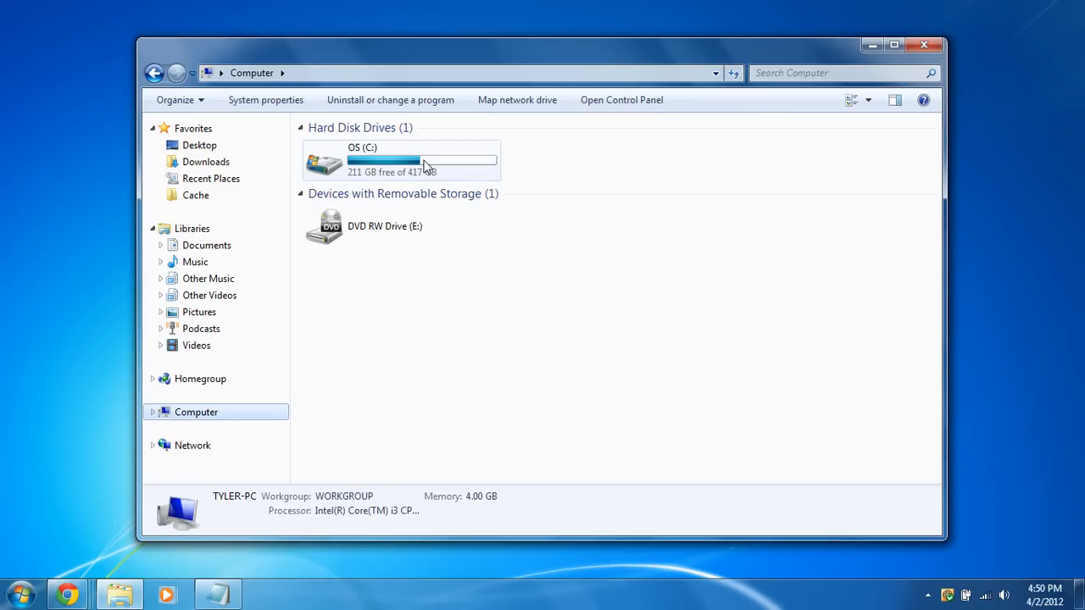
double_click(363, 161)
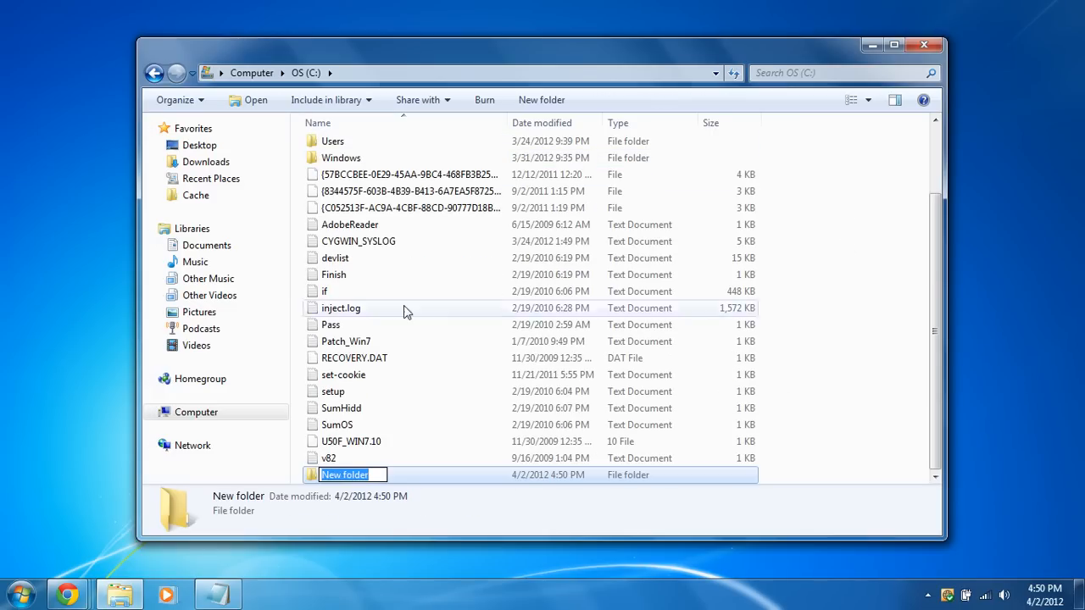
type("cygwin")
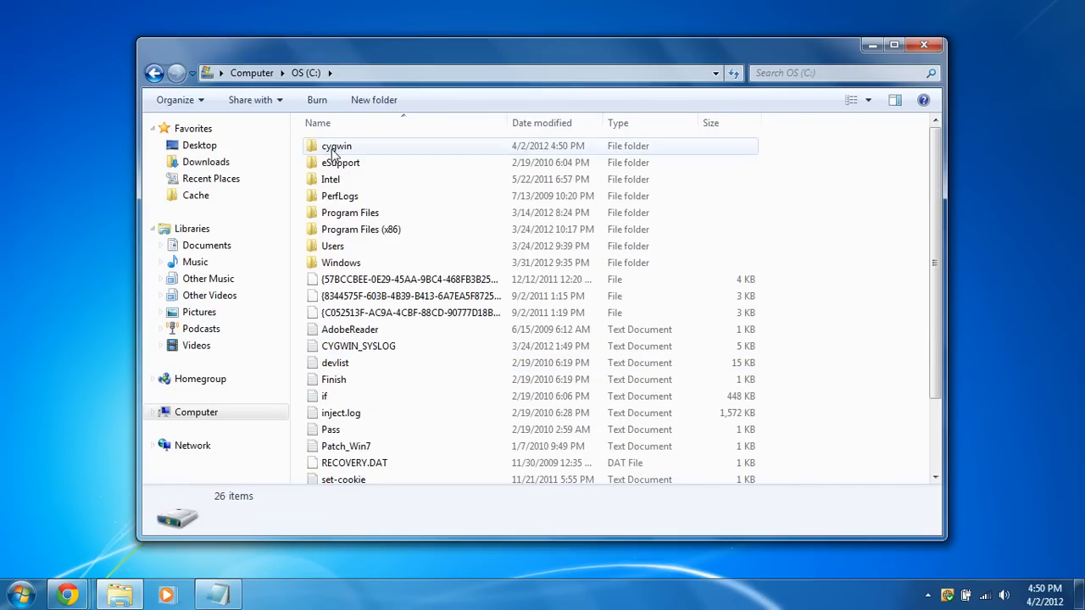
double_click(336, 146)
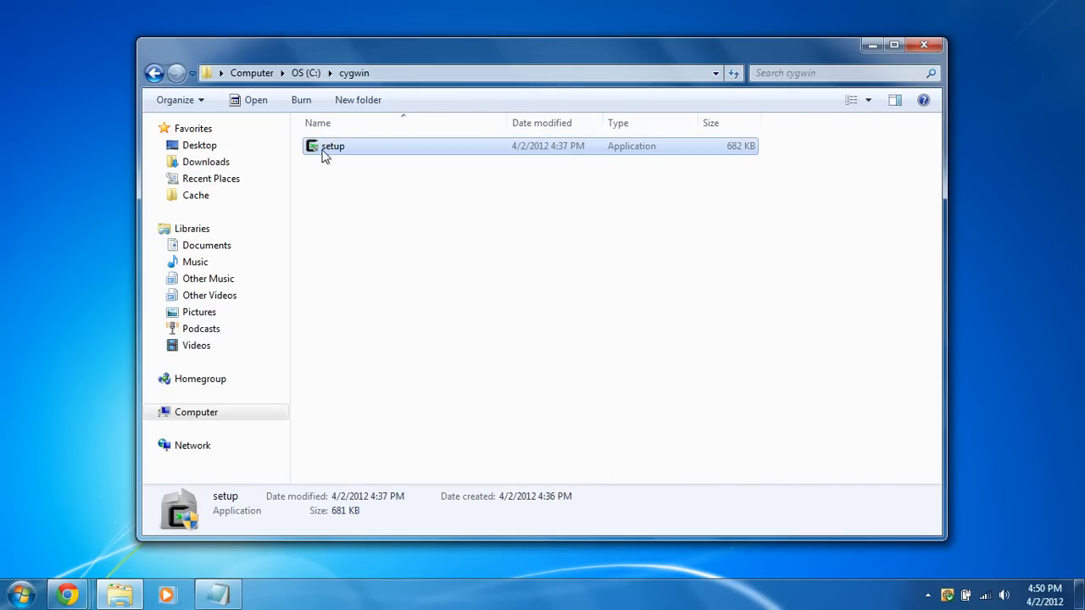
right_click(332, 146)
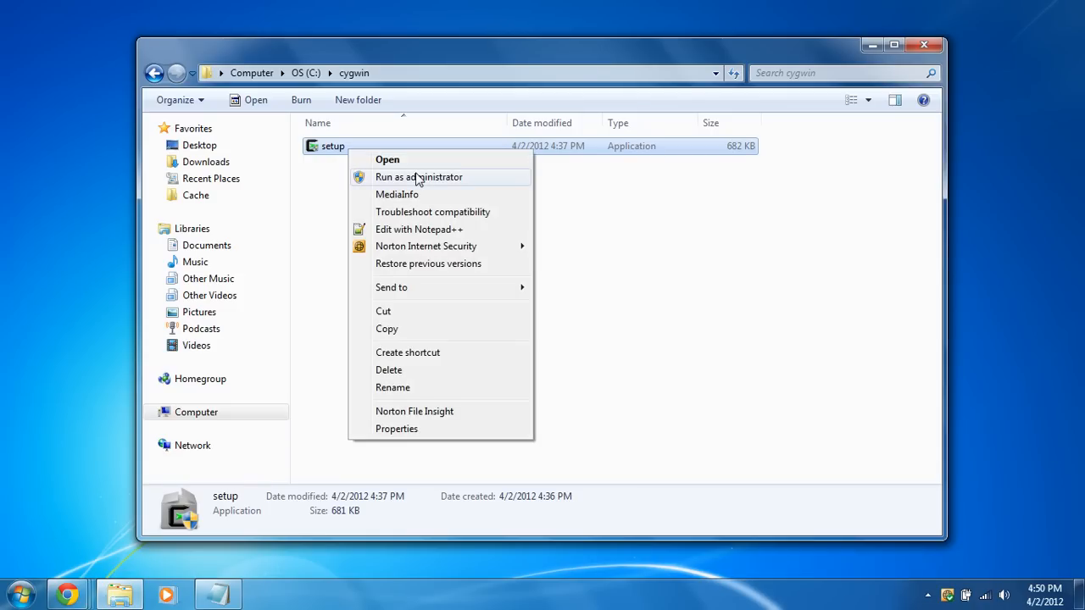
left_click(419, 176)
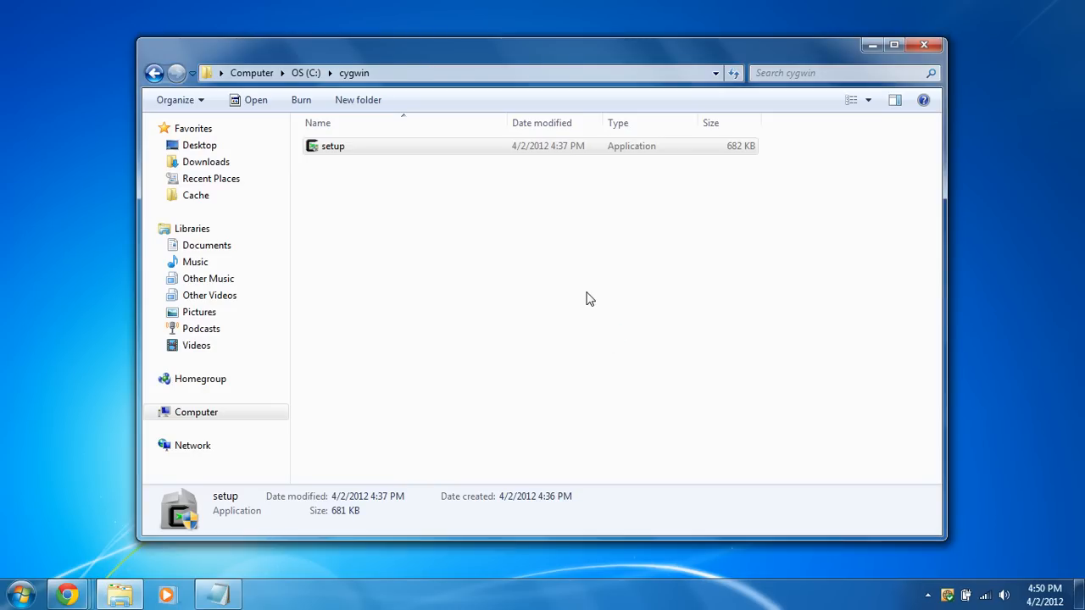
mouse_move(568, 288)
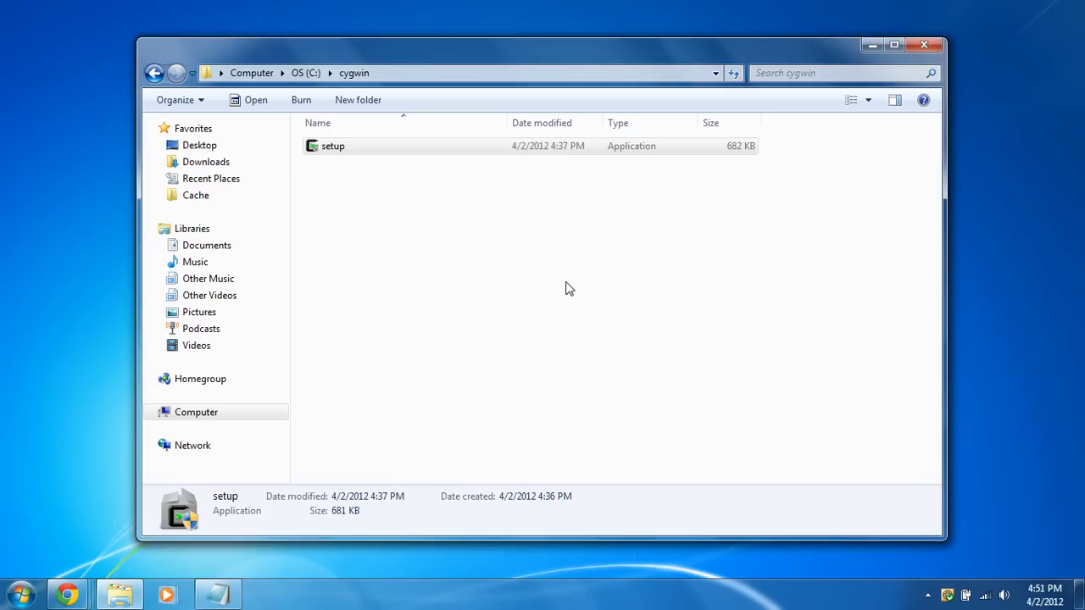
- Start Cygwin setup installing from the internet with the default root directory and a direct connection
double_click(332, 146)
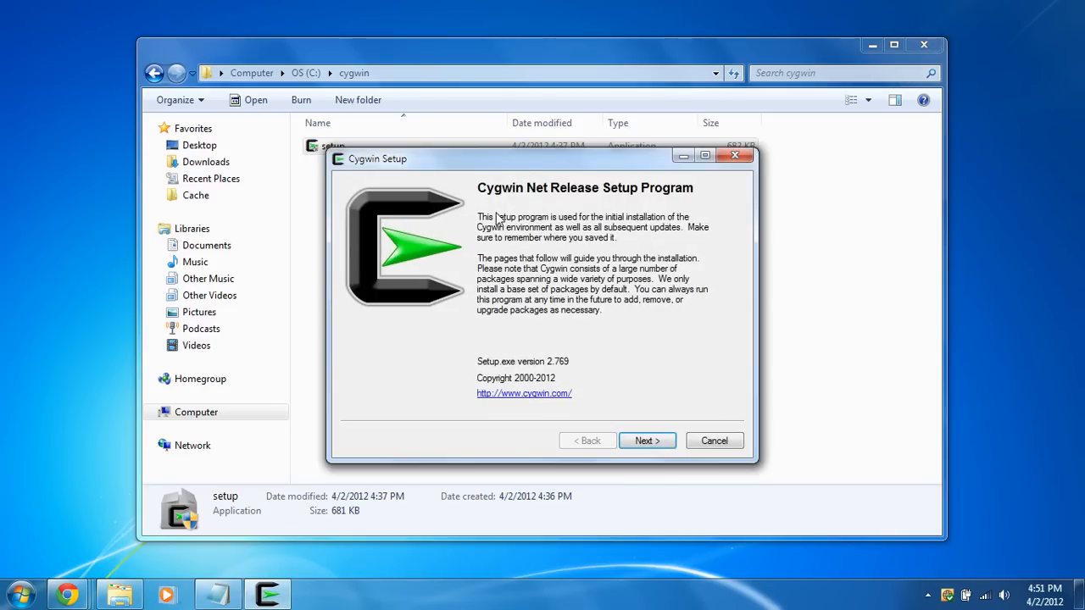
left_click(647, 441)
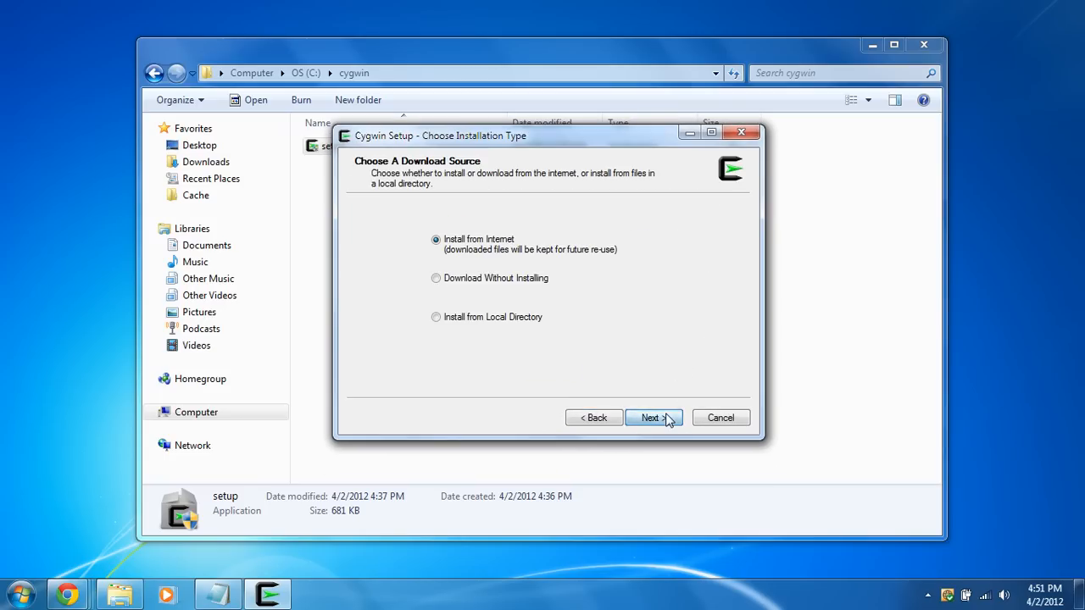
mouse_move(682, 449)
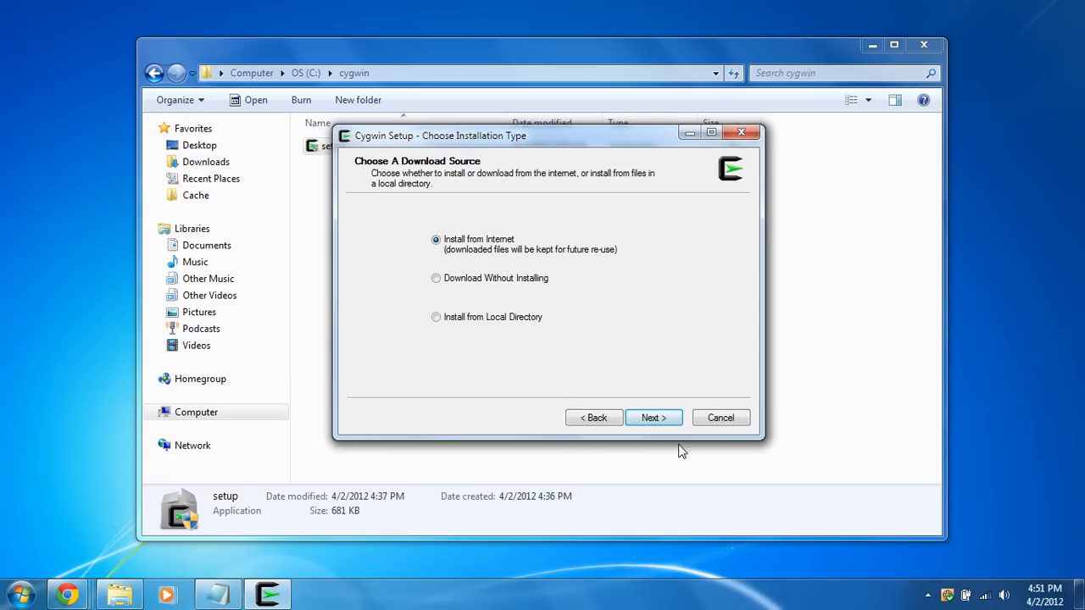
left_click(652, 417)
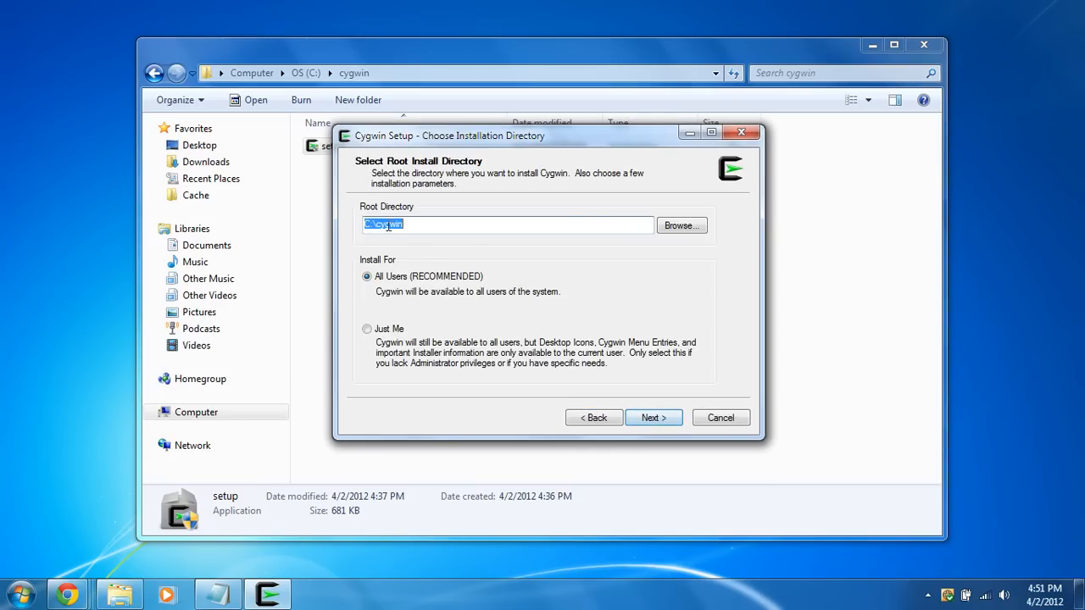
mouse_move(654, 417)
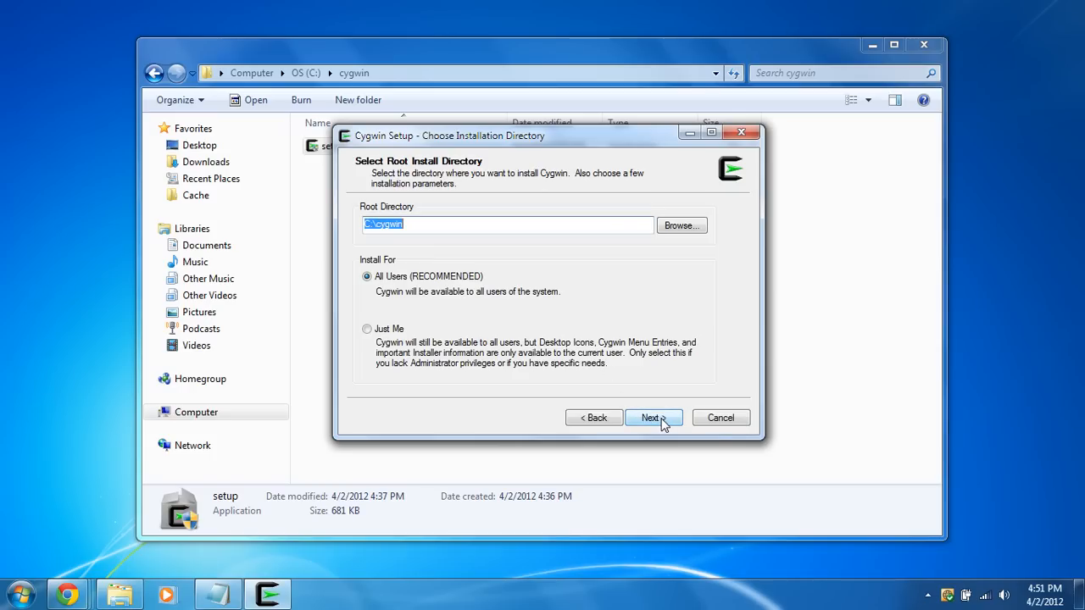
left_click(652, 417)
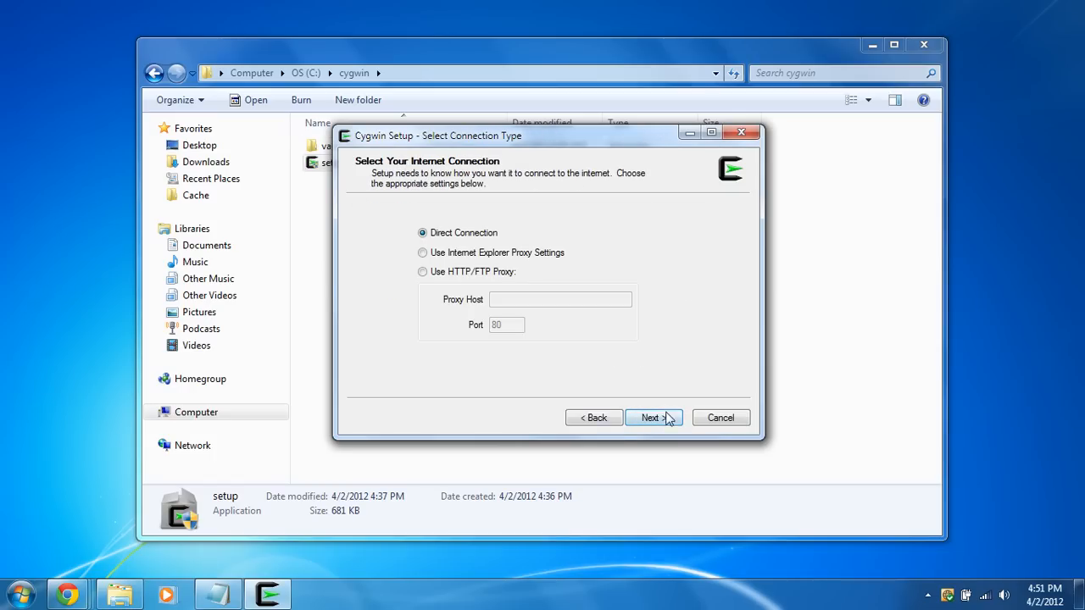
left_click(651, 417)
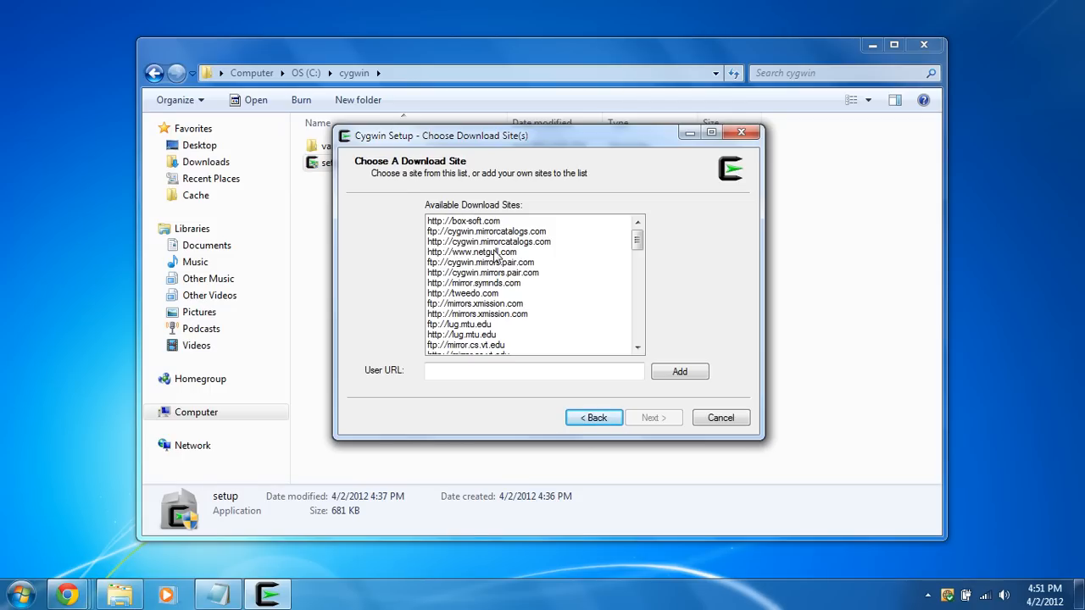
left_click(464, 221)
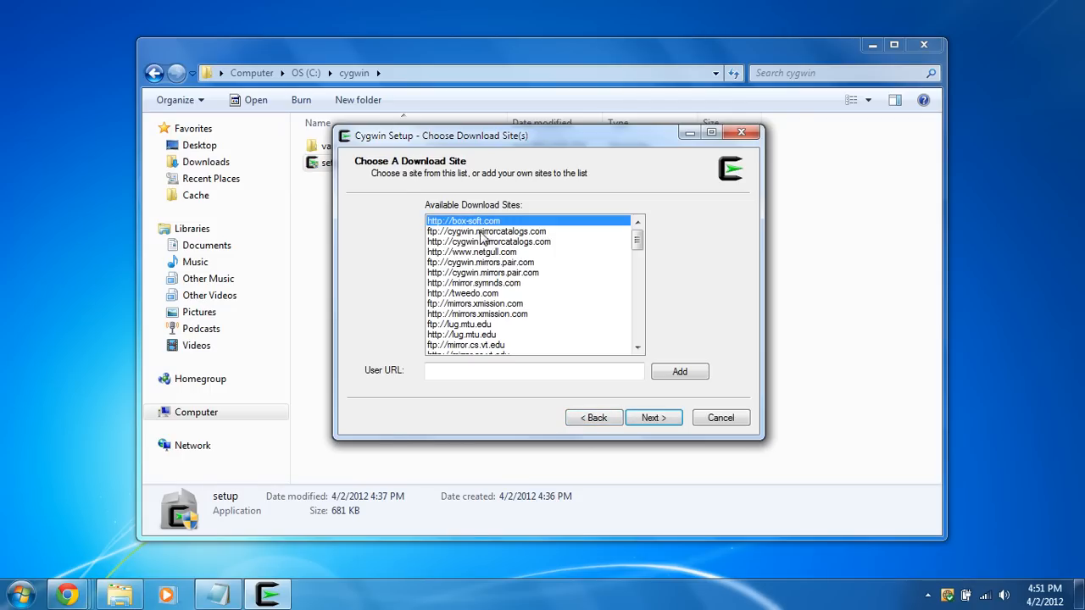
left_click(471, 251)
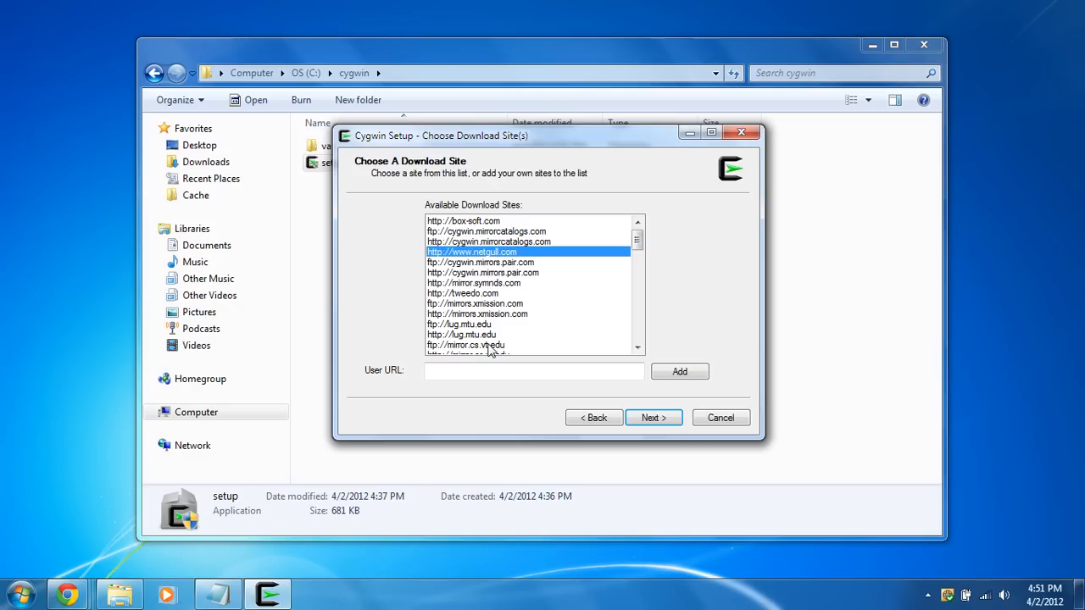
left_click(465, 220)
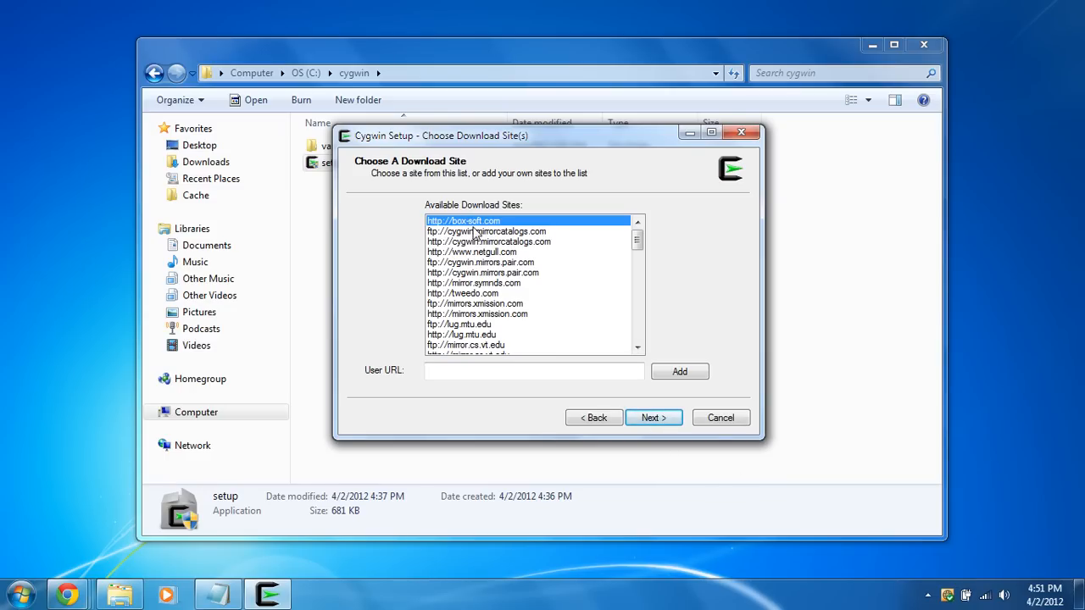
mouse_move(671, 449)
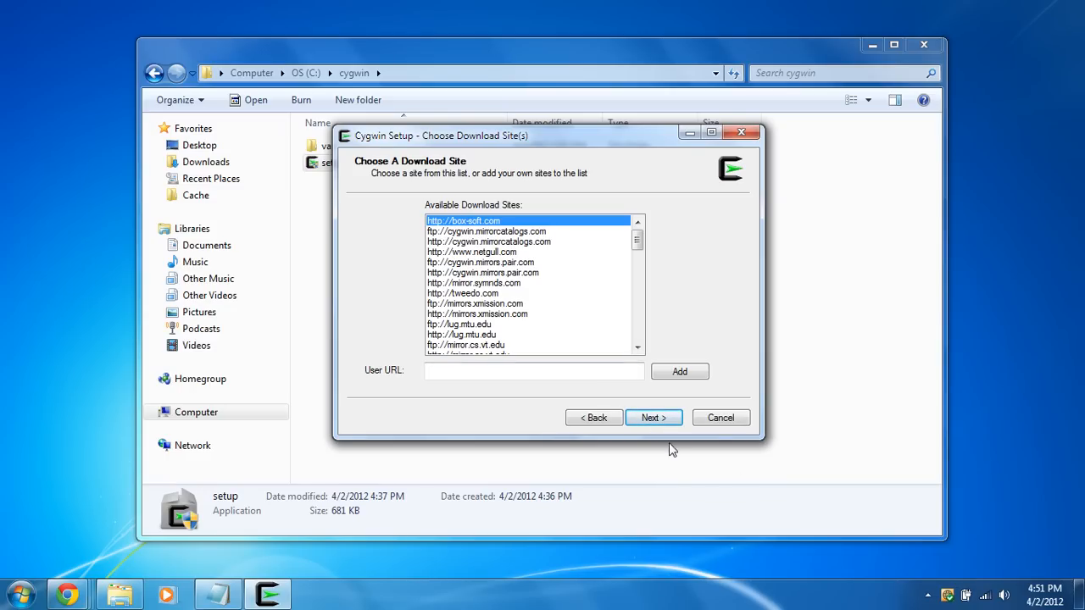
left_click(652, 417)
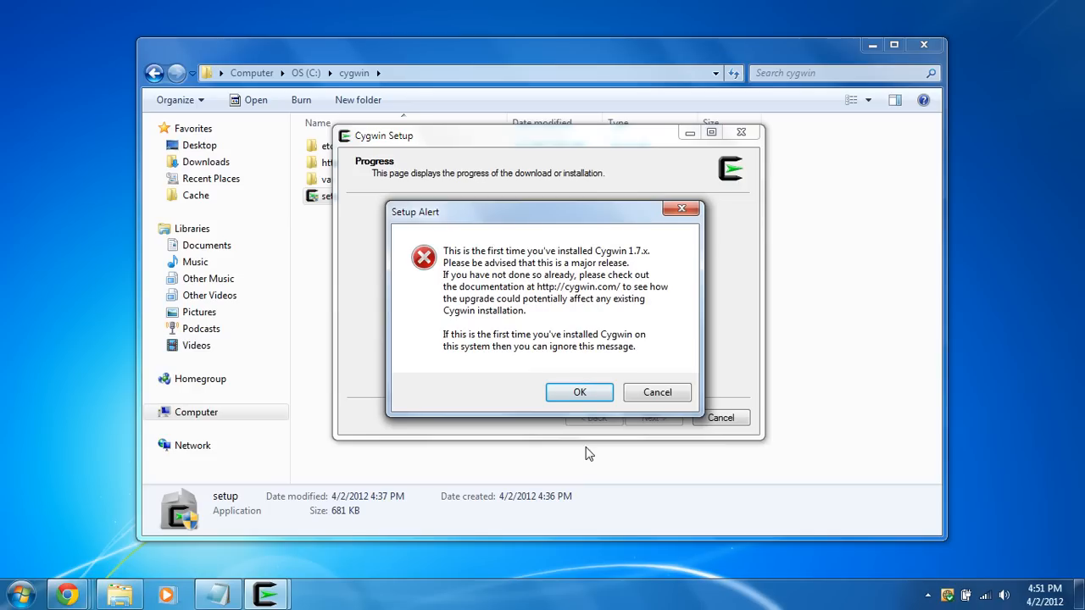
mouse_move(576, 343)
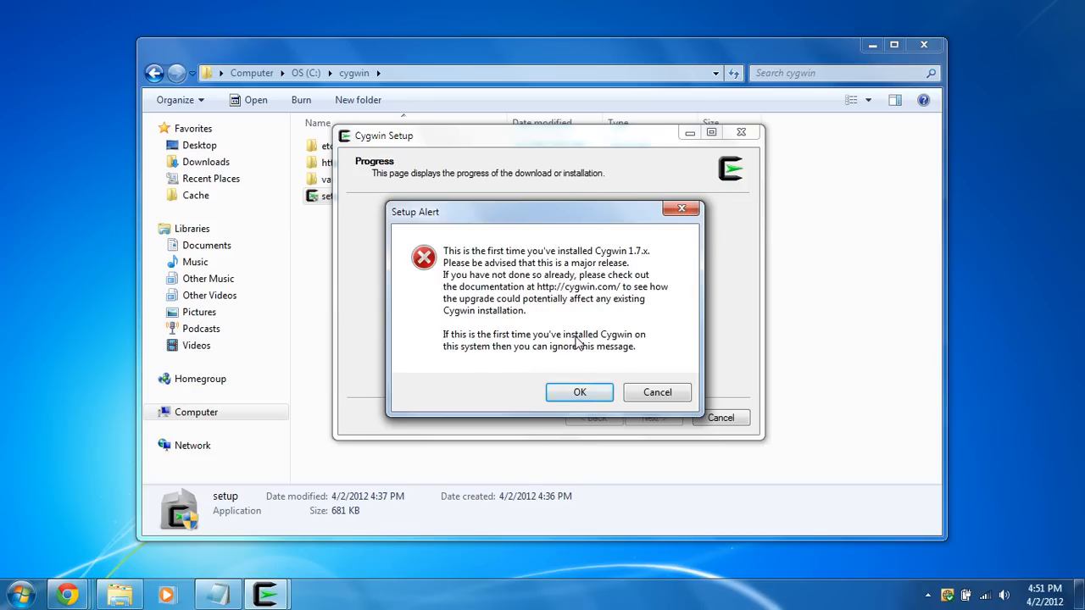
mouse_move(471, 351)
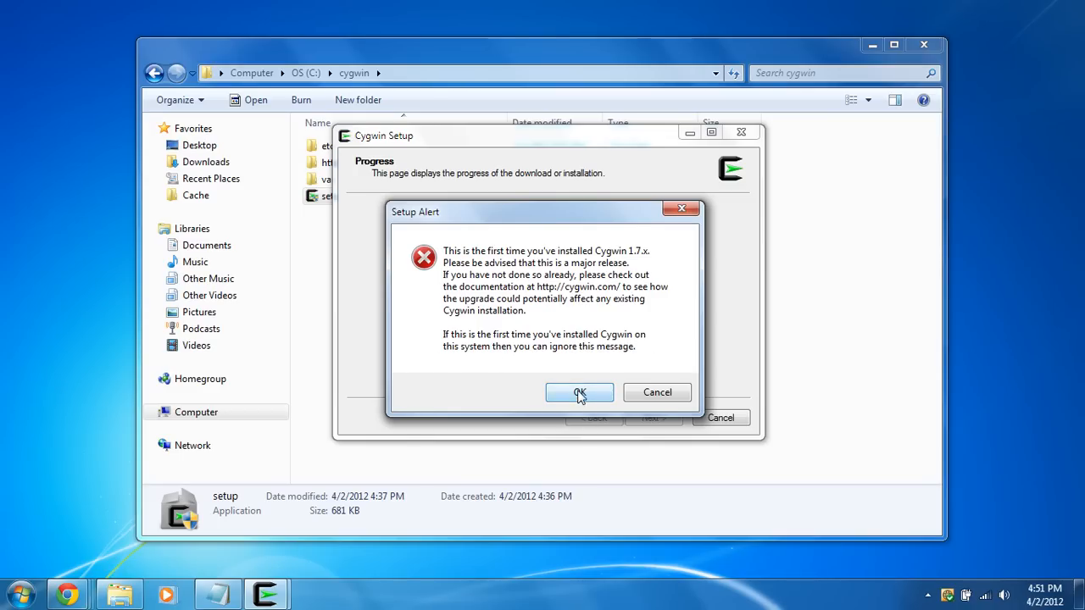
- Dismiss the alert, search 'openssh' and mark openssh 5.9p1-1 under Net for installation
left_click(580, 392)
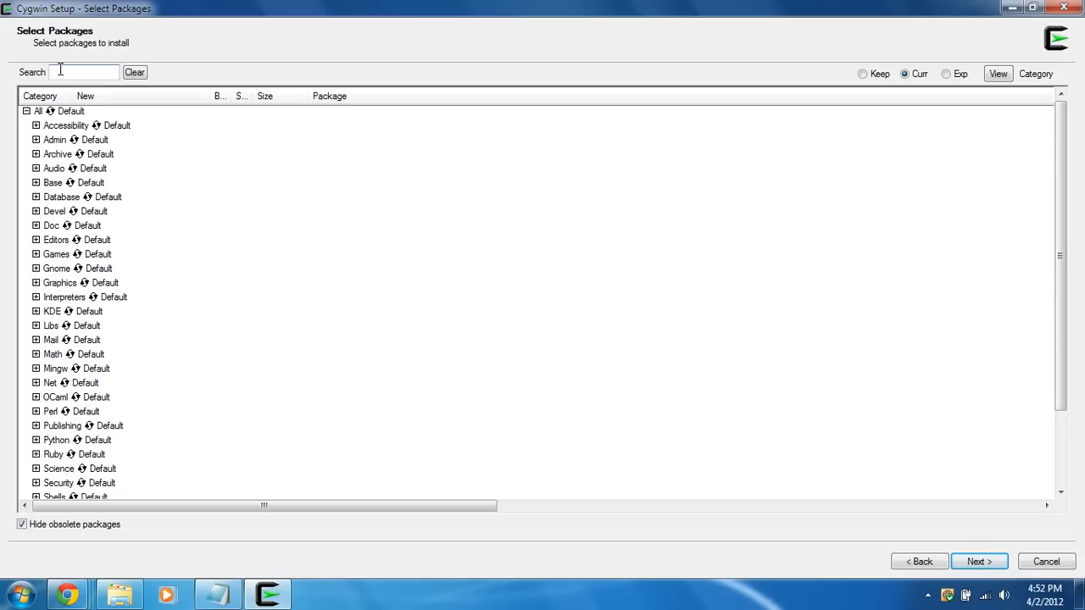
type("openssh")
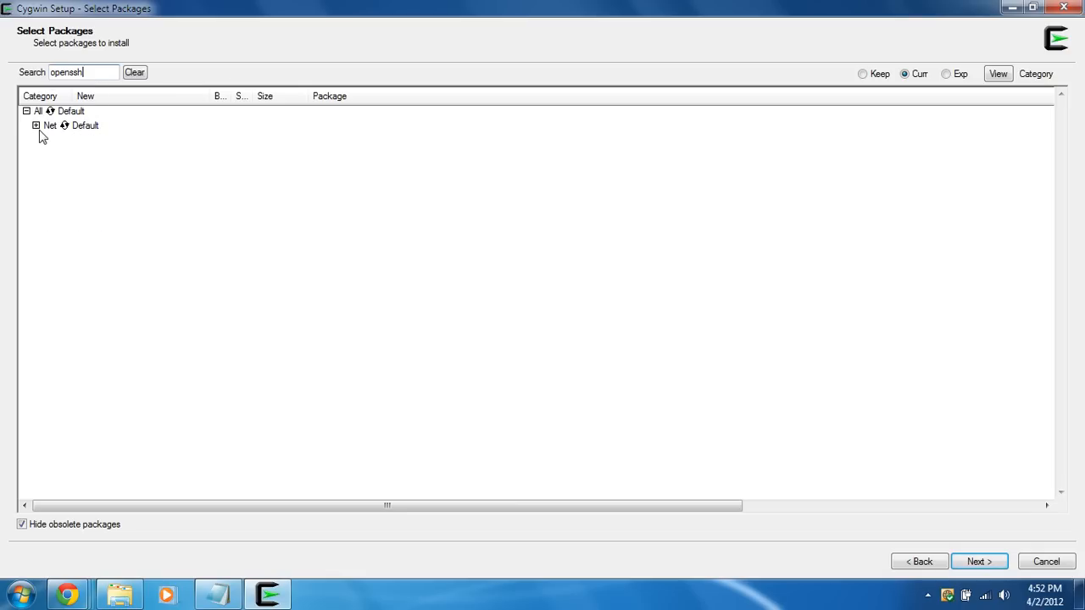
left_click(36, 125)
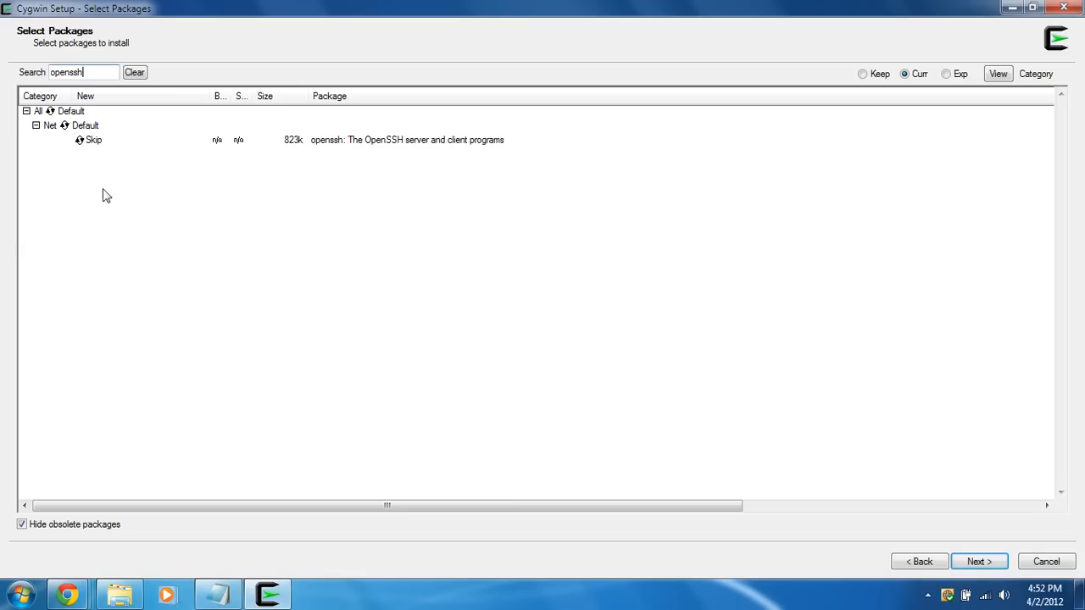
left_click(94, 139)
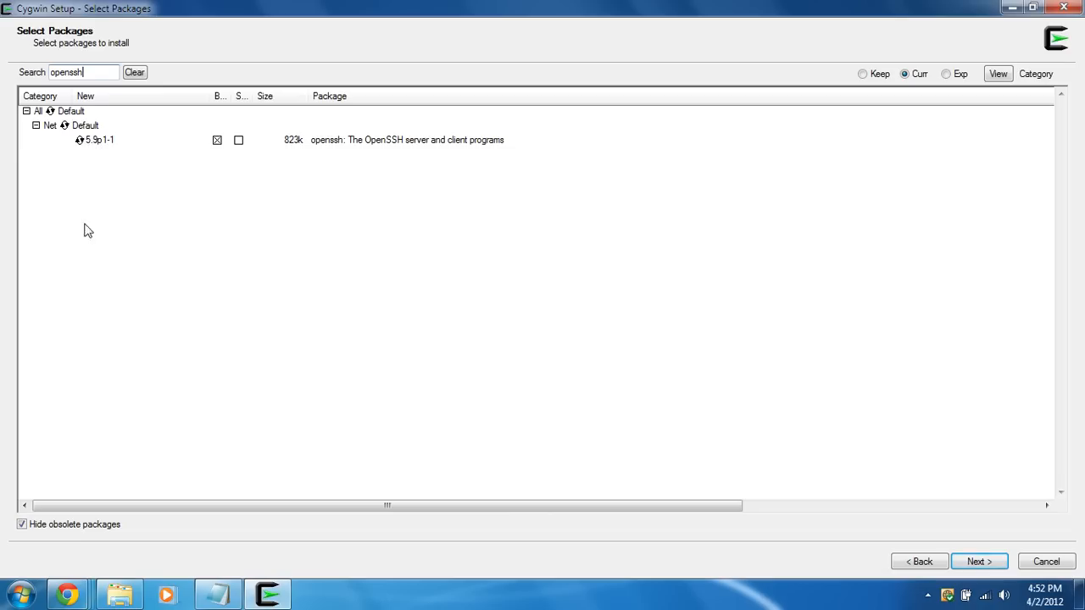
mouse_move(254, 185)
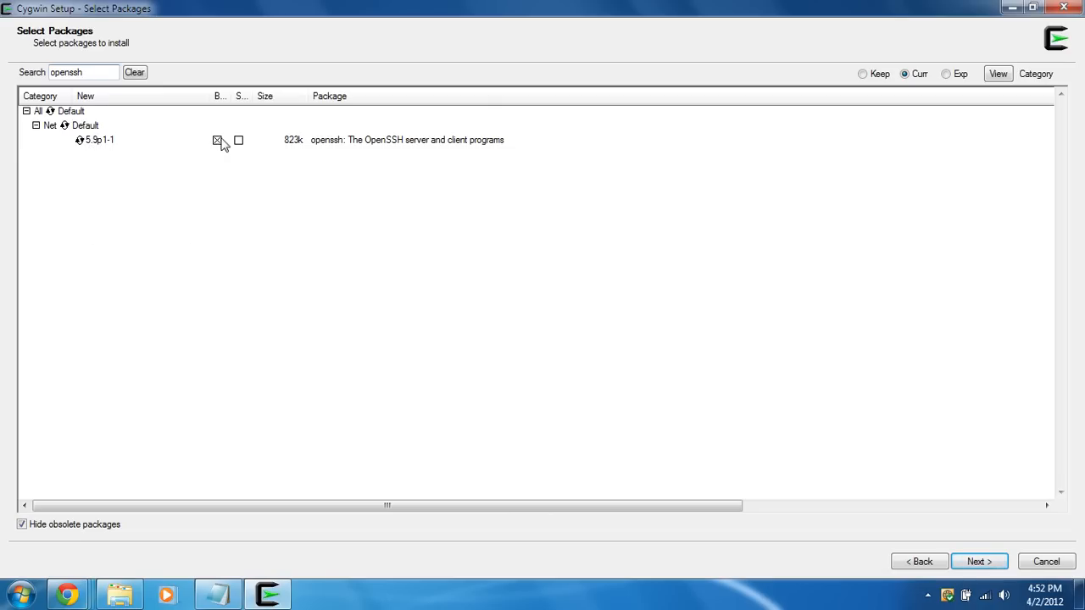
mouse_move(350, 173)
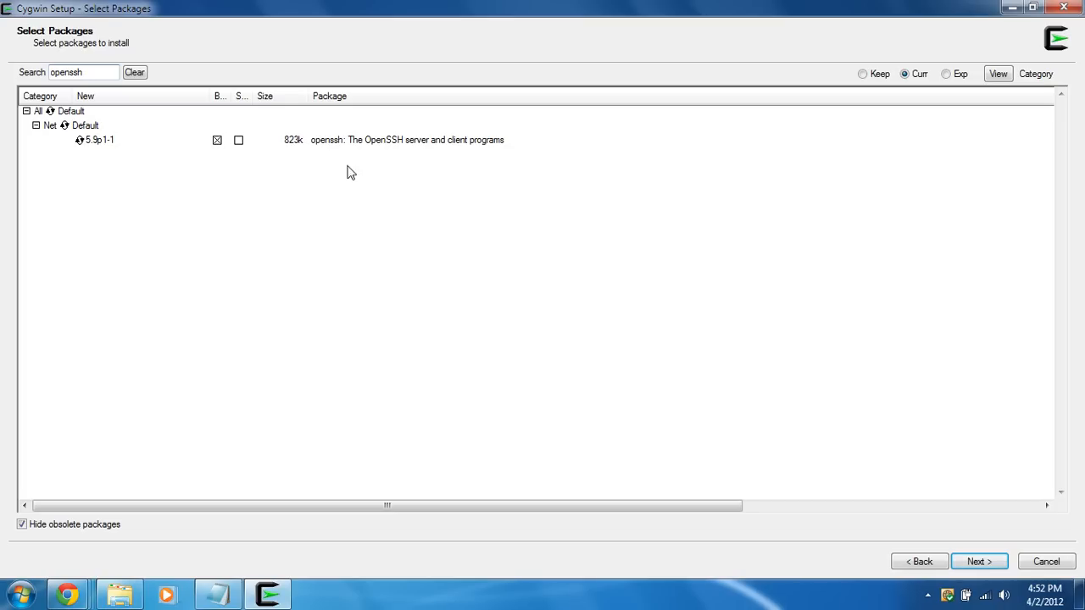
mouse_move(353, 150)
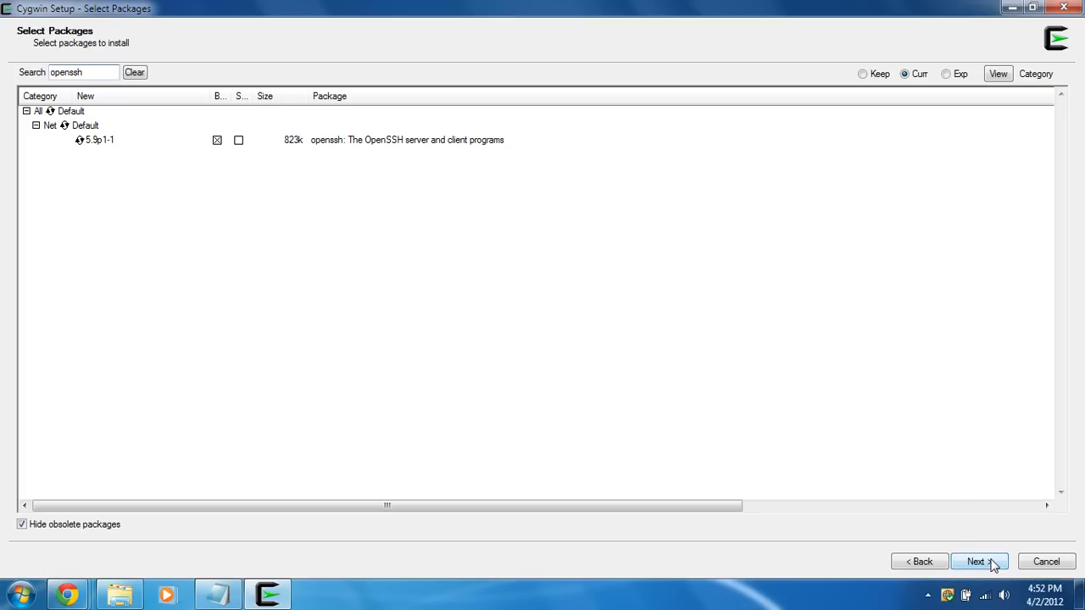
- Accept the required dependencies, install the packages and finish setup
left_click(980, 561)
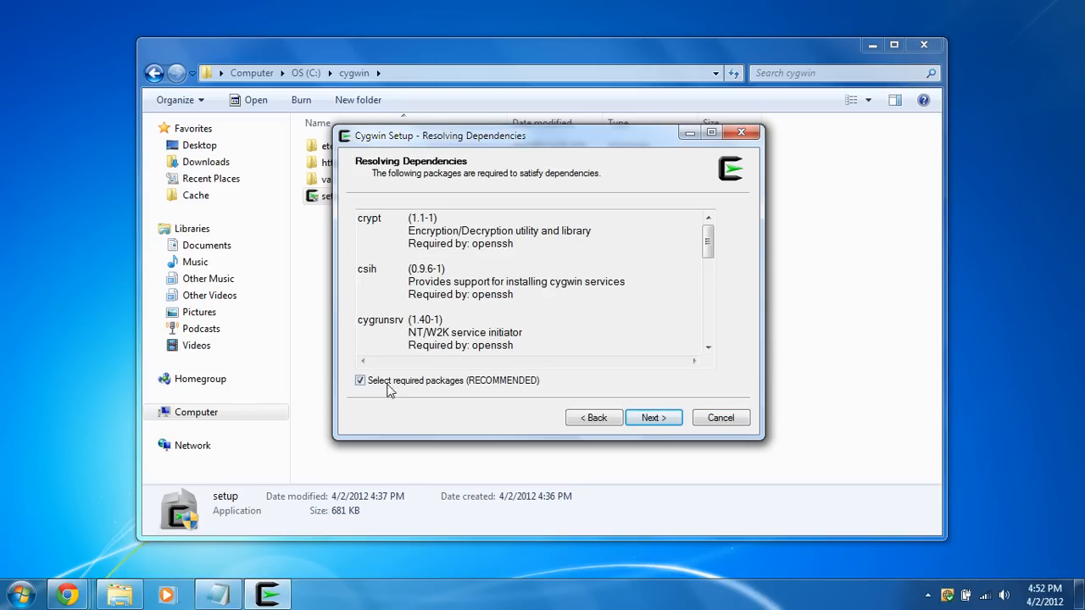
mouse_move(495, 383)
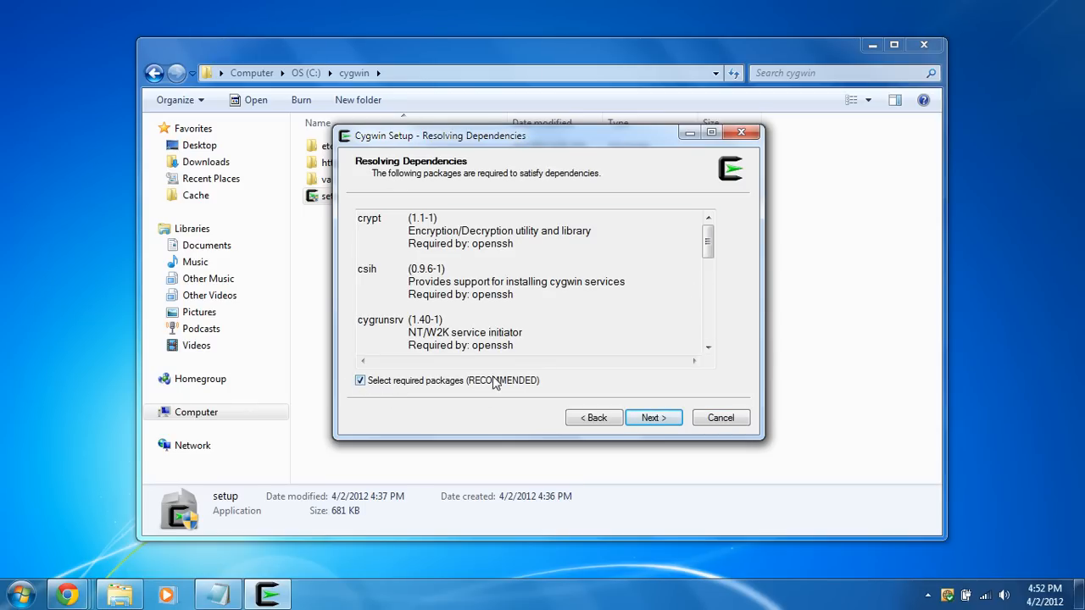
scroll("down", 3)
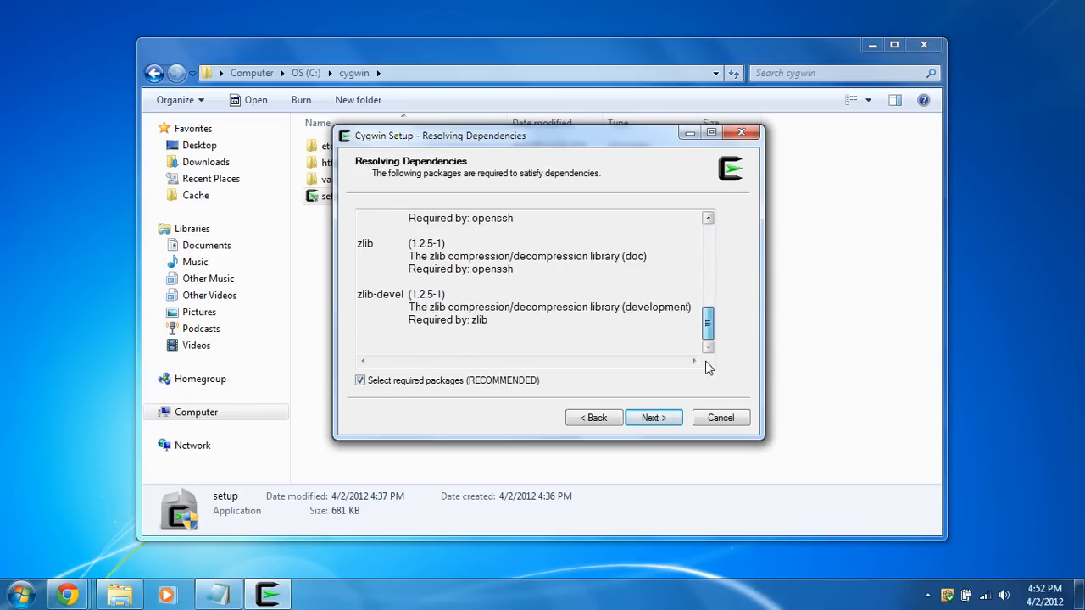
left_click(653, 417)
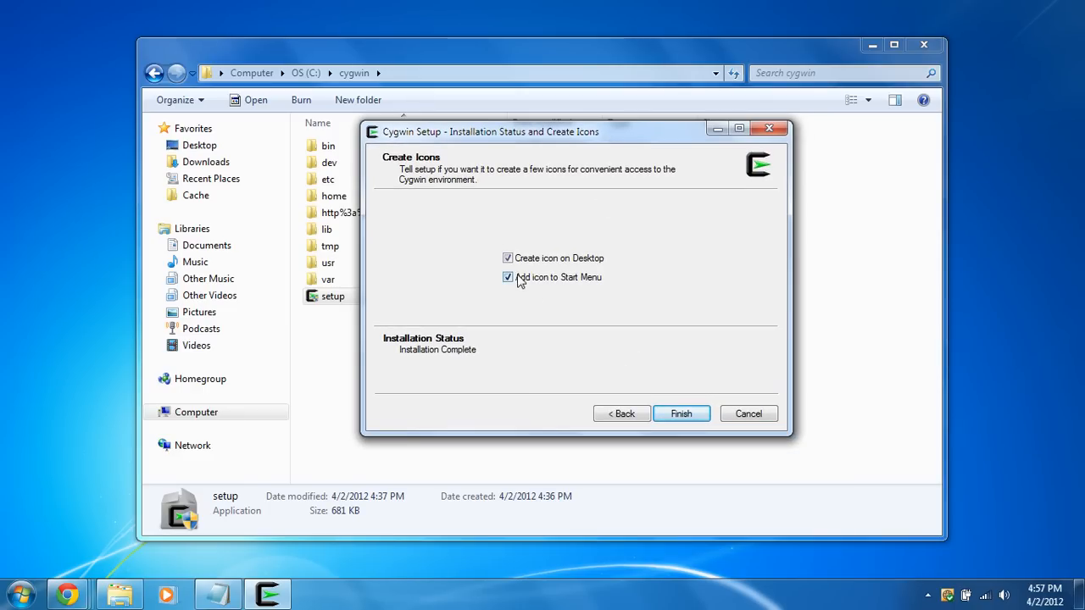
left_click(682, 413)
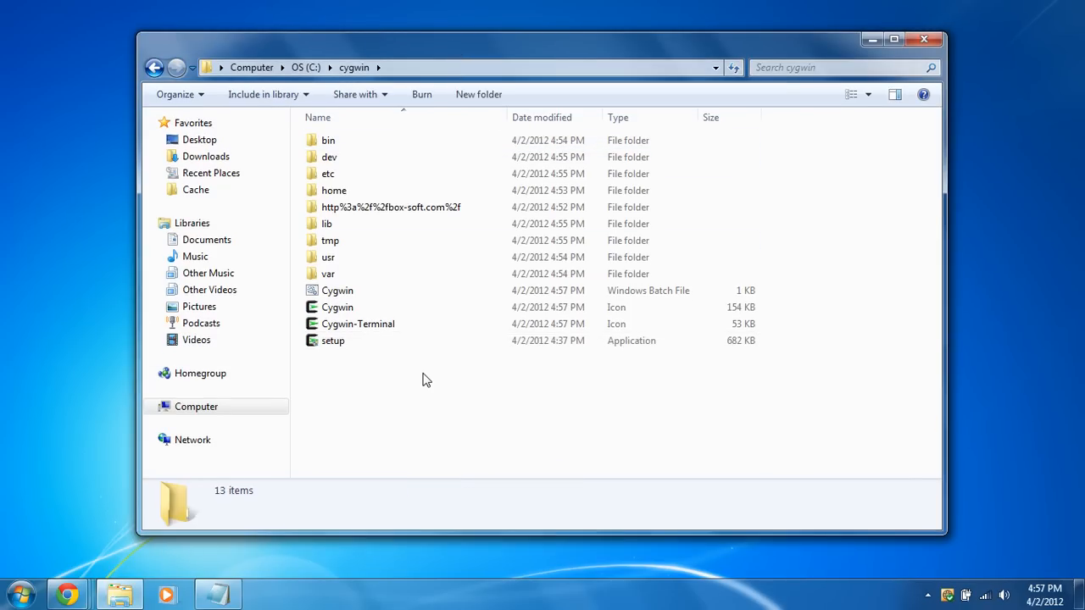
mouse_move(448, 48)
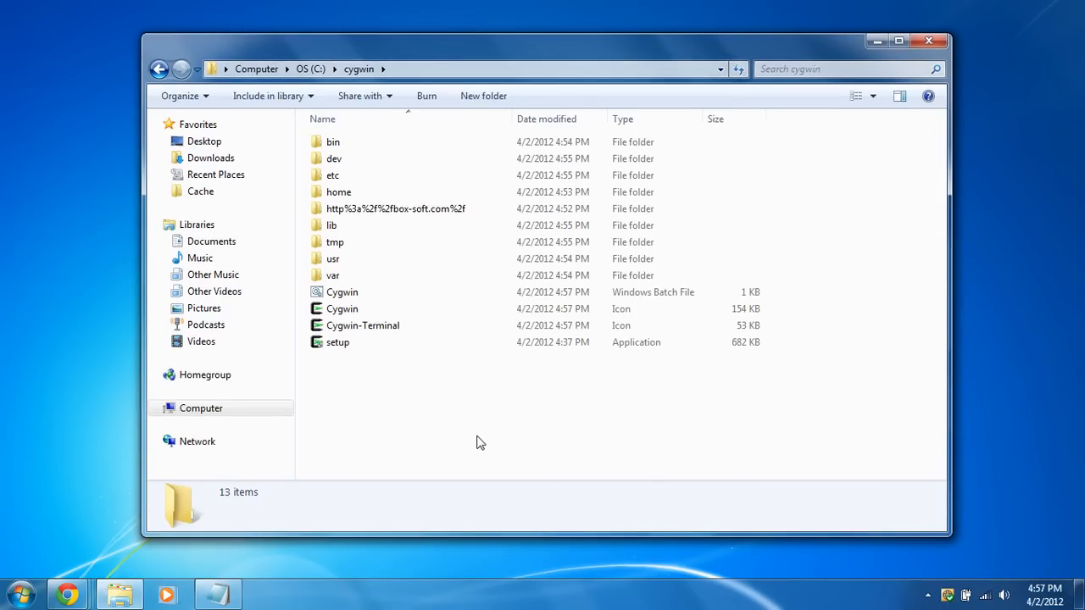
- Open Computer's Properties from the Start menu to show the System information page
left_click(21, 594)
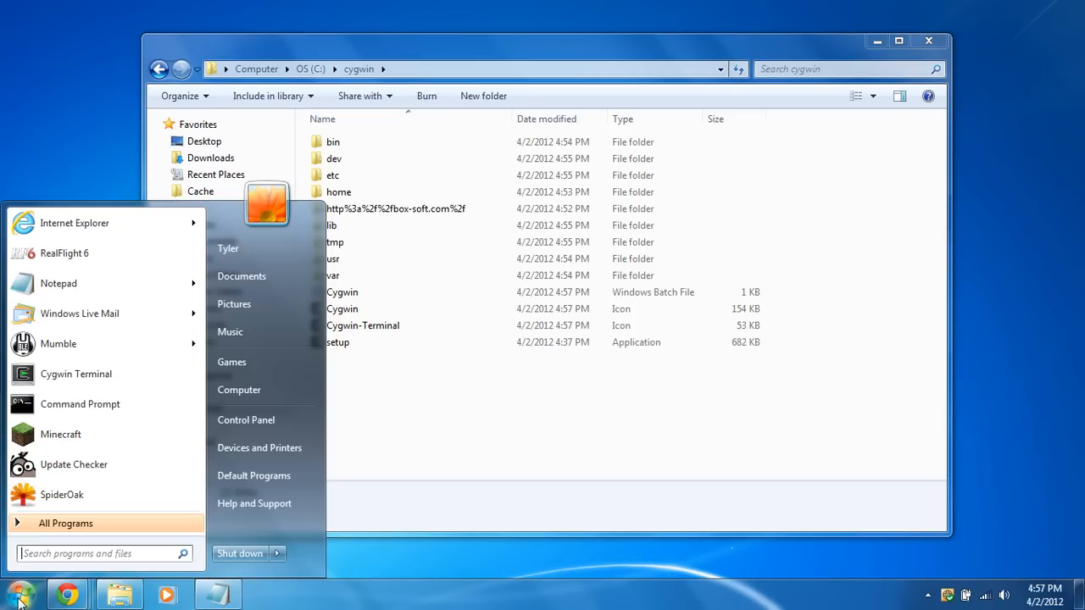
right_click(239, 389)
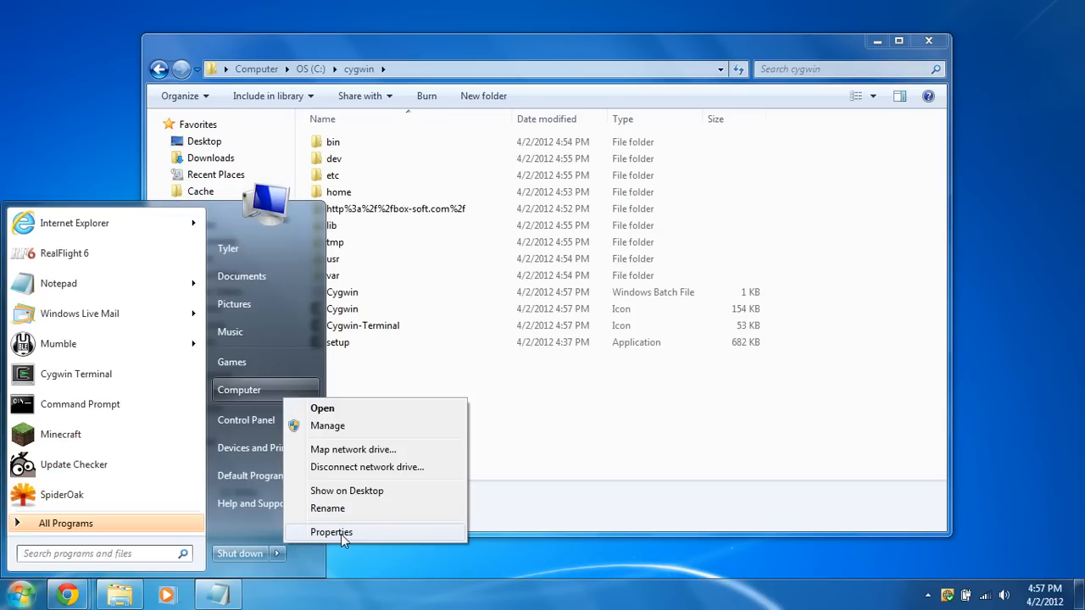
left_click(332, 533)
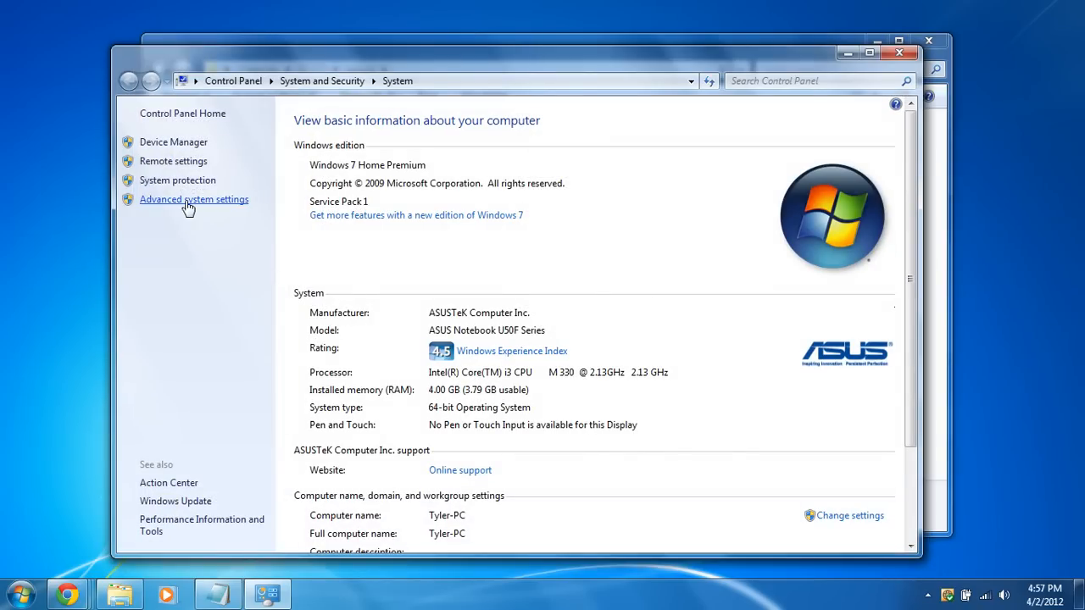
- Append ;c:\cygwin\bin to the system Path variable in Environment Variables and apply it
left_click(193, 200)
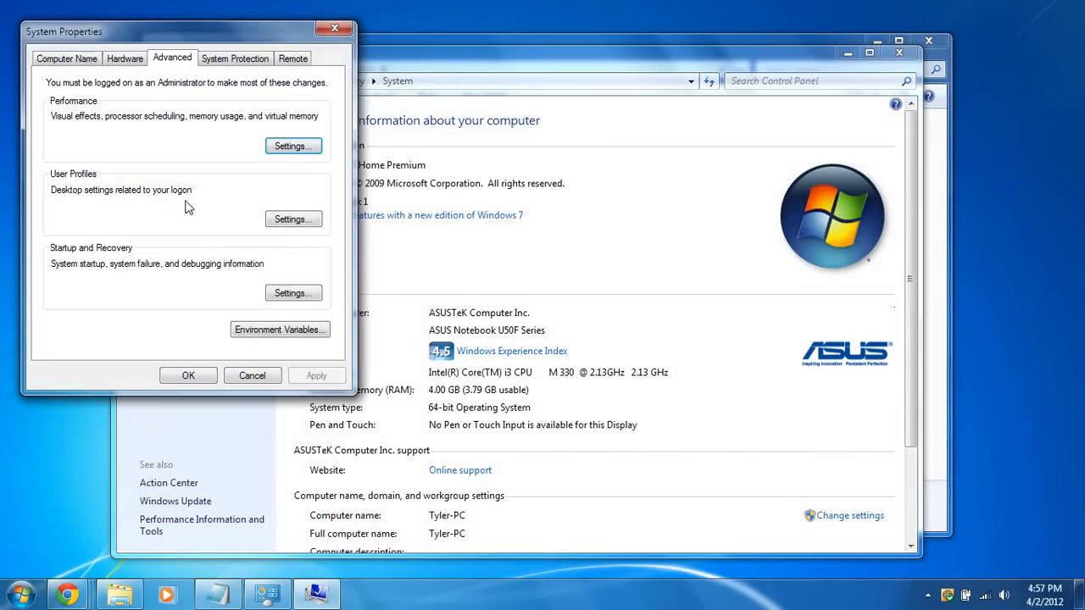
left_click(280, 328)
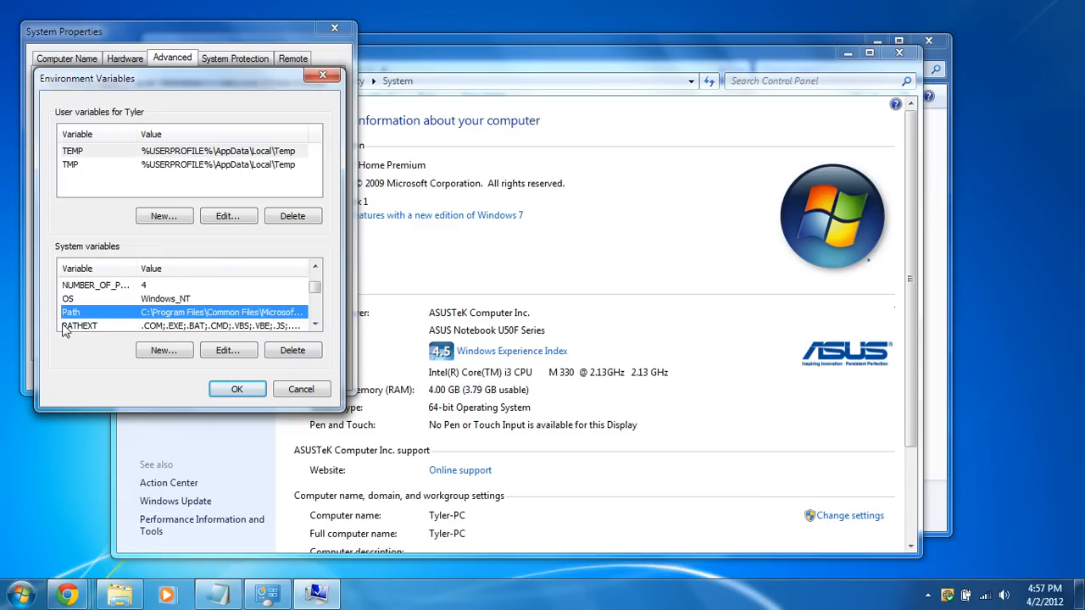
left_click(227, 349)
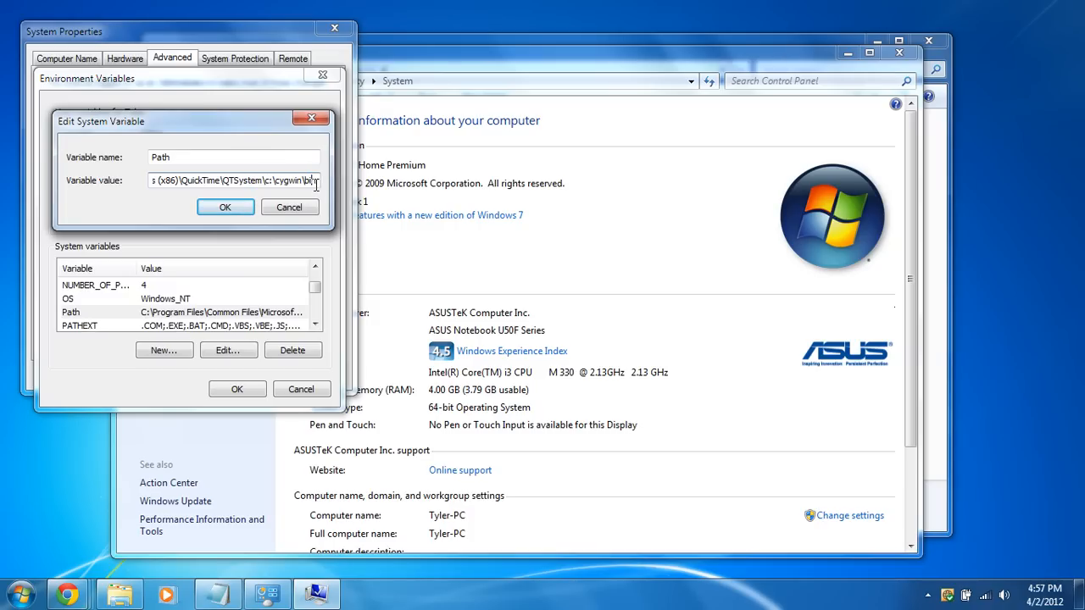
type("cygwin\\")
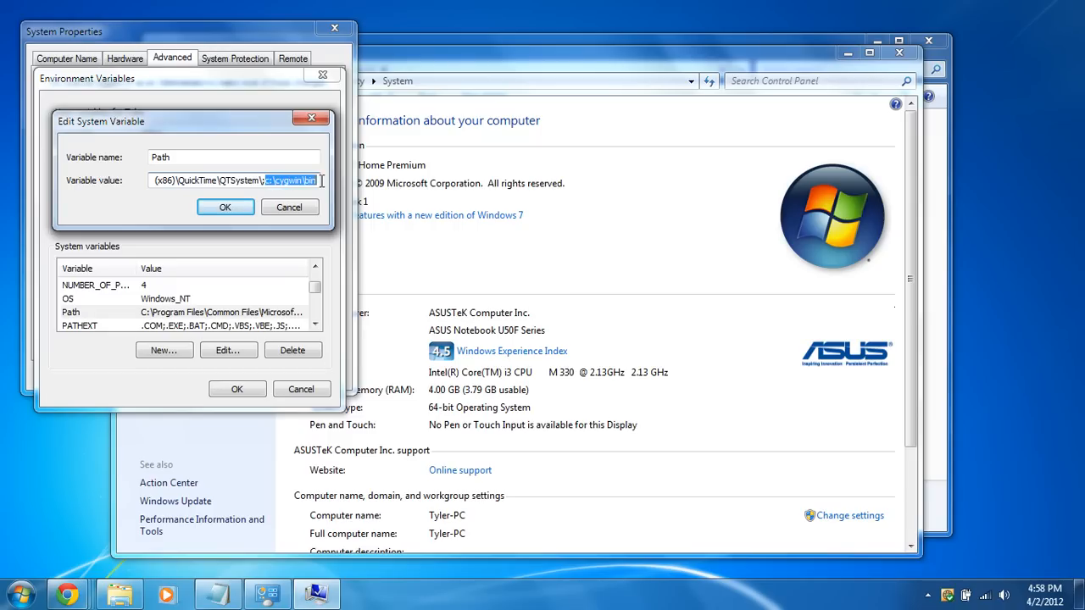
left_click(224, 207)
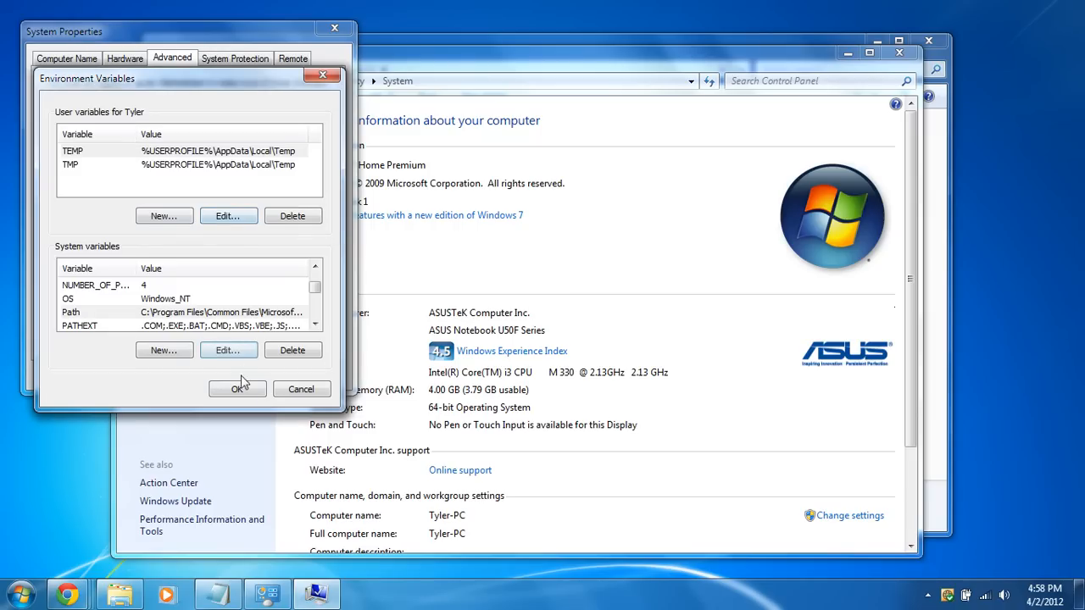
left_click(237, 388)
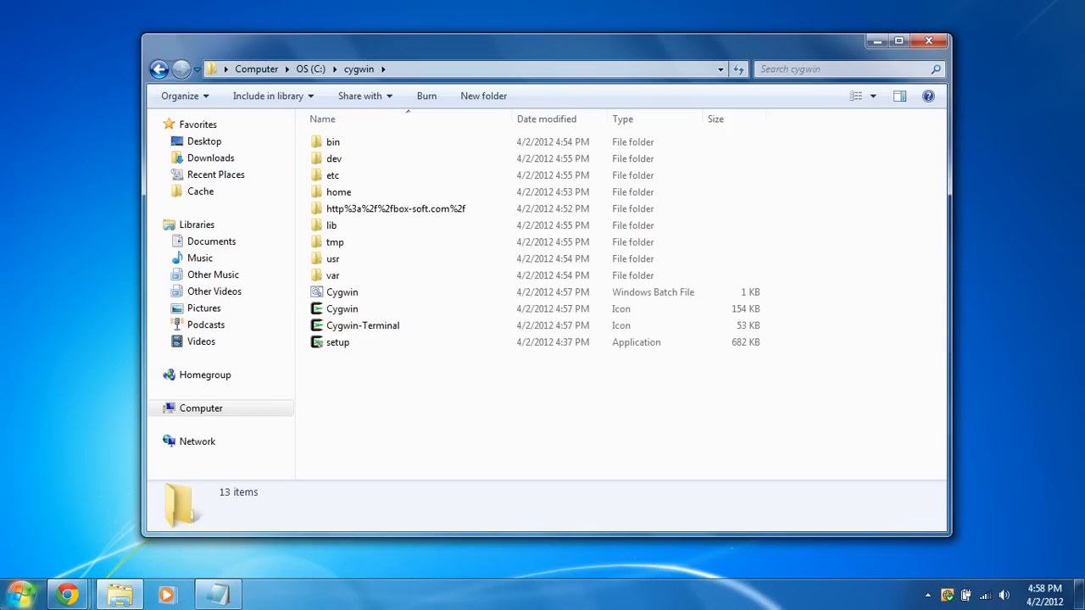
- Launch Cygwin Terminal from Start > All Programs > Cygwin and move its window aside
left_click(21, 593)
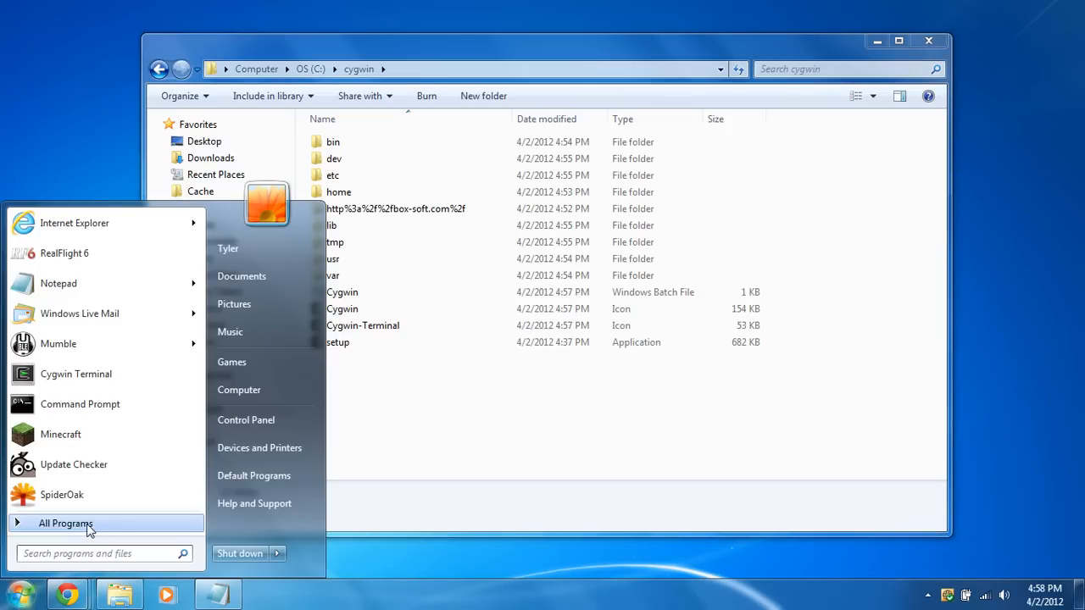
left_click(66, 522)
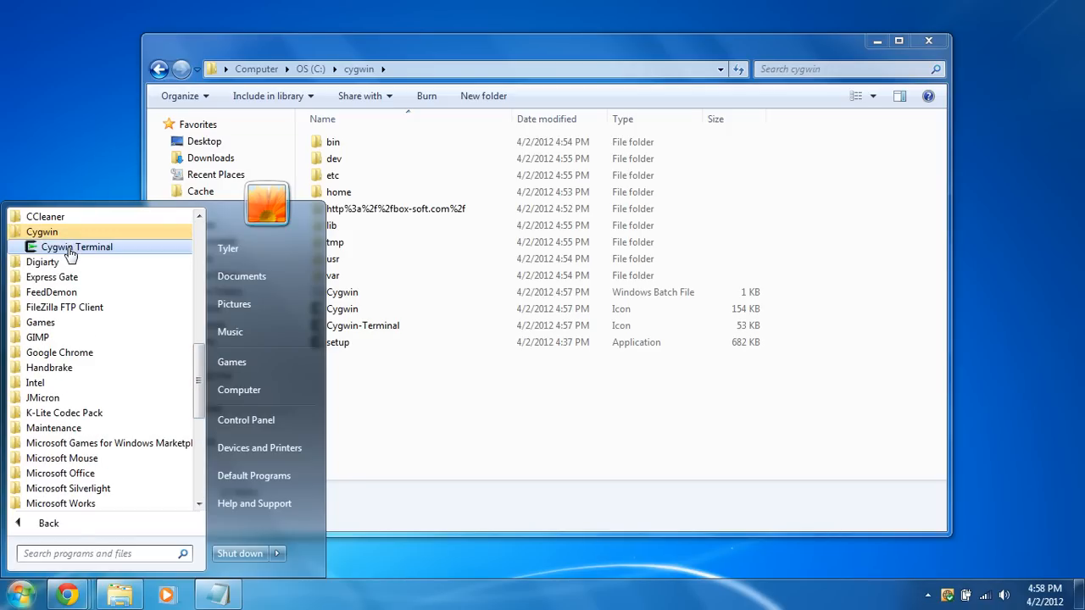
right_click(76, 247)
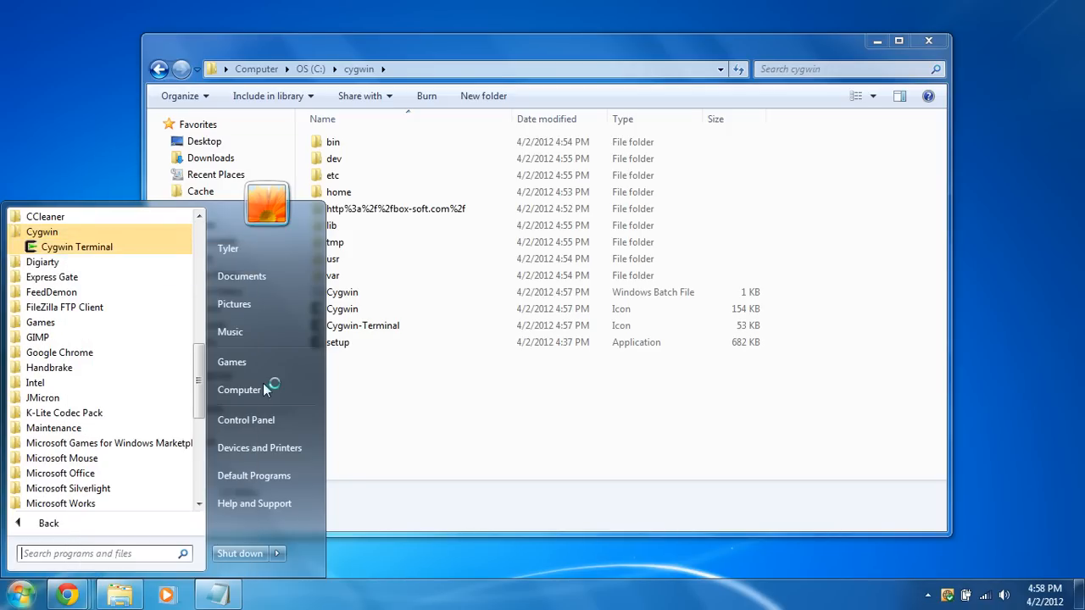
left_click(76, 247)
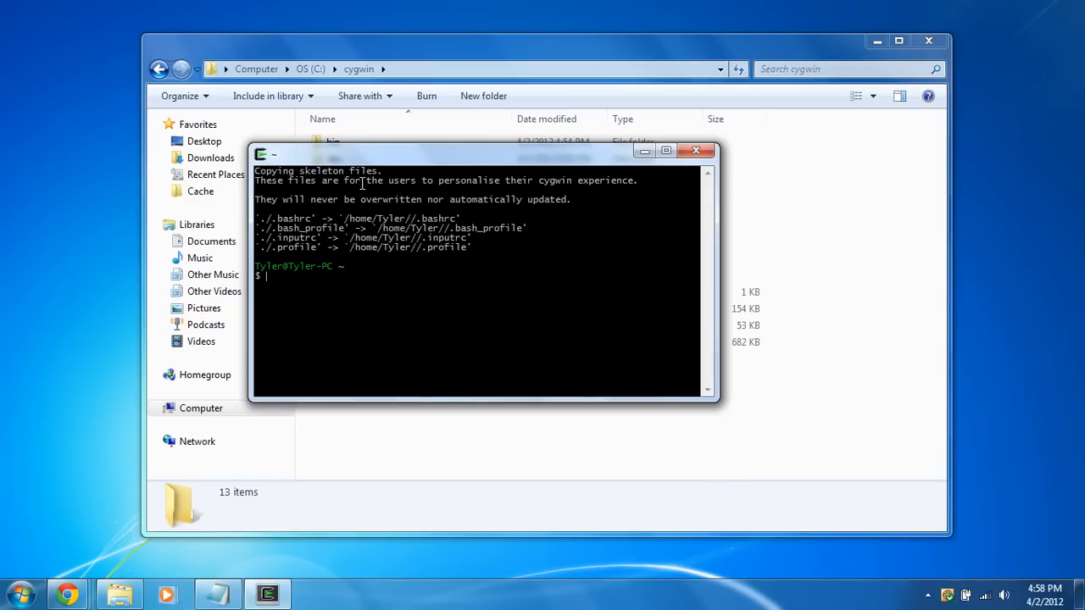
left_click_drag(483, 151, 614, 146)
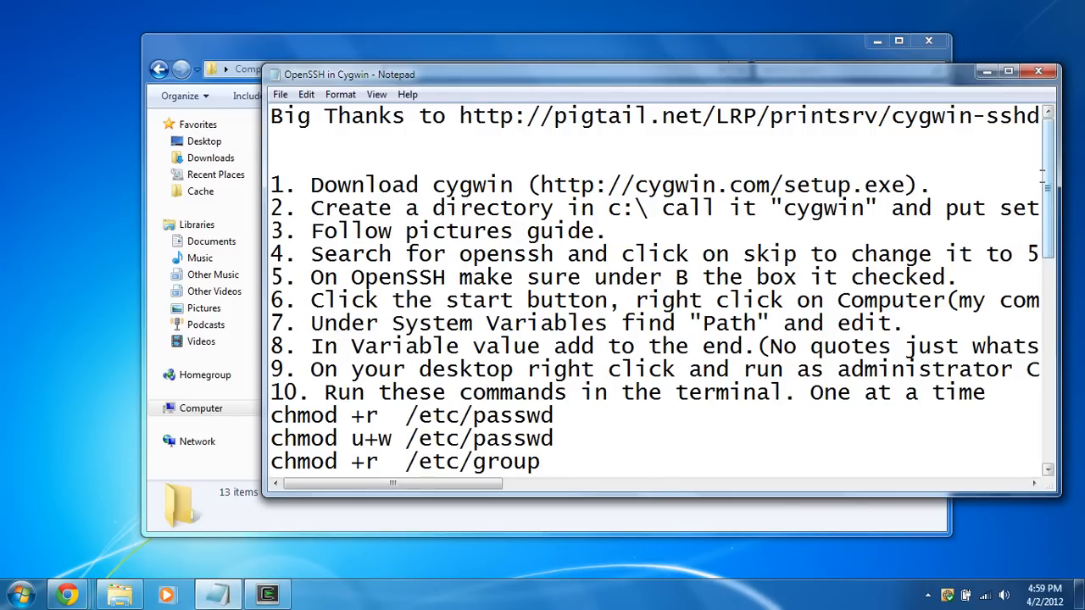
- Run chmod on /etc/passwd, /etc/group and /var, create /var/log/sshd.log and chmod it 664
scroll("down", 3)
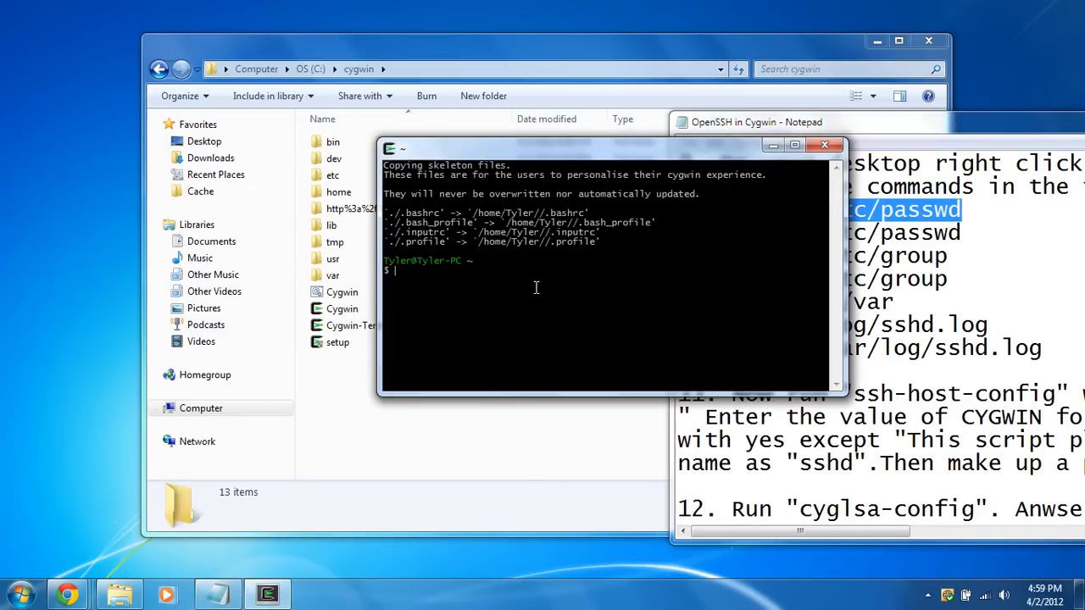
type("chmod +r  /etc/passwd")
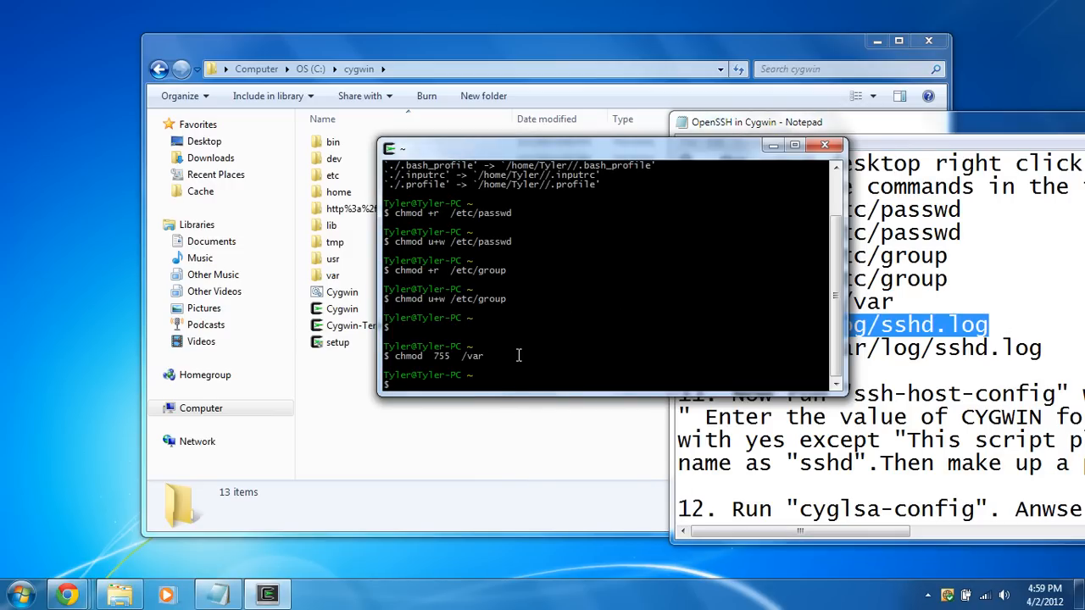
type("touch /var/log/sshd.log")
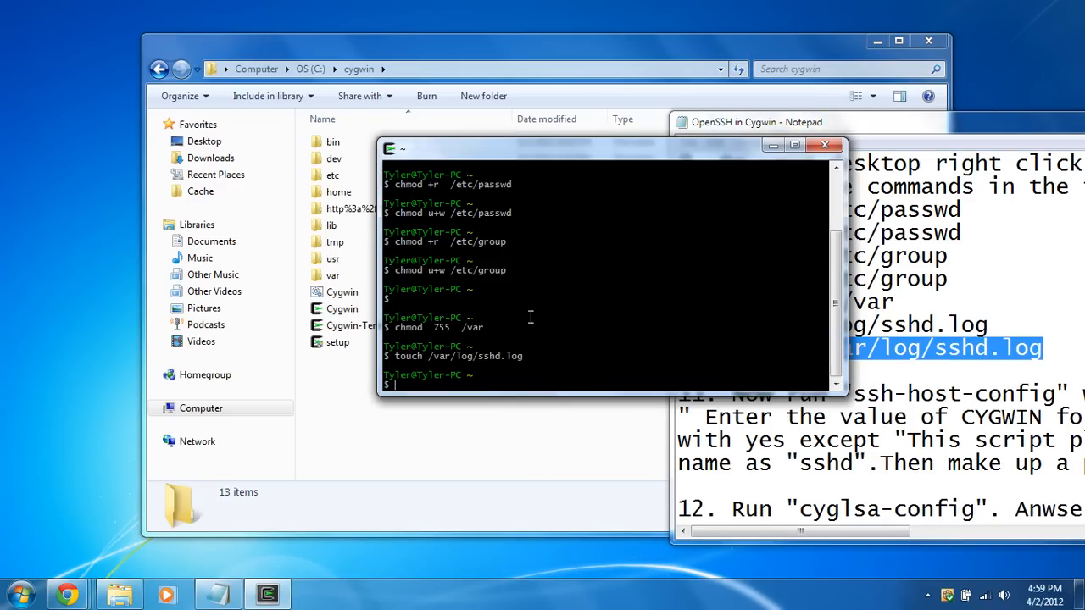
type("chmod 664 /var/log/sshd.log")
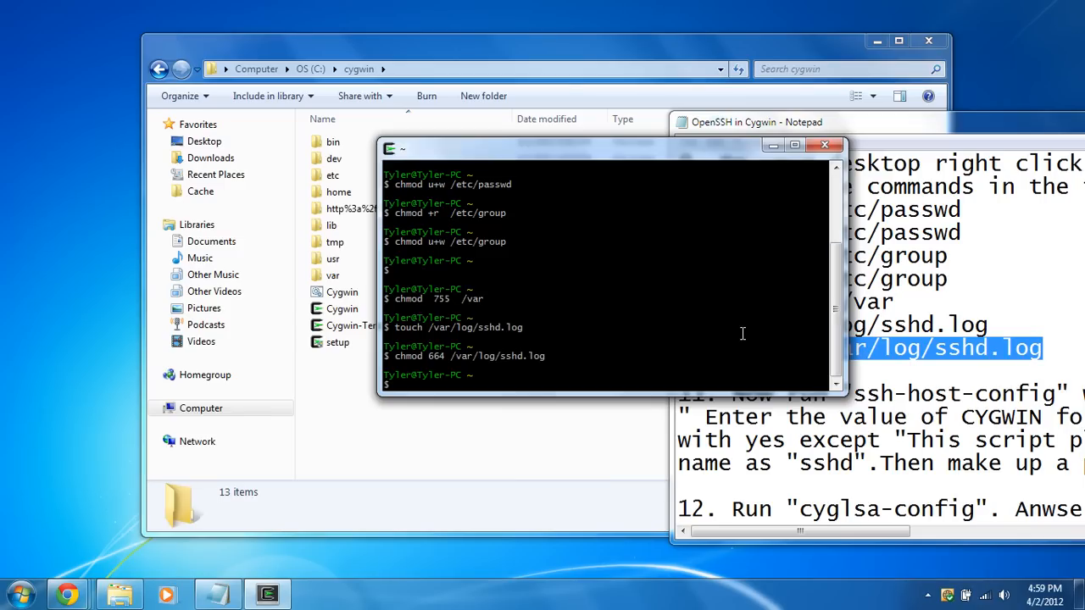
left_click_drag(607, 145, 466, 120)
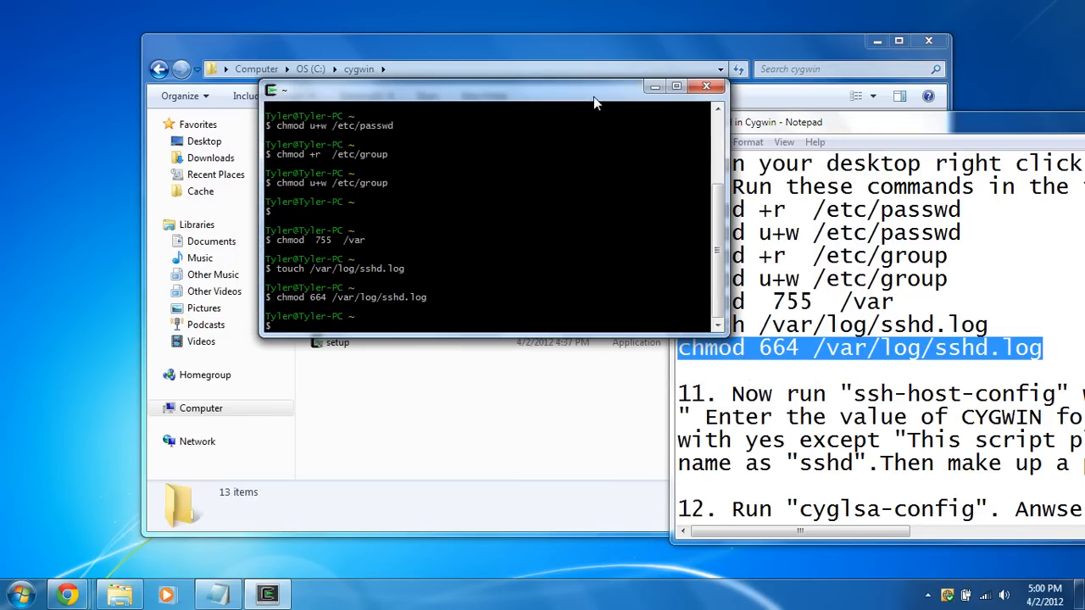
- Run ssh-host-config, answering yes to privilege separation, the sshd account and service install
type("ssh")
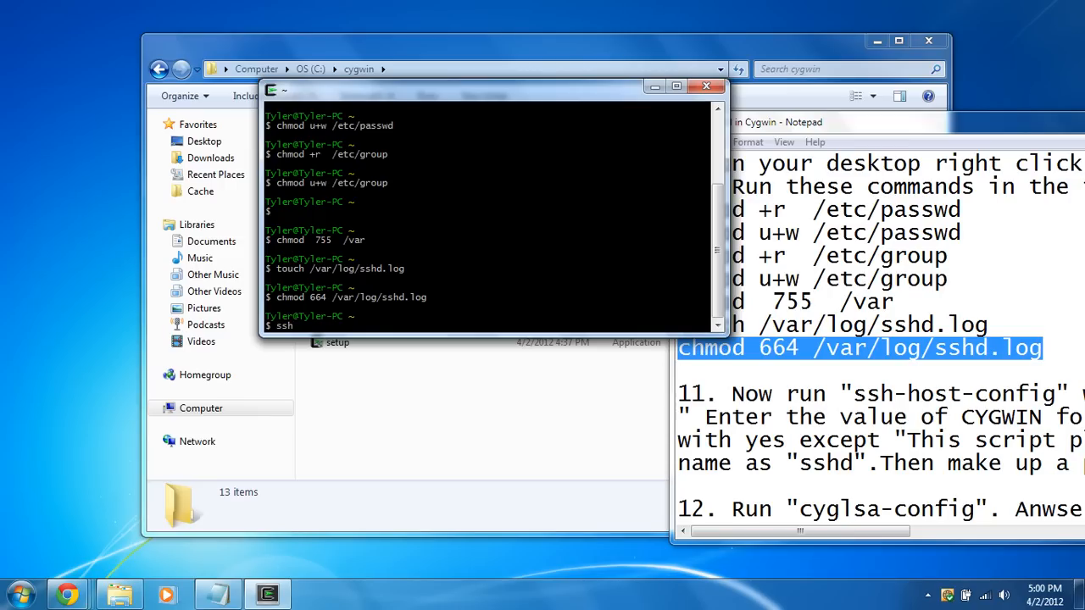
type("ssh-host")
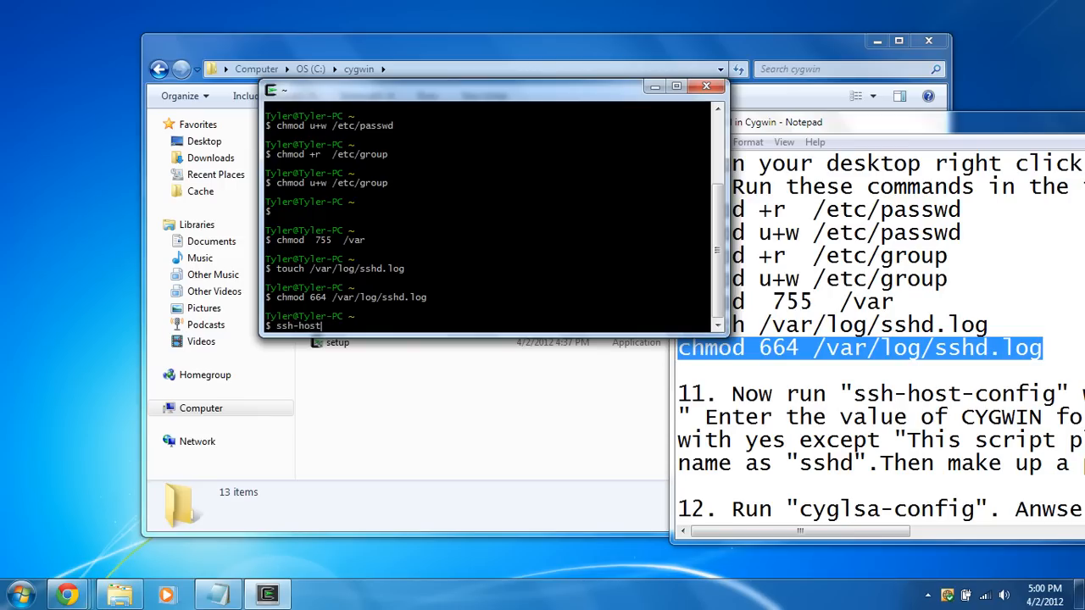
type("config")
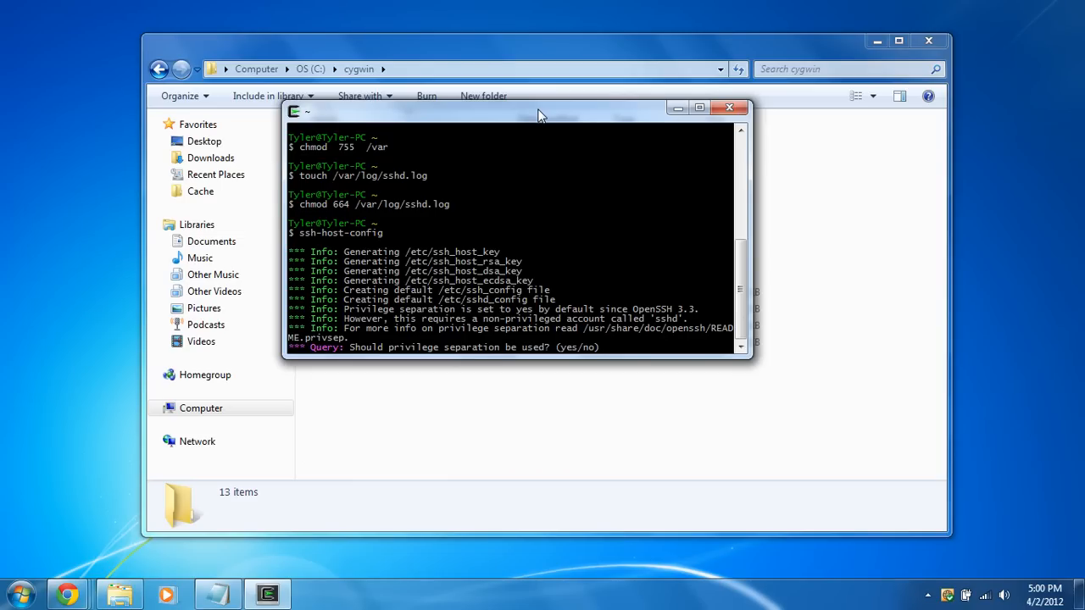
type("yes")
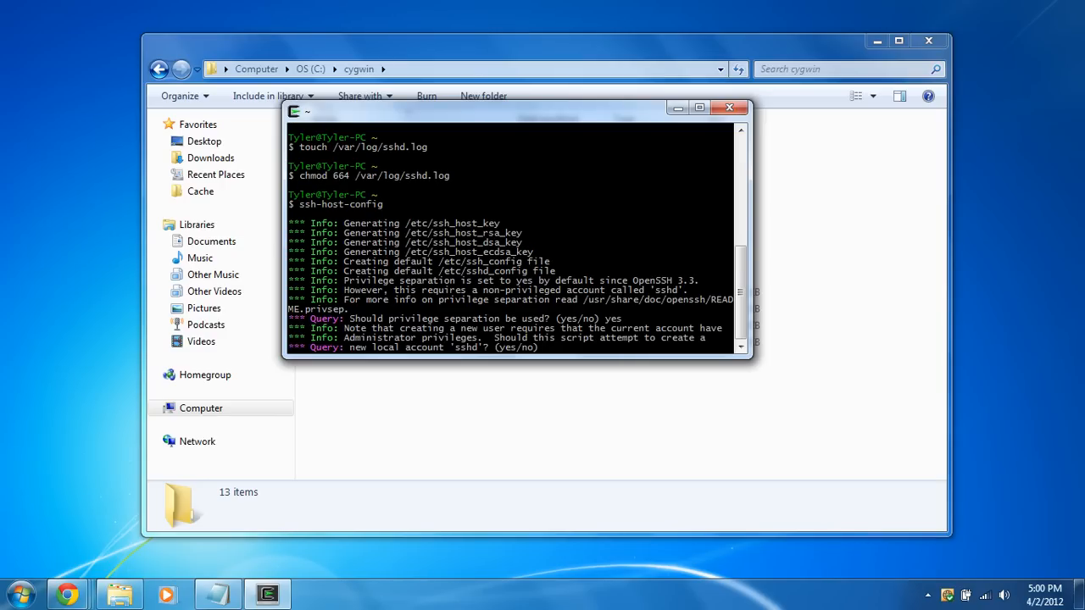
type("yes")
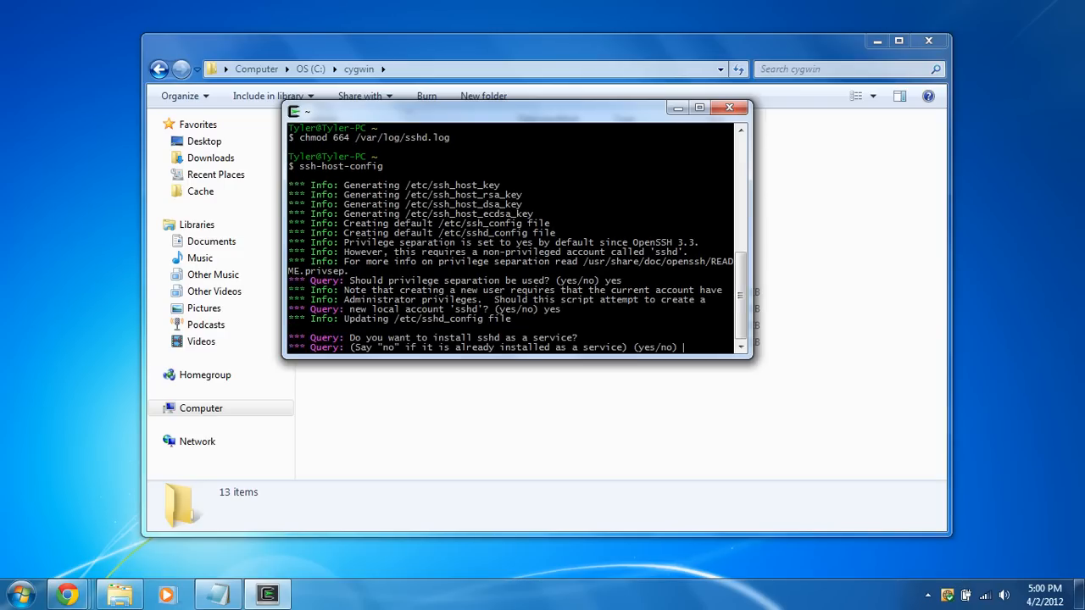
type("yes")
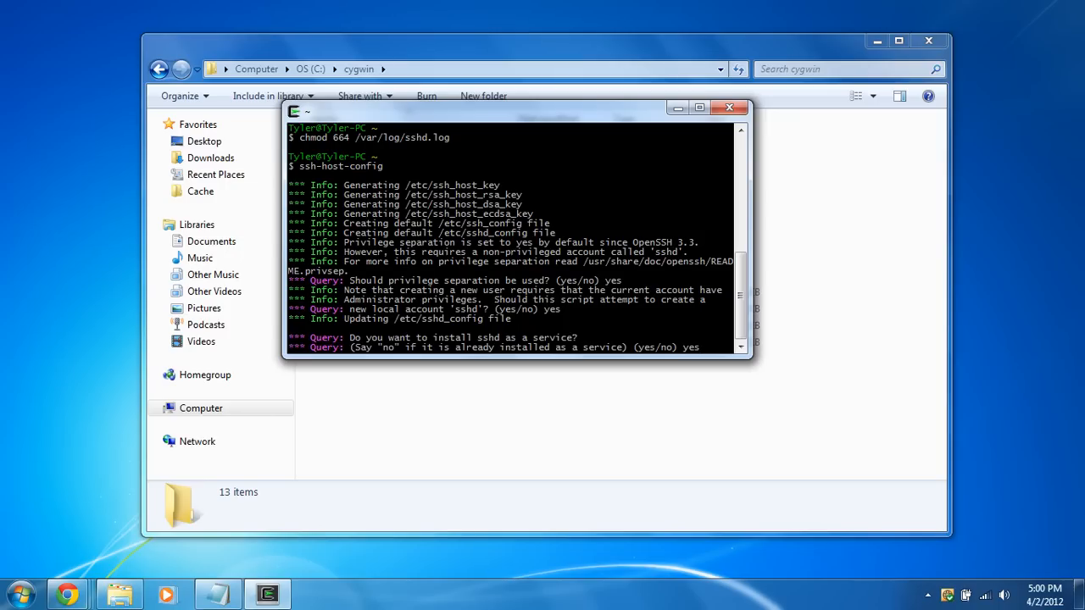
key("enter")
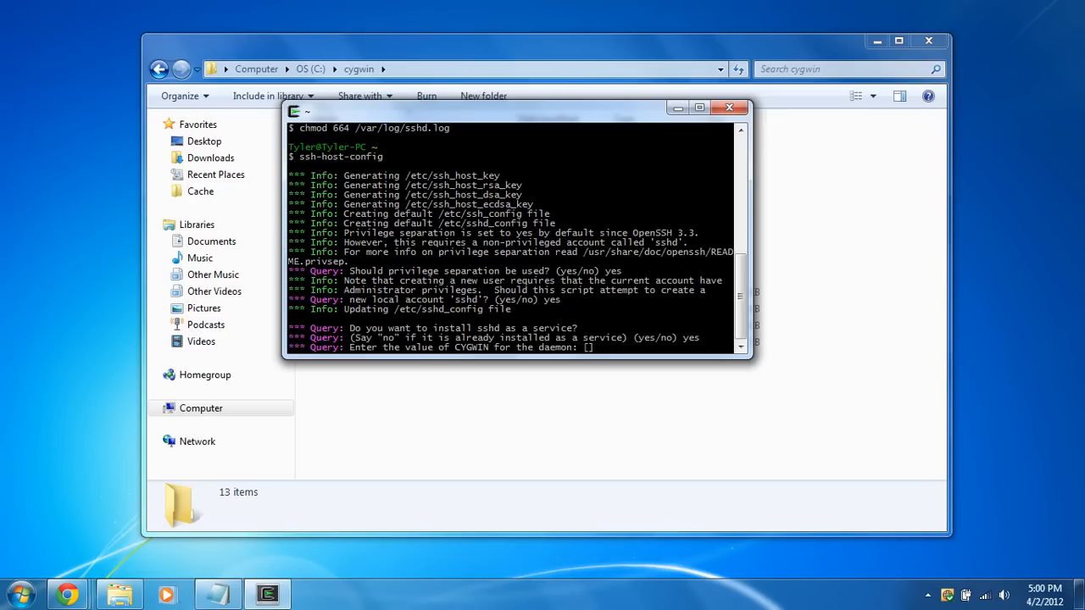
- Enter ntsec tty as the daemon's CYGWIN value, correcting a mistyped entry
type("ntty sec")
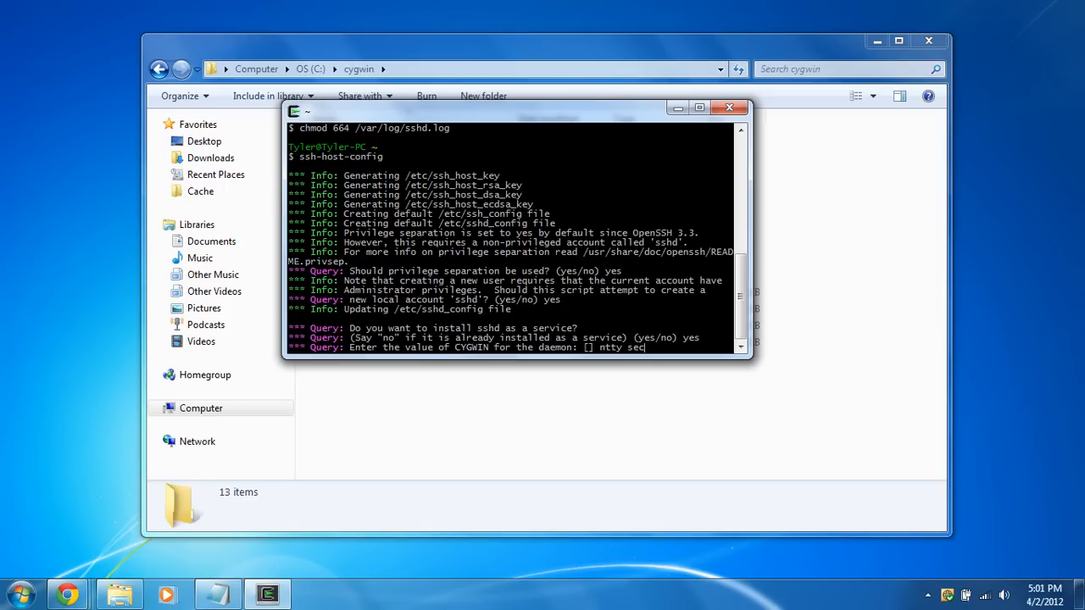
key("BackSpace")
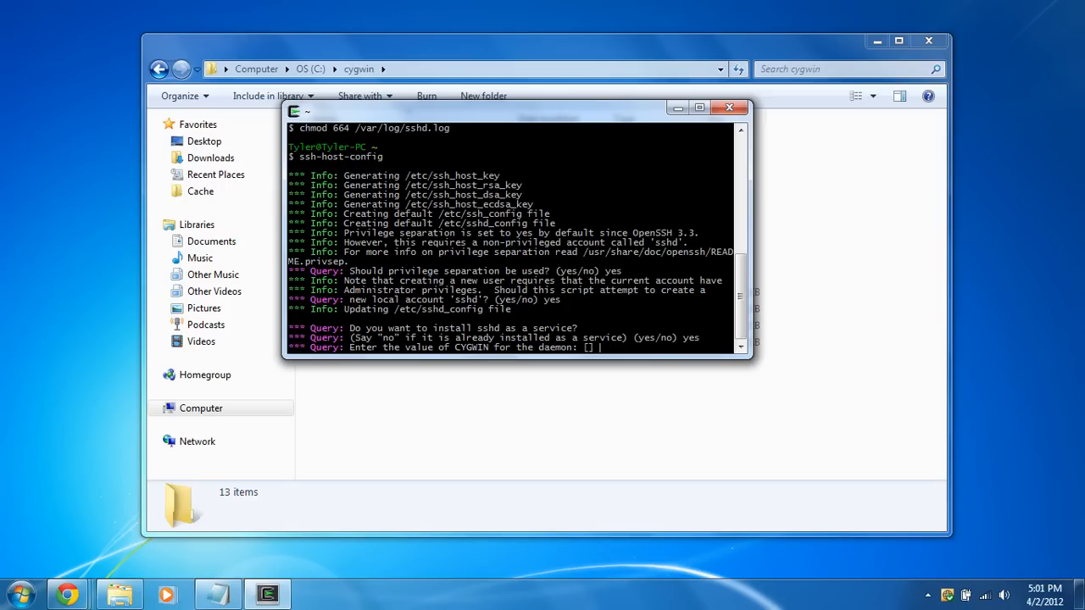
type("n")
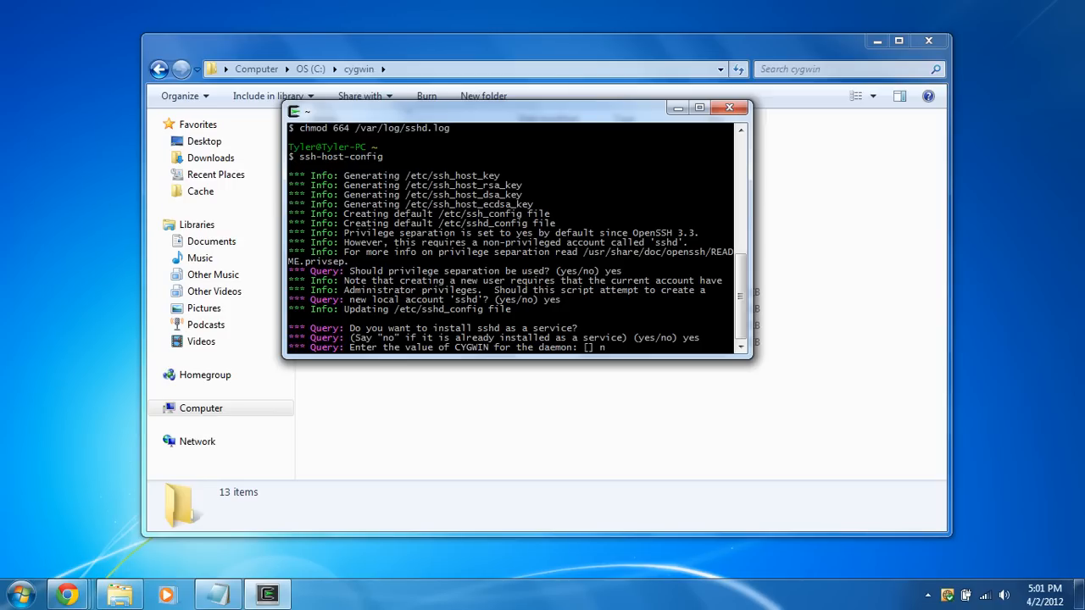
type("tse")
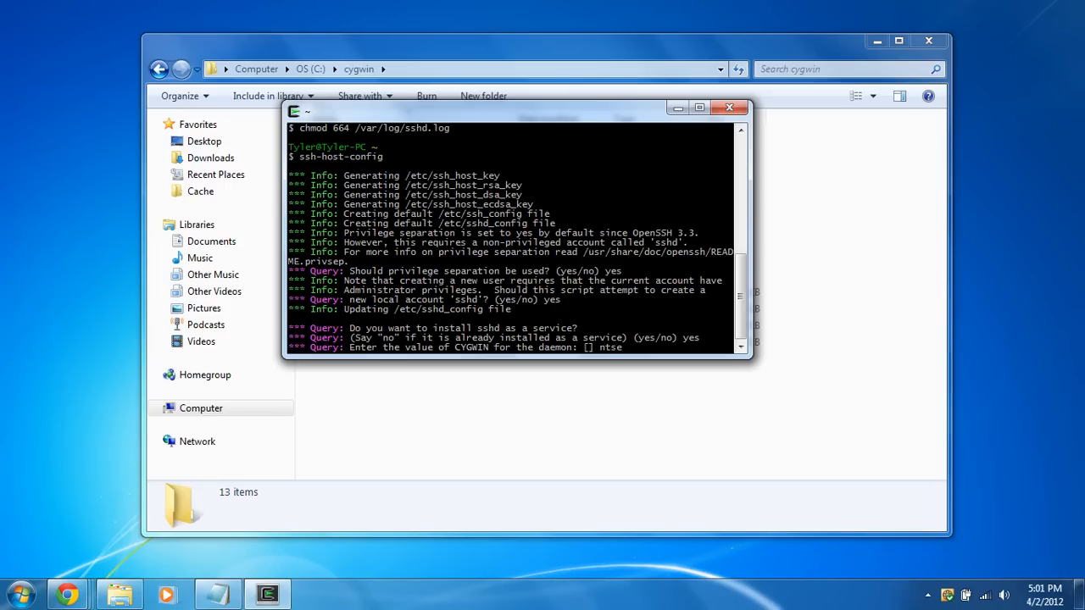
type("tty")
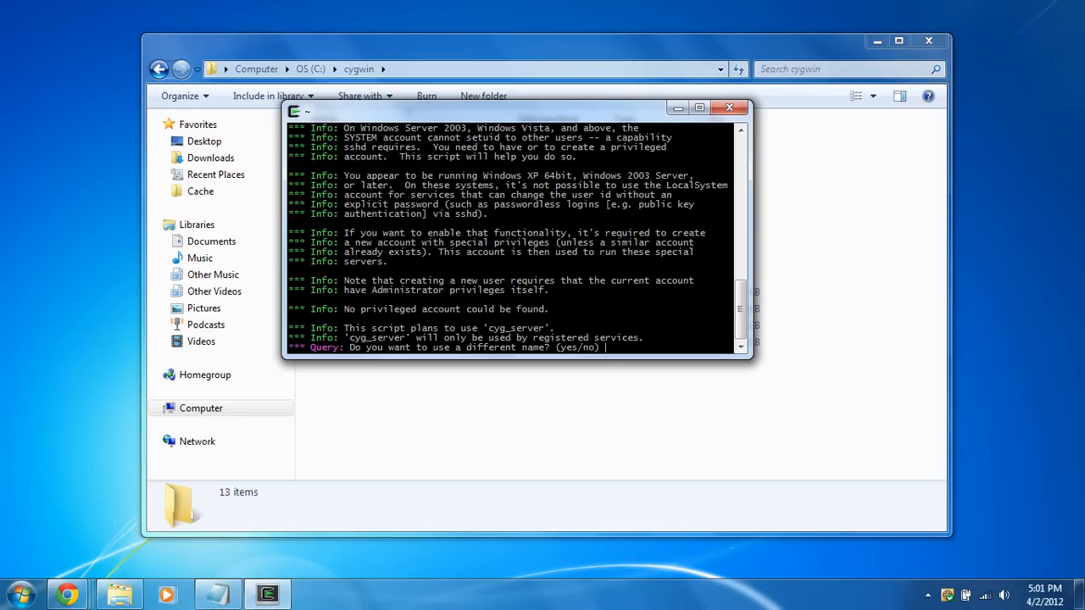
- Use a different privileged account named sshd with its password, finish the config and close the terminal
type("ye")
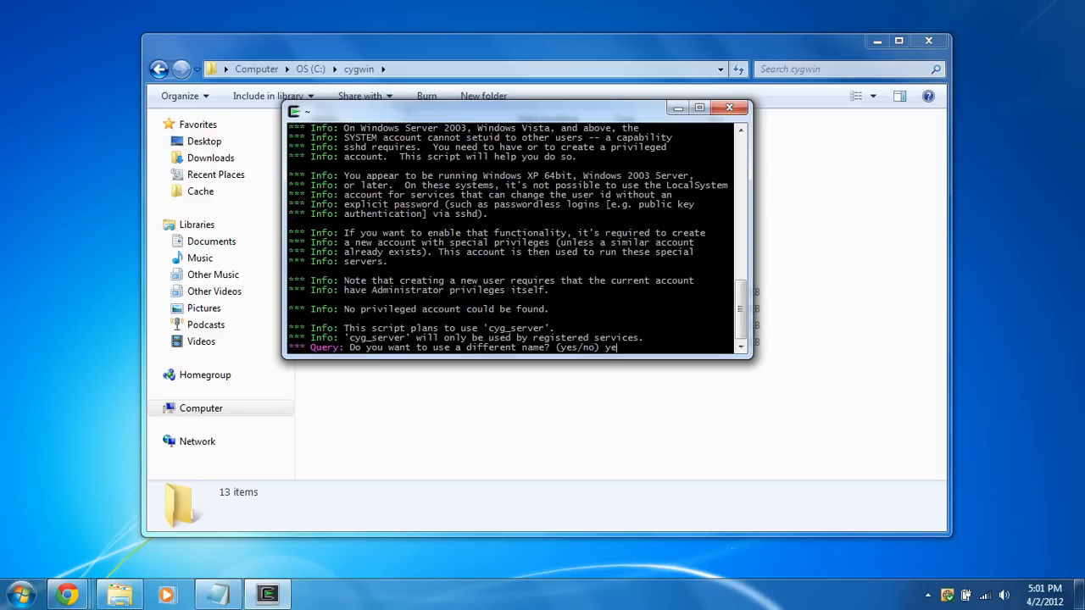
key("Return")
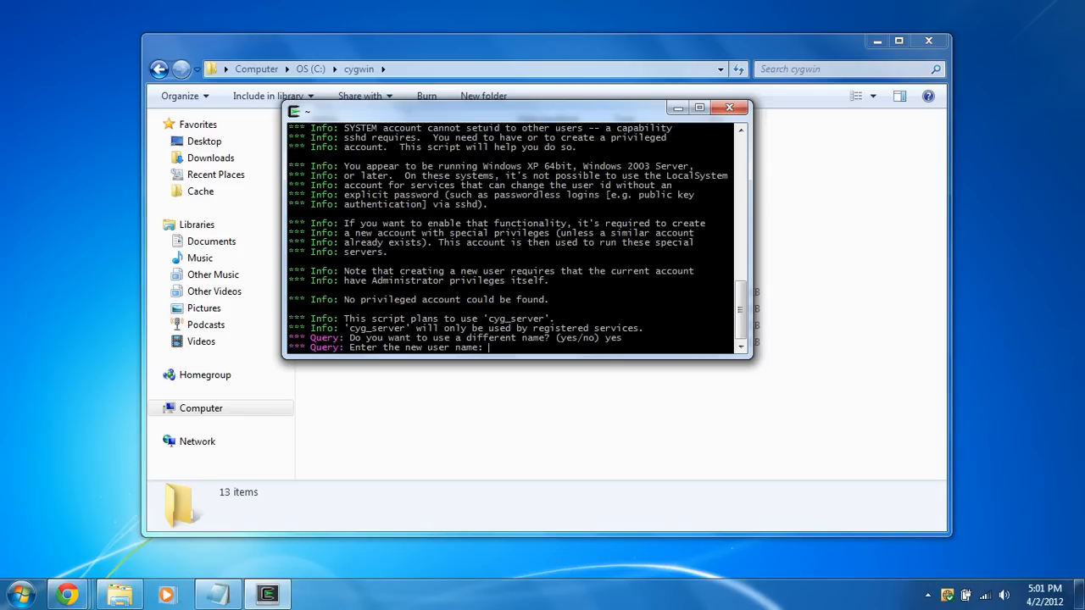
type("sshd")
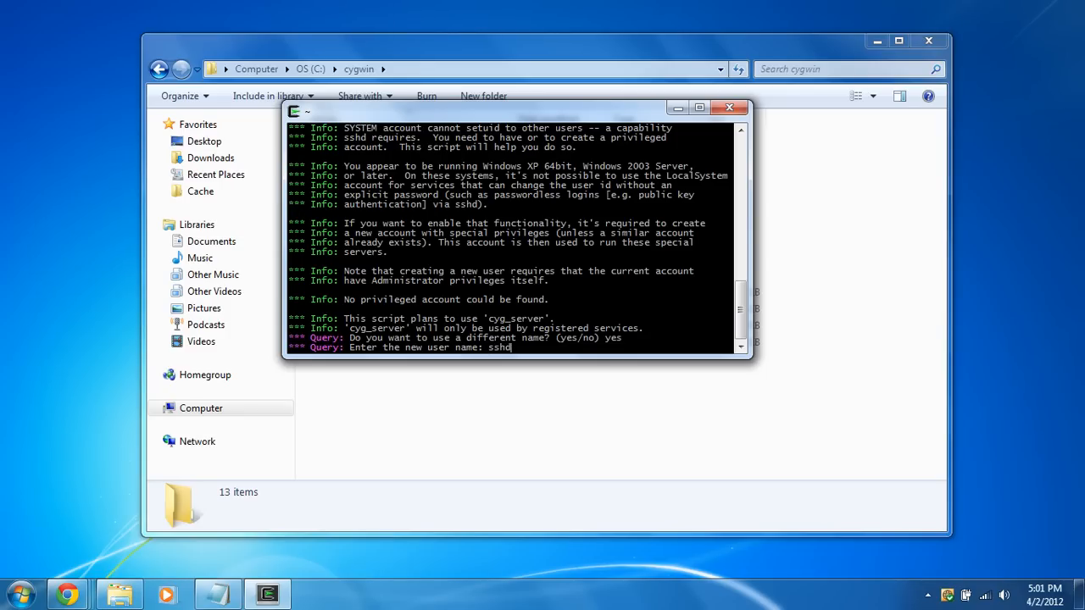
key("enter")
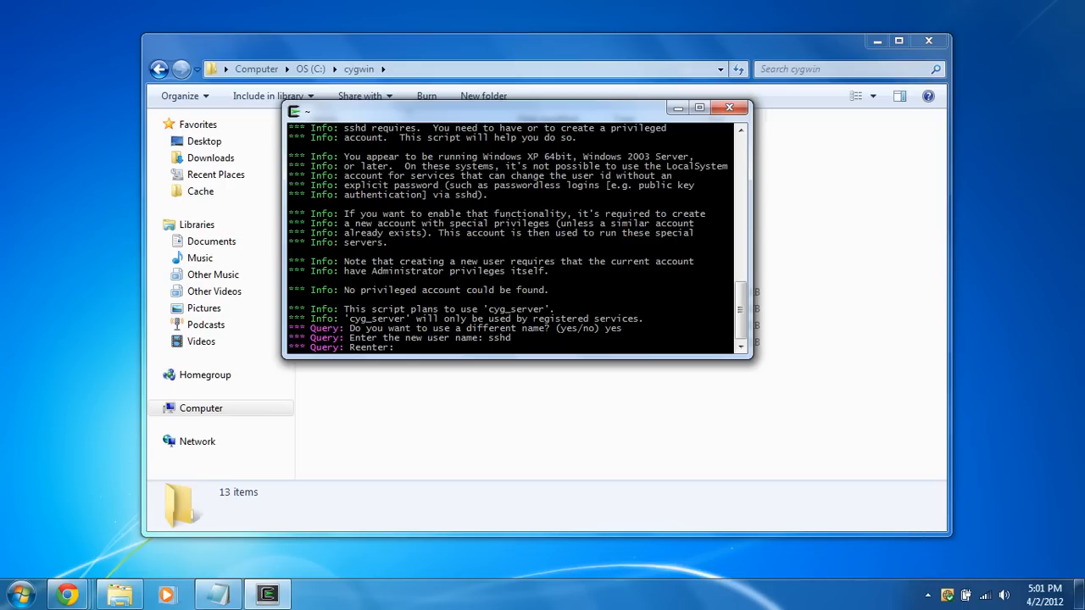
type("sshd")
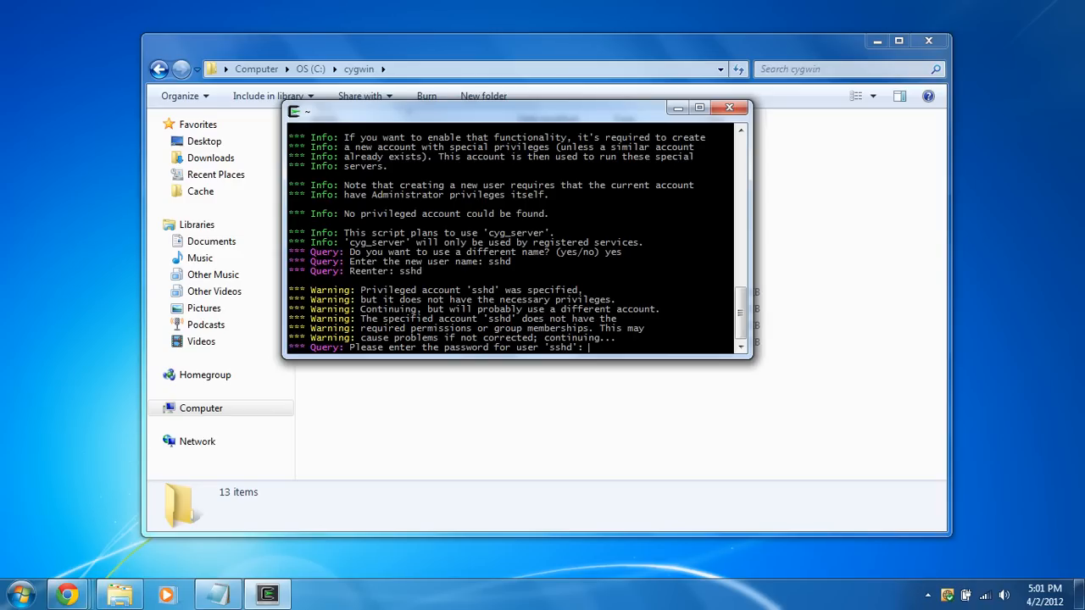
key("Return")
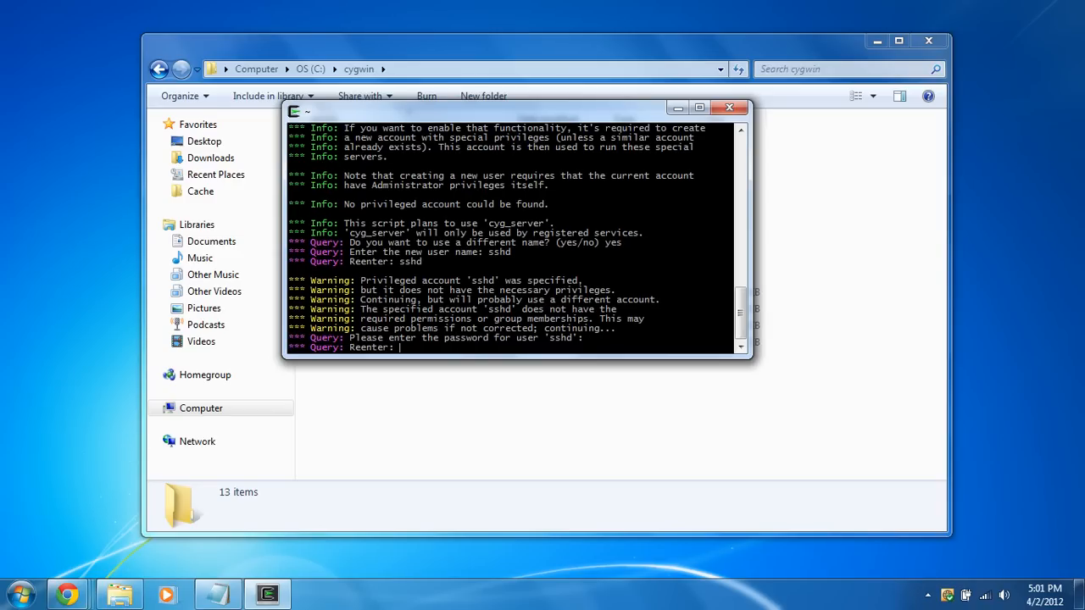
key("Enter")
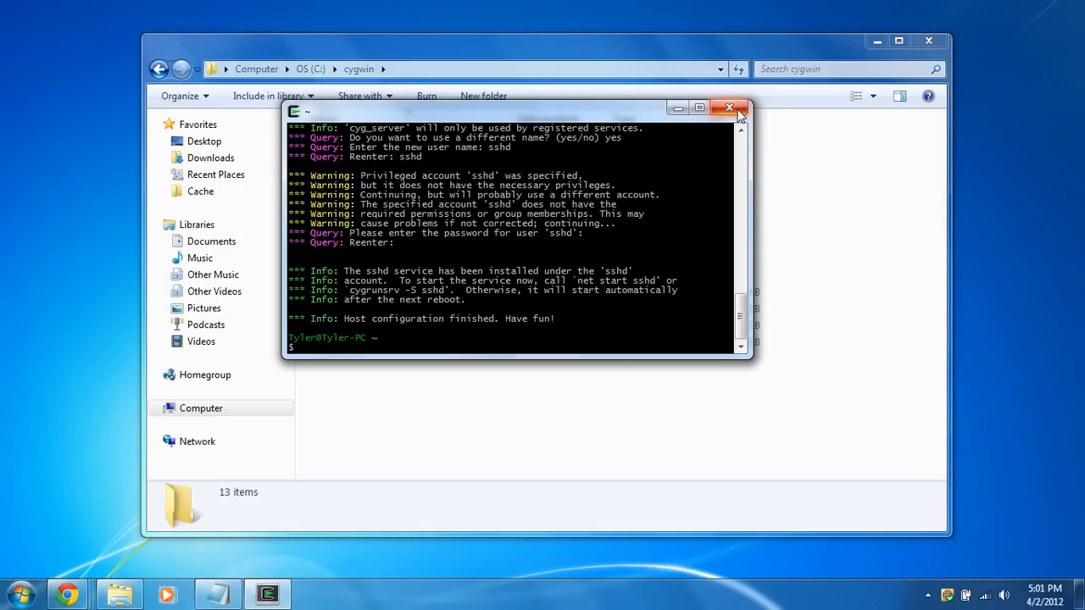
left_click(729, 109)
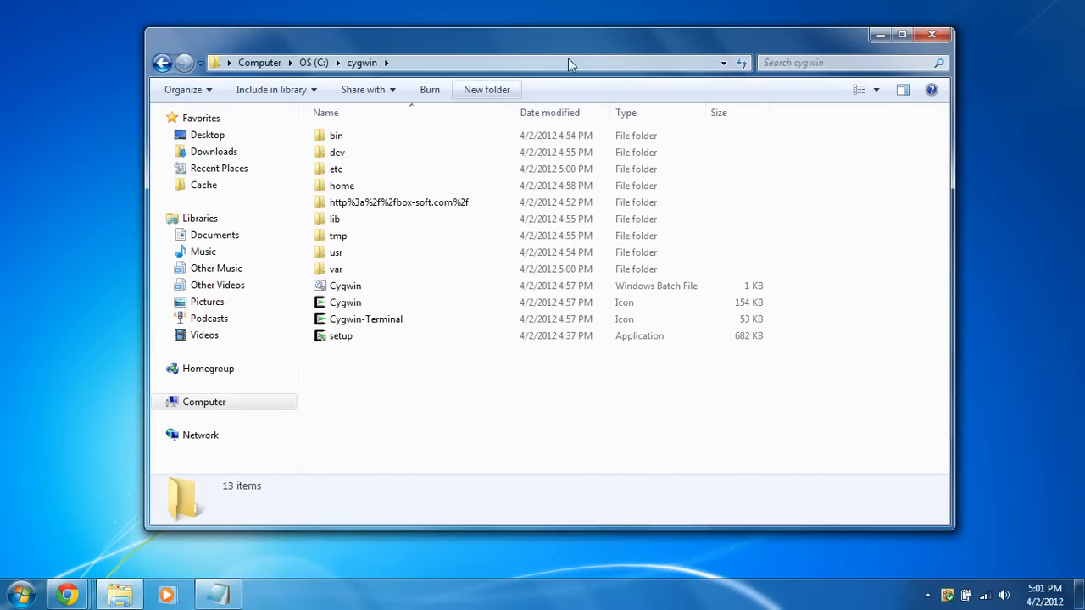
- Launch a Command Prompt from the Start menu search for cmd
left_click(21, 593)
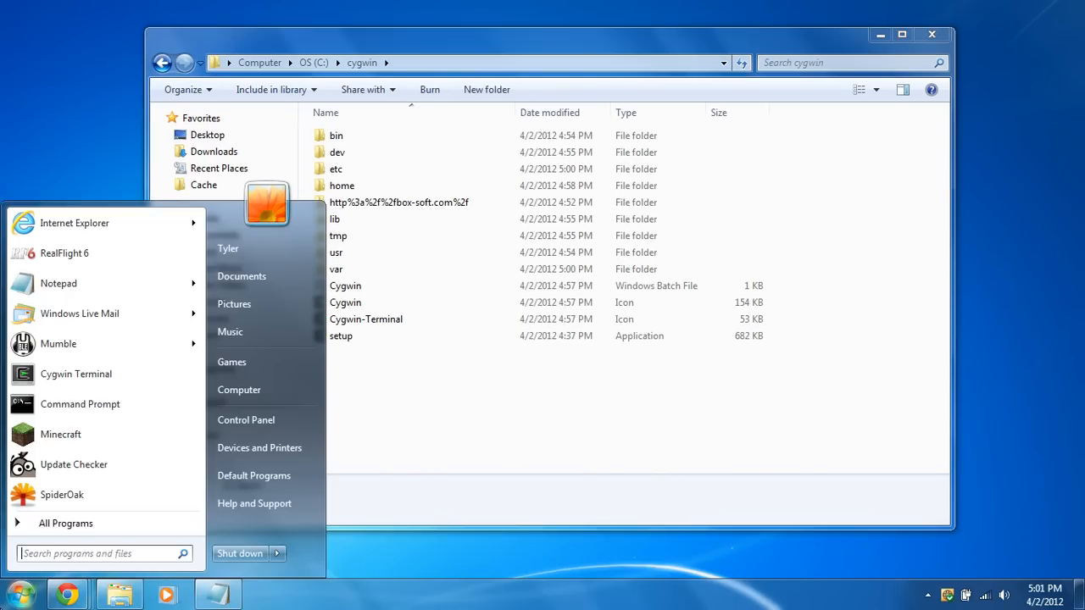
type("cmd")
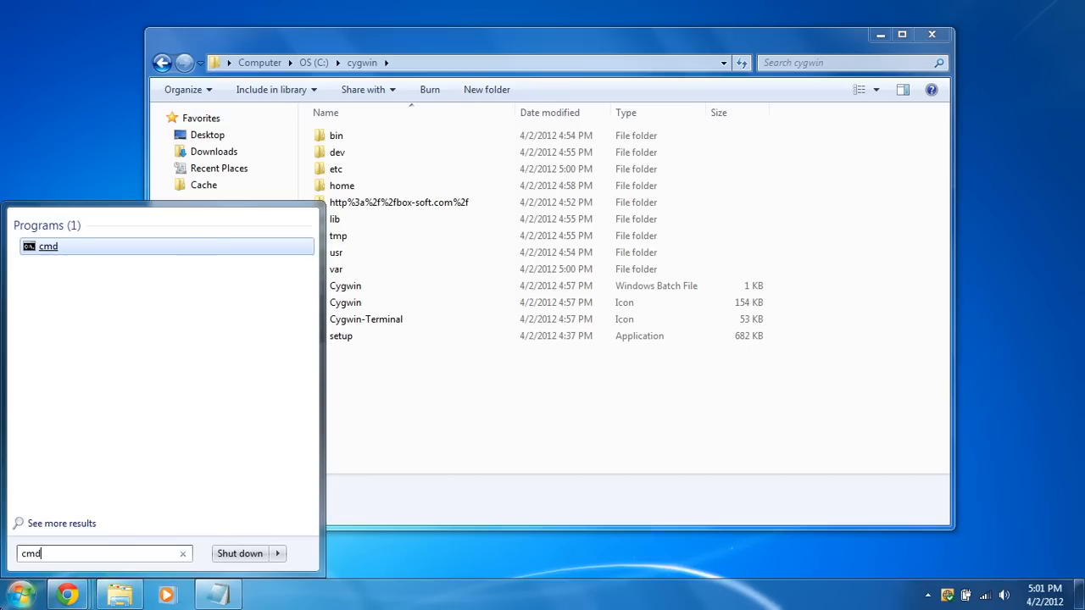
left_click(47, 245)
type("cd")
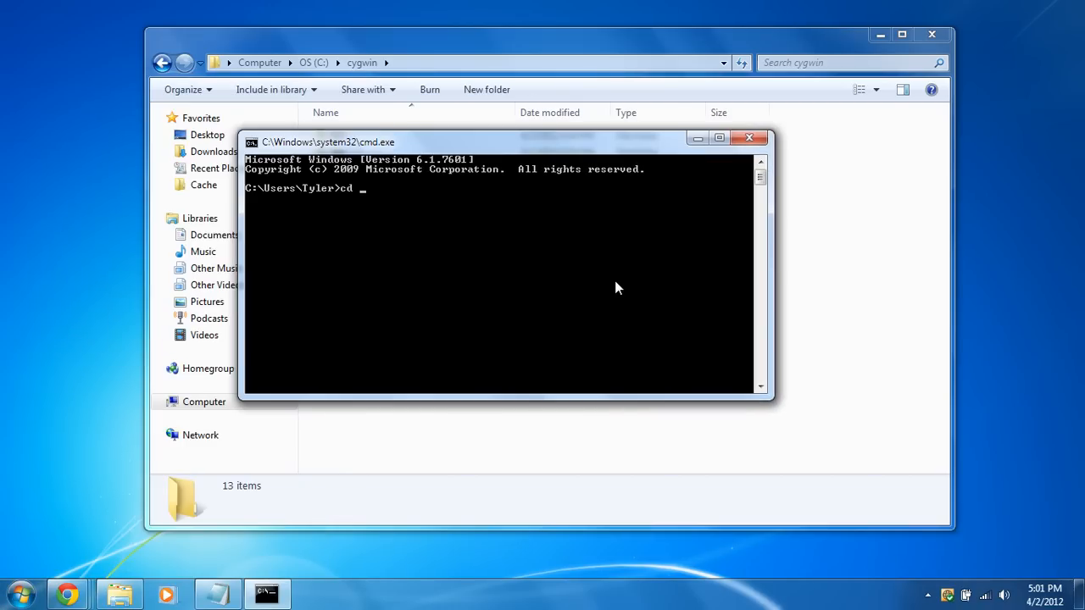
- Change to c:\cygwin\bin and list its programs with ls
type("c:")
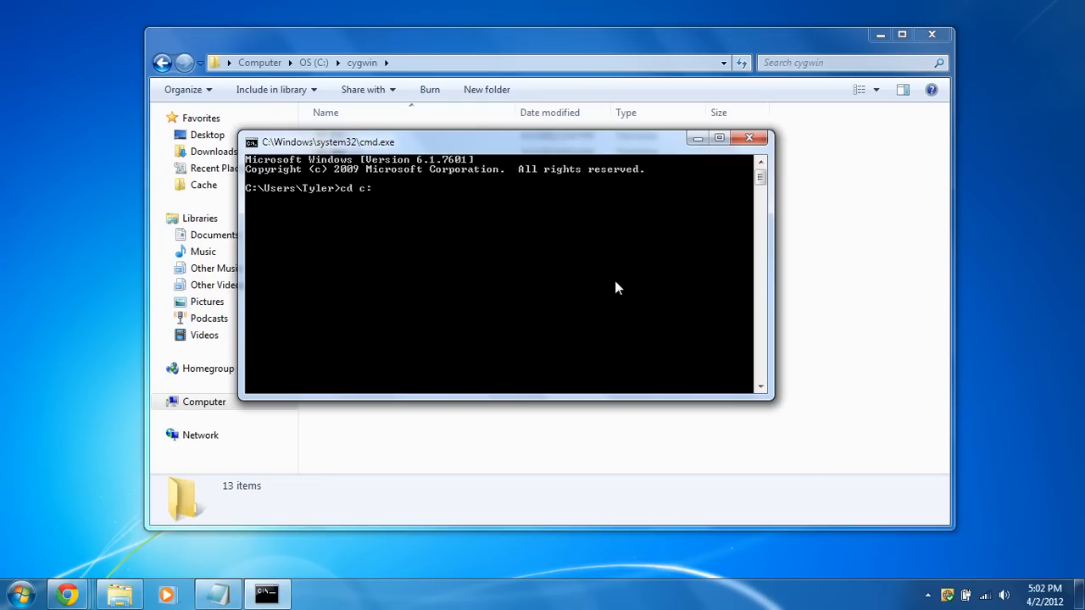
type("\\")
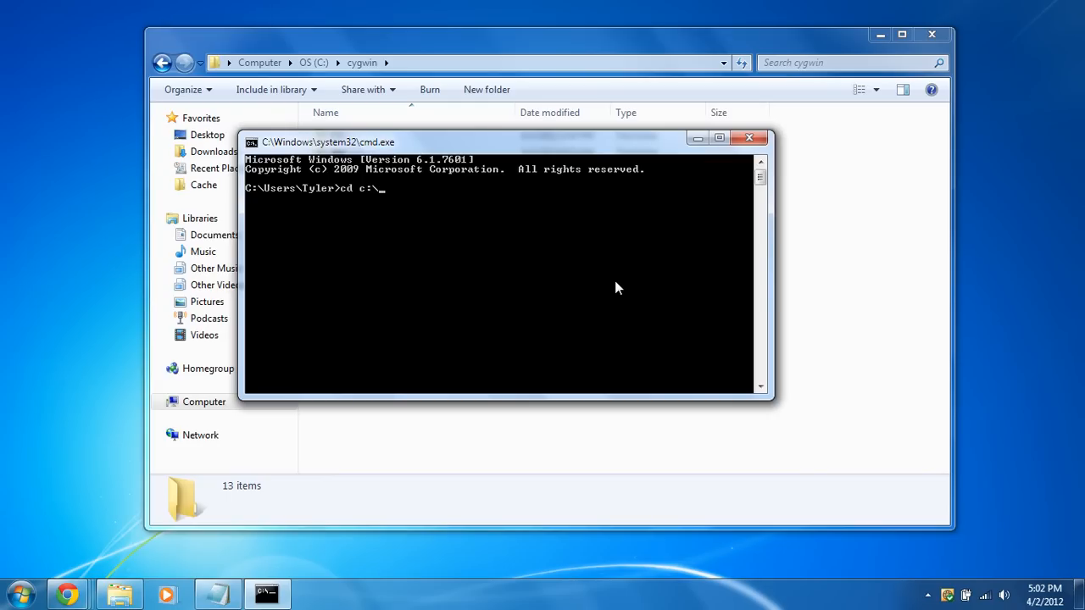
type("c")
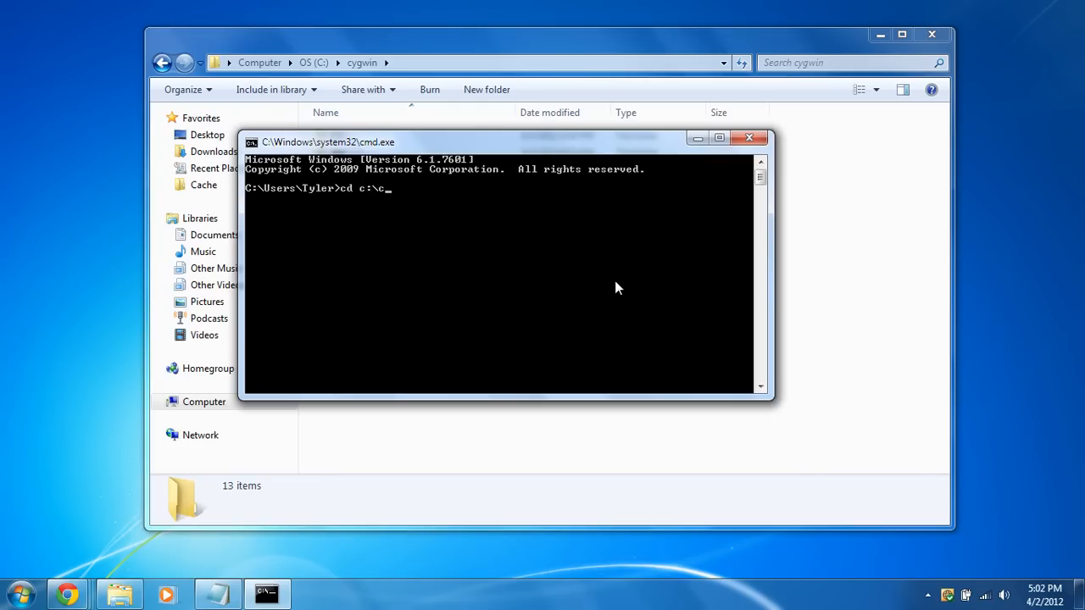
type("ygwin")
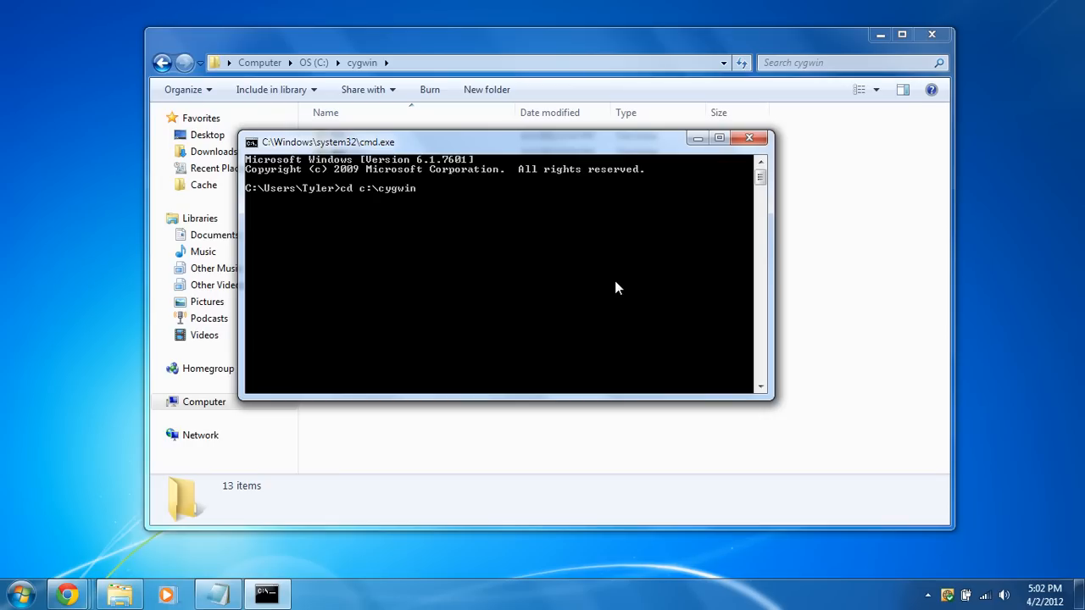
type("\\")
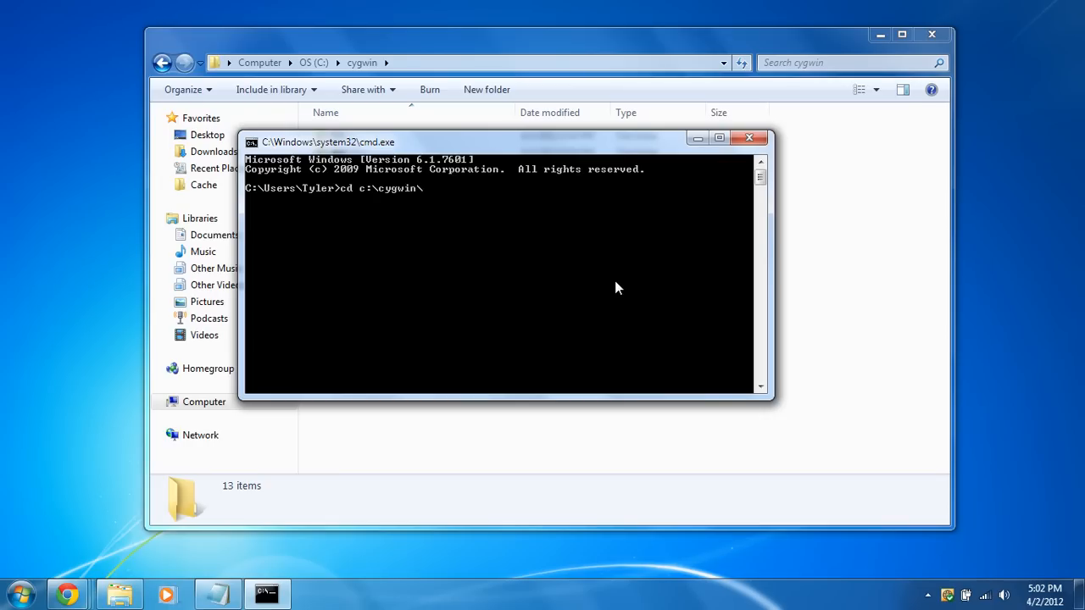
type("bin")
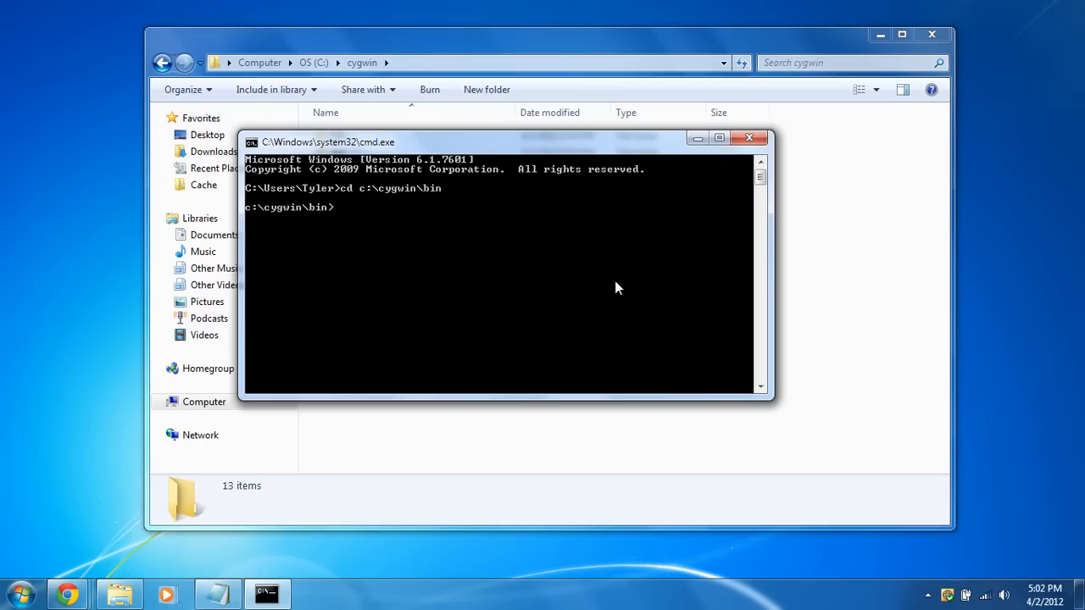
type("ls")
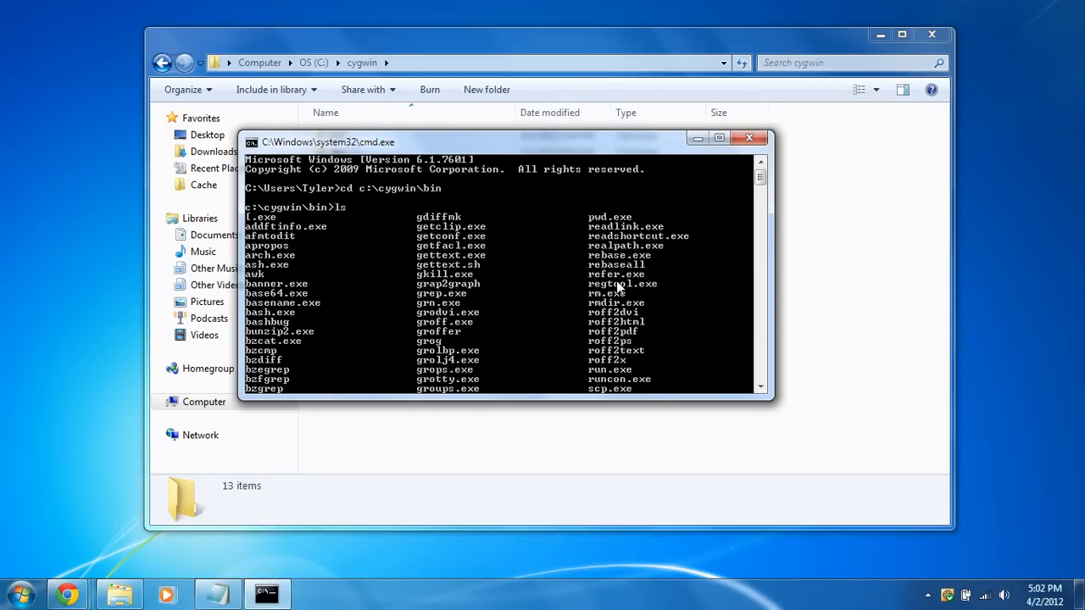
scroll("down", 3)
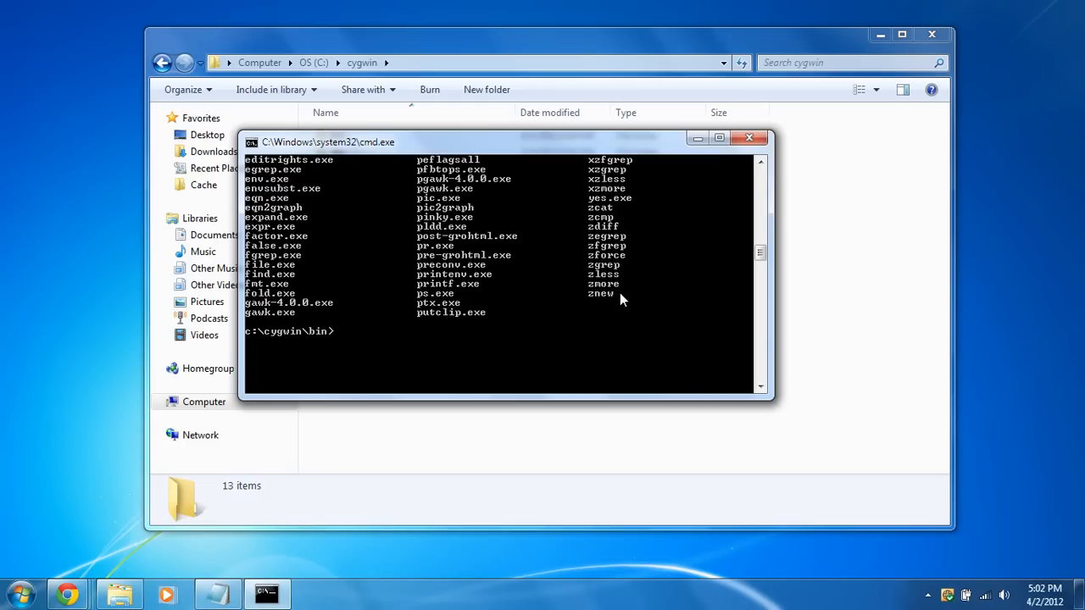
- Start an ash shell and begin typing /usr/bin/rebaseall
type("ash")
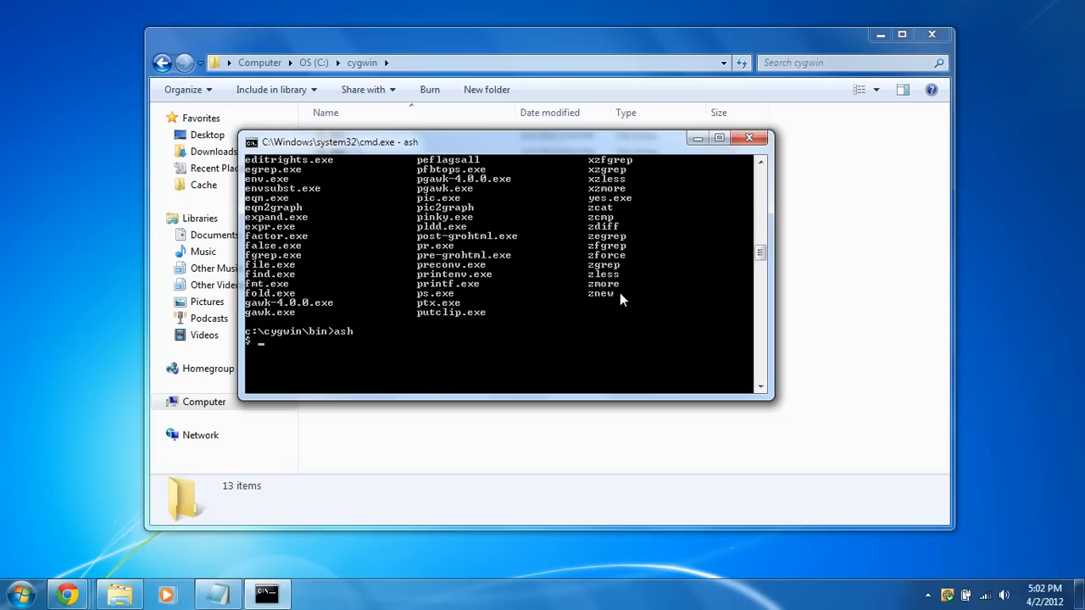
type("/usr/")
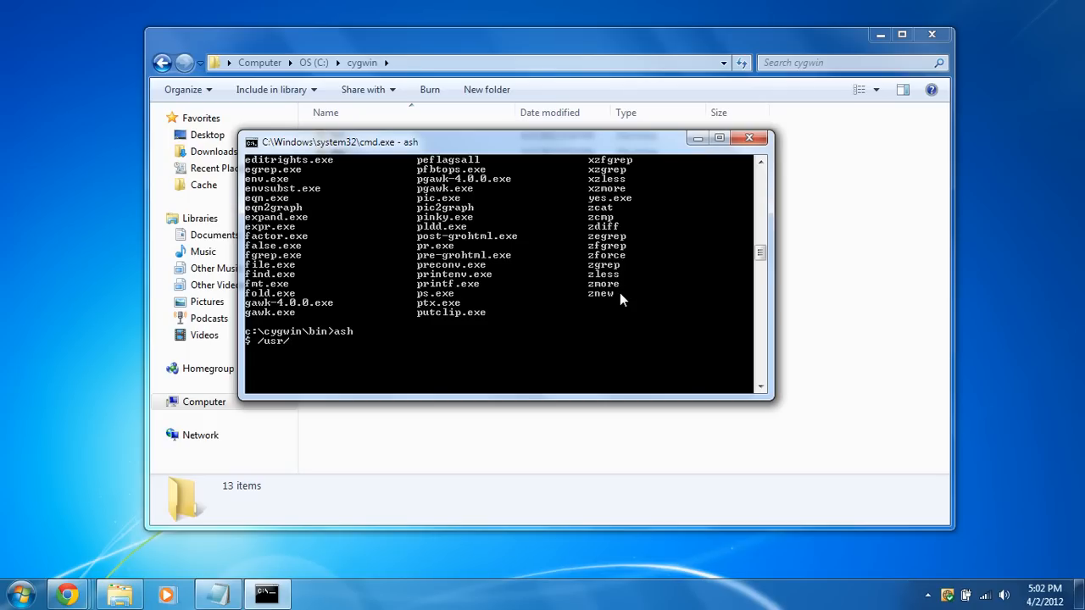
type("bin/re")
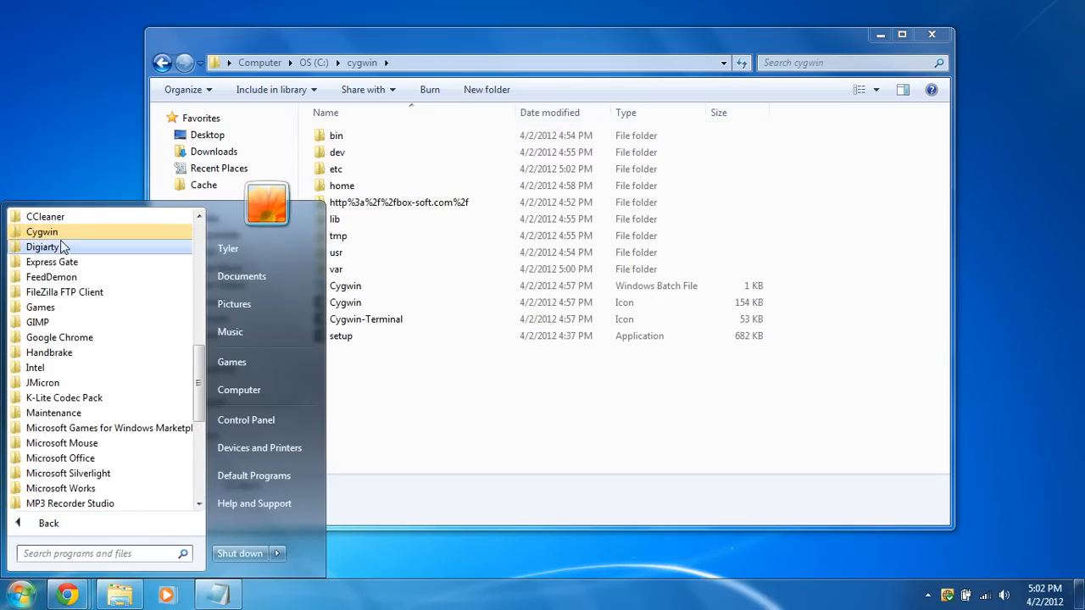
- Launch a new Cygwin Terminal with administrator rights from the Start menu
left_click(40, 230)
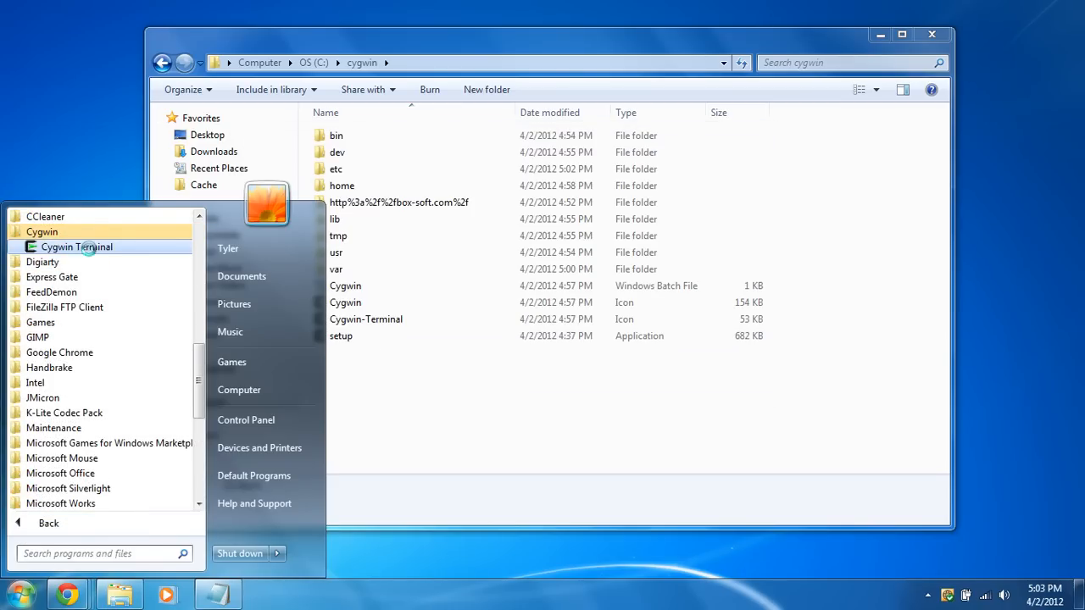
right_click(76, 247)
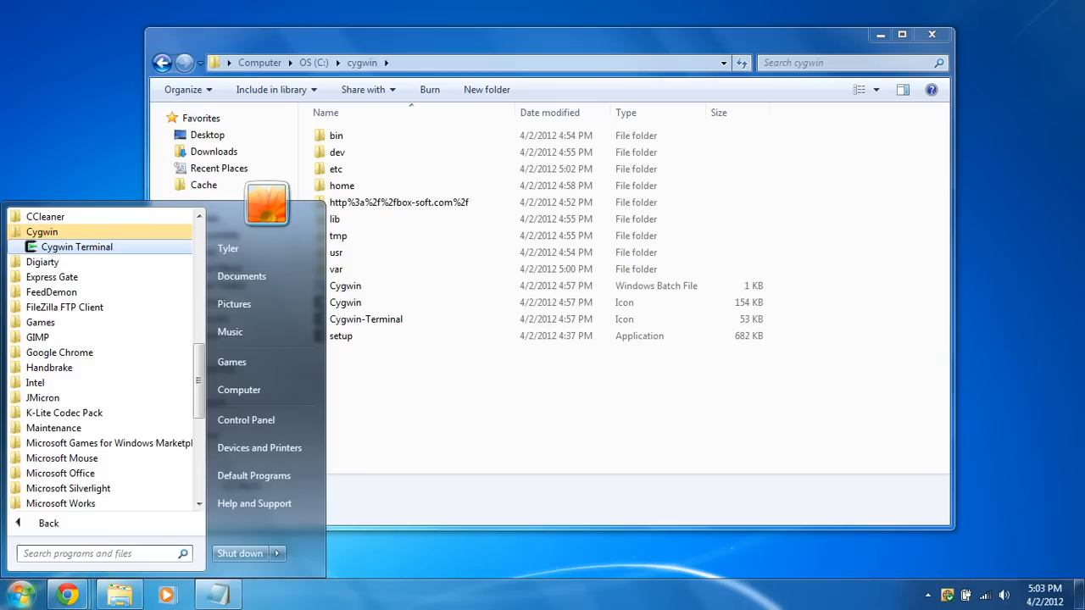
left_click(76, 248)
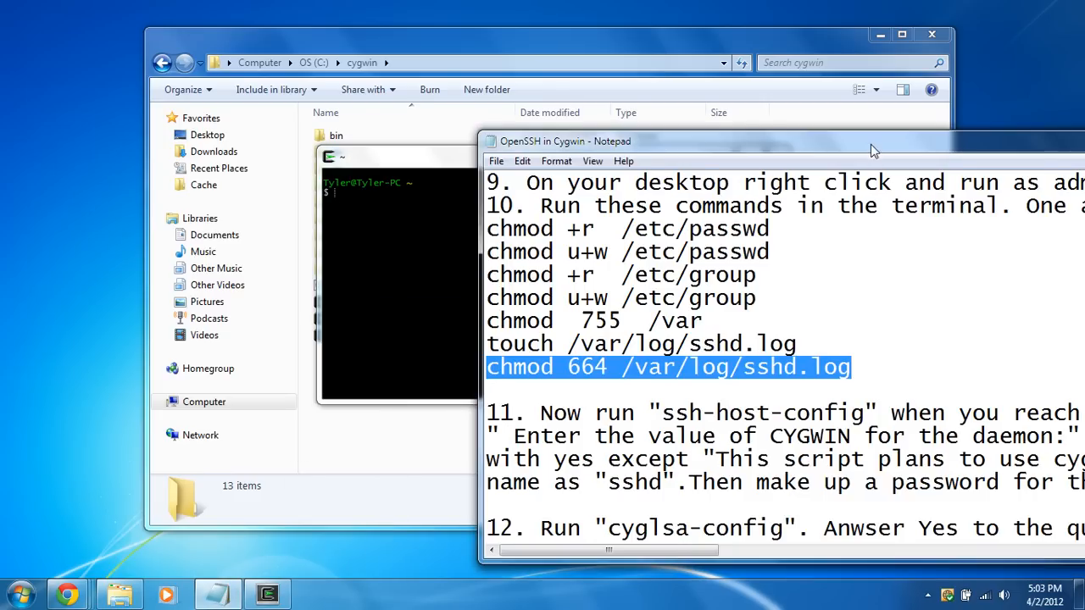
- Chown /etc/ssh* and /var/empty to system, rebuild group and passwd files, close the terminal
scroll("down", 3)
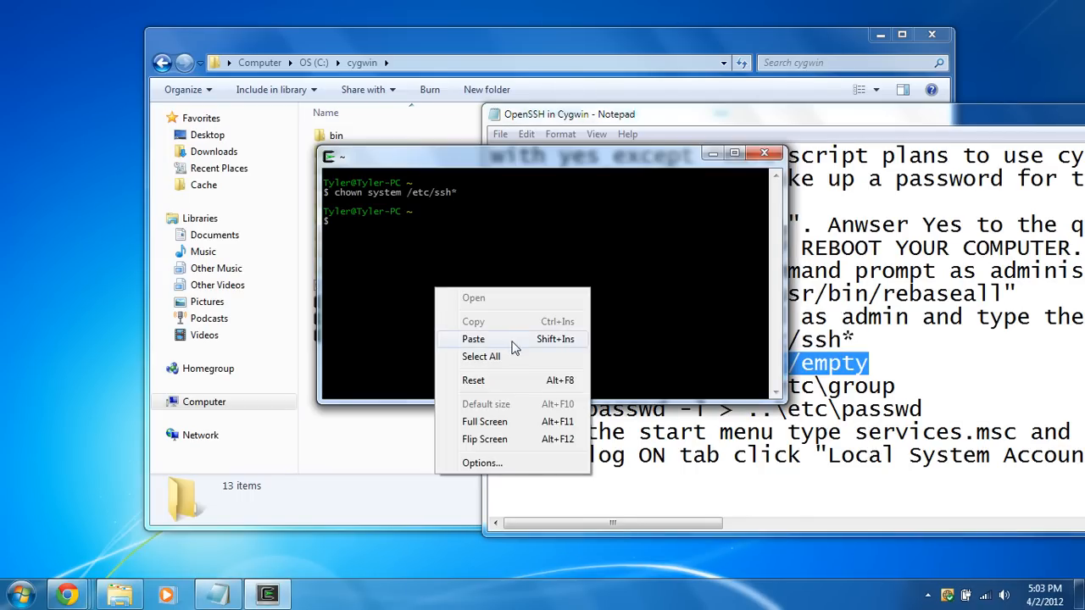
left_click(473, 339)
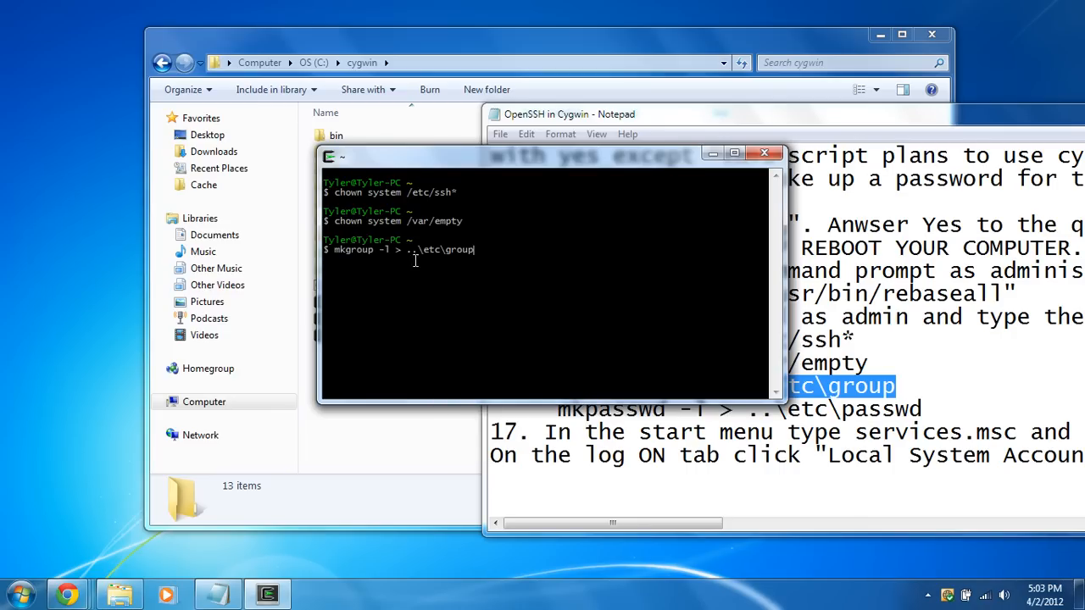
key("Return")
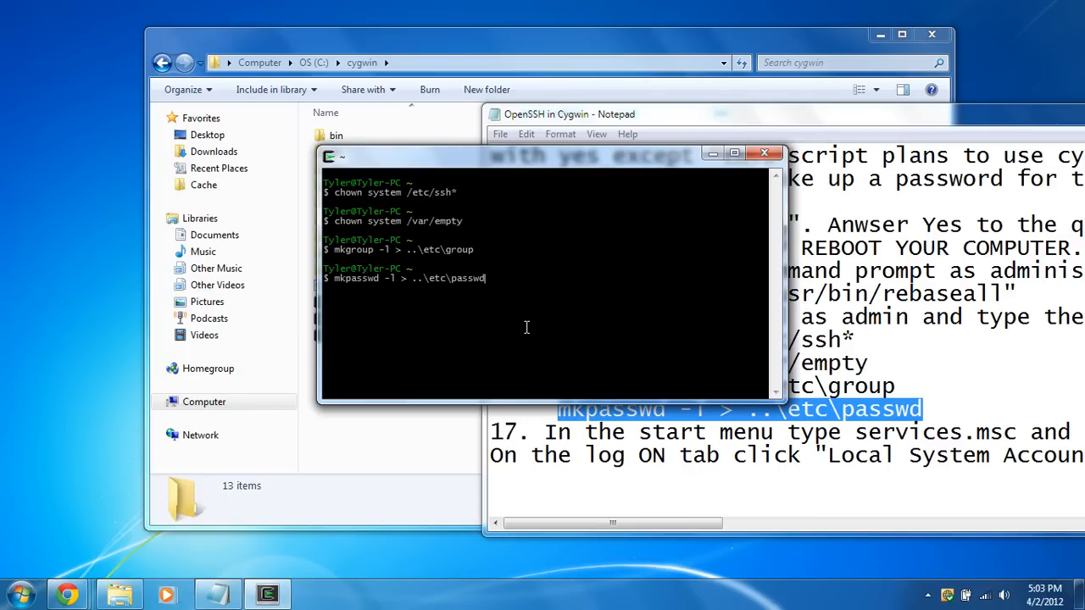
key("Return")
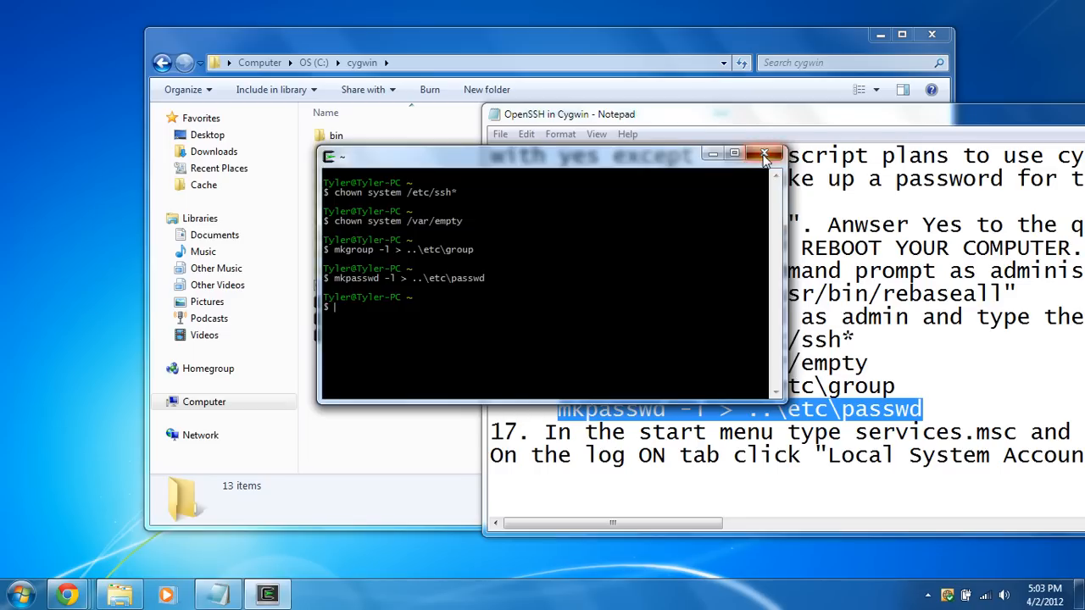
left_click(763, 152)
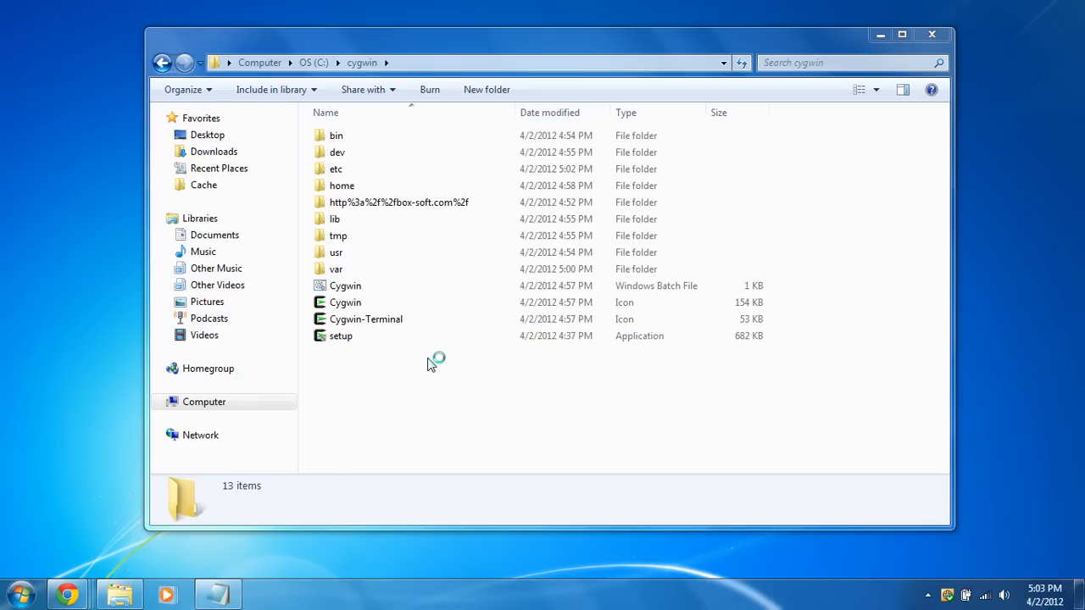
- In Services, set the CYGWIN sshd service to log on as the Local System account
left_click(268, 594)
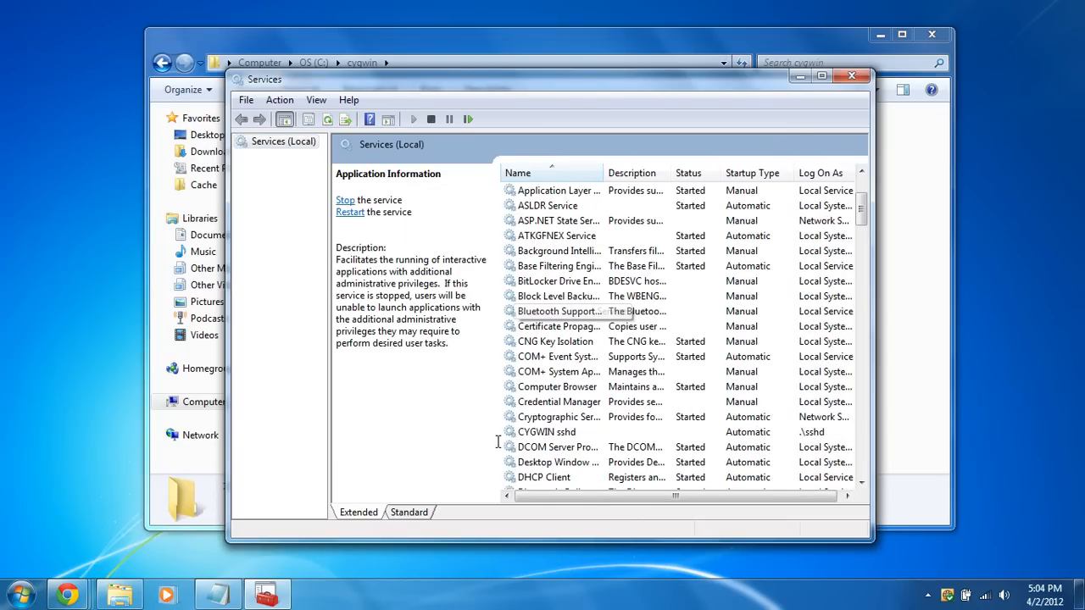
left_click(546, 433)
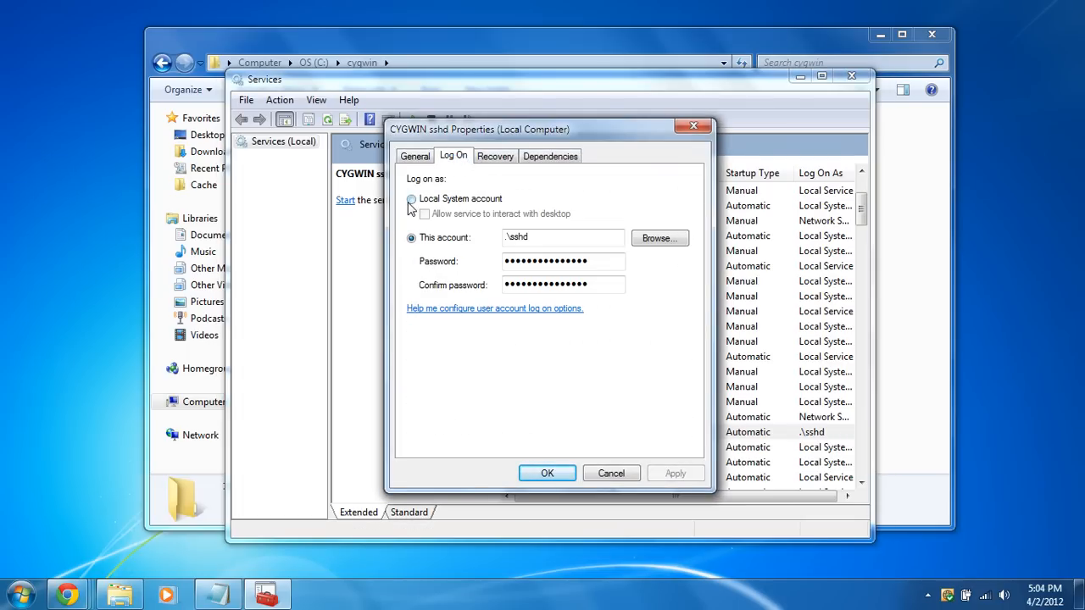
left_click(410, 198)
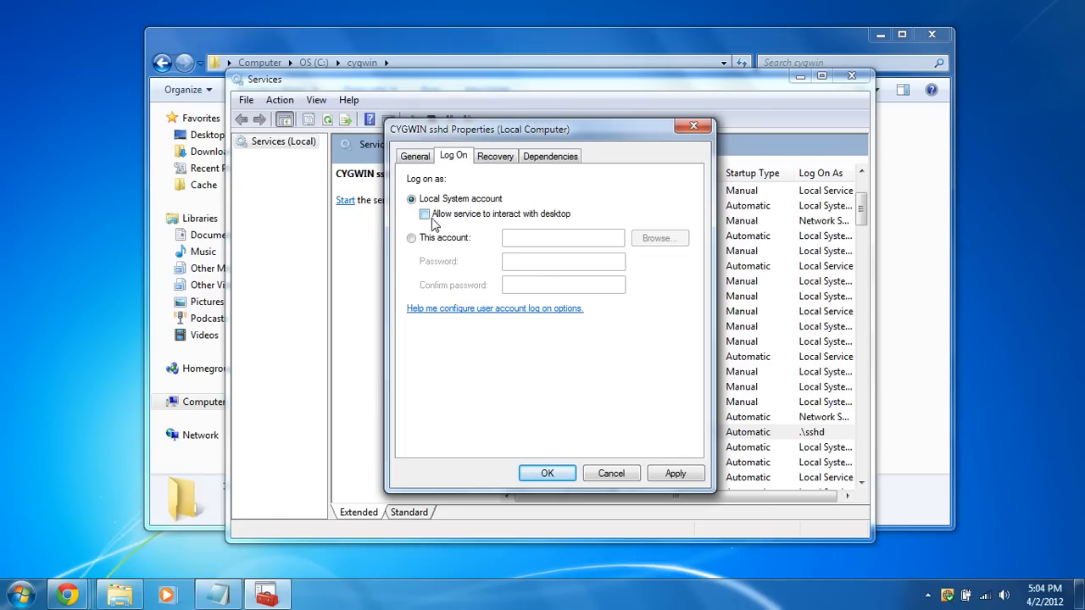
left_click(424, 213)
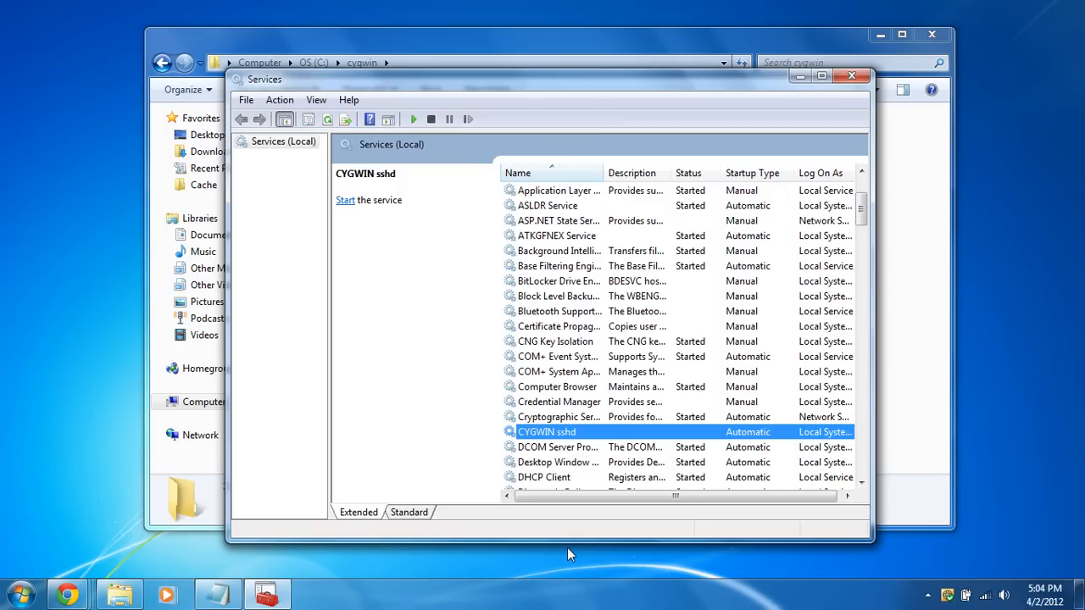
mouse_move(560, 507)
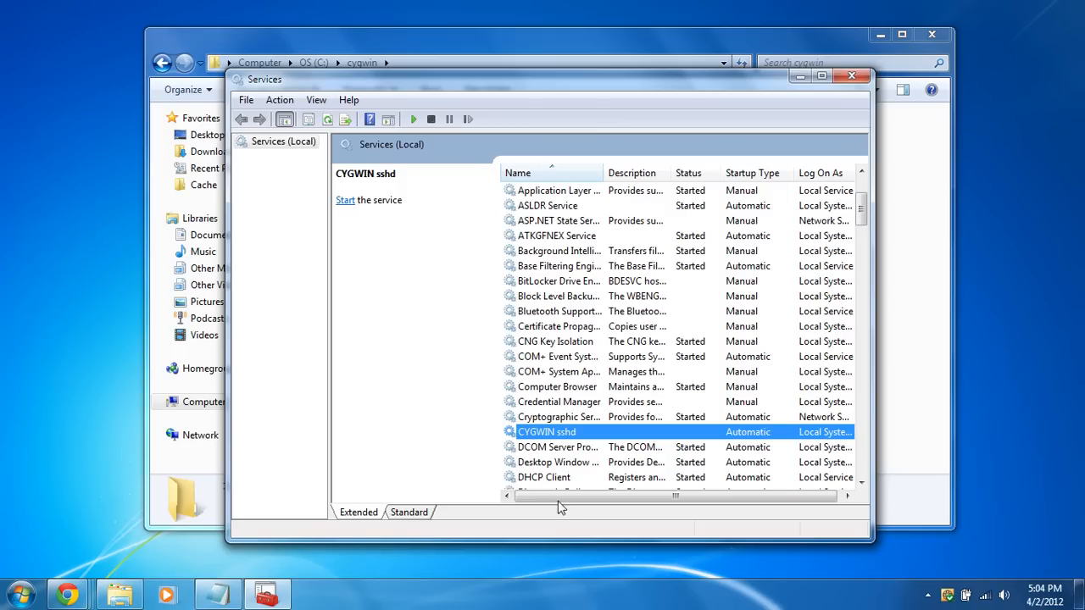
- Start the CYGWIN sshd service from its Properties dialog and close the window
right_click(546, 432)
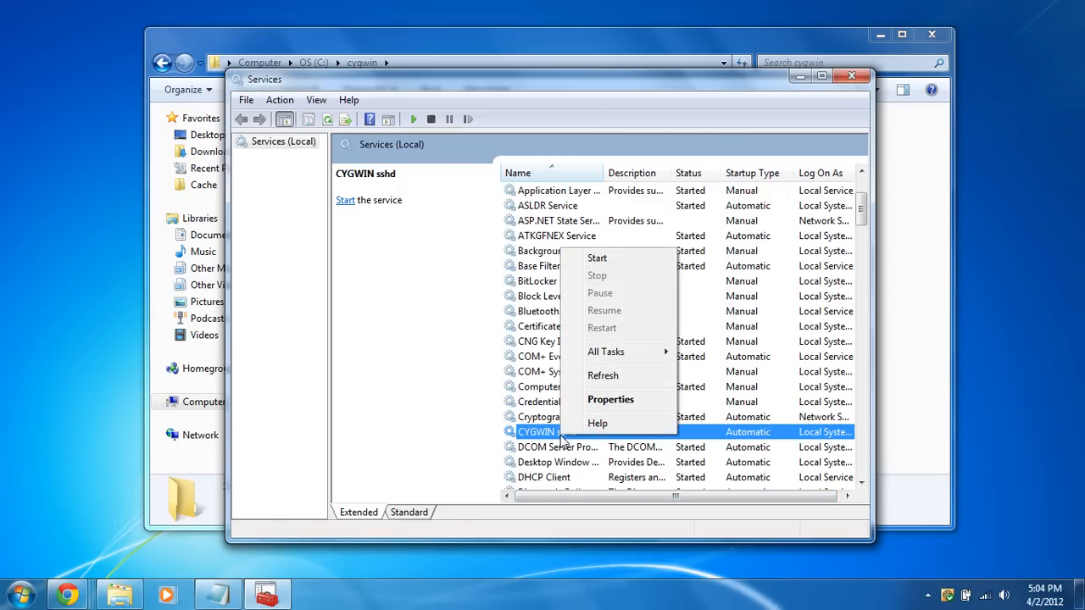
left_click(610, 400)
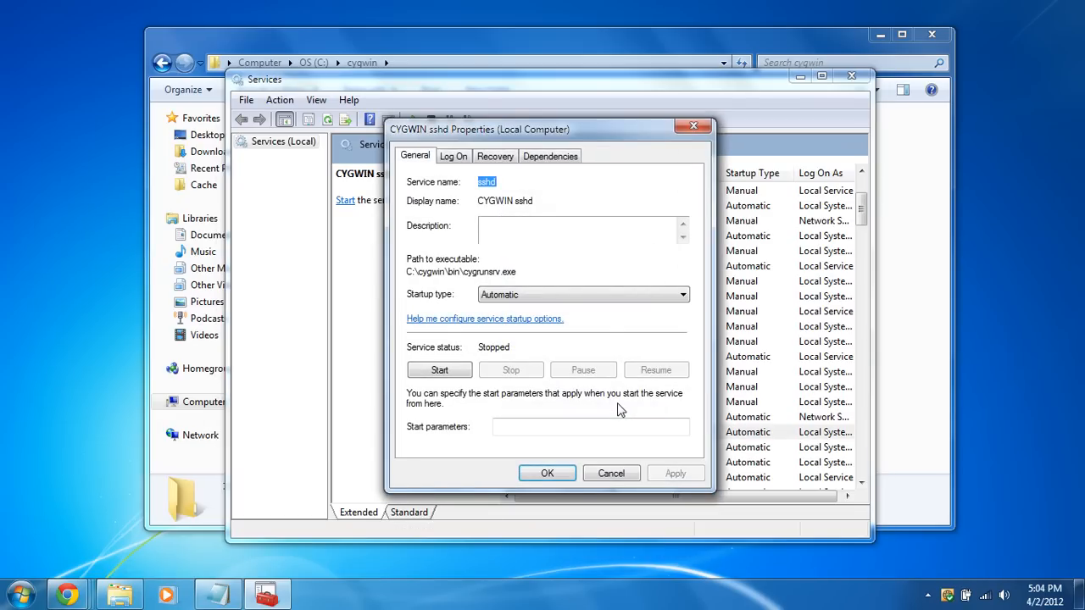
mouse_move(614, 370)
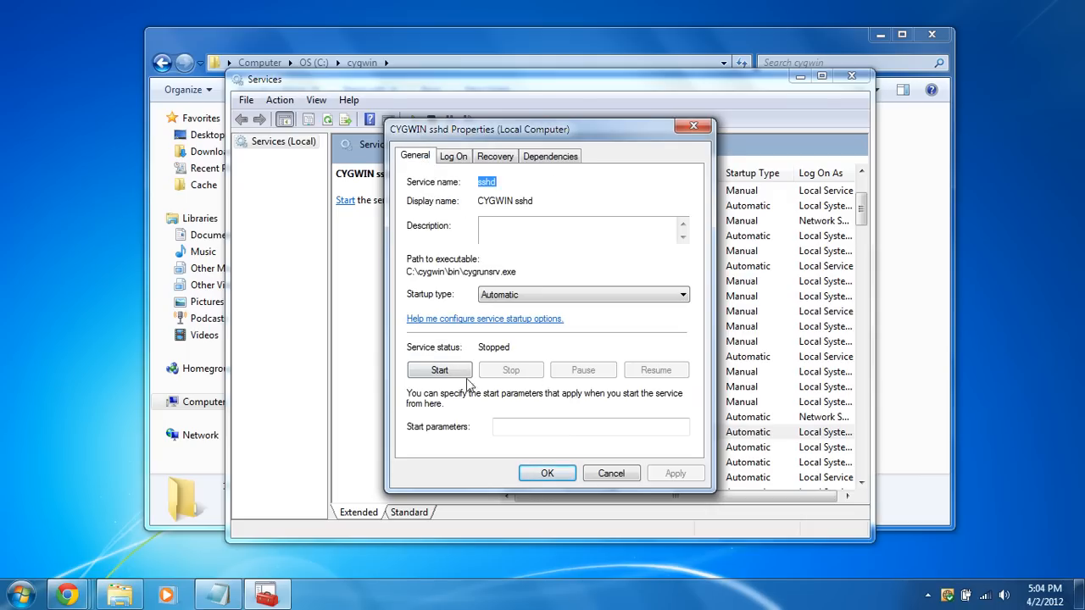
left_click(439, 369)
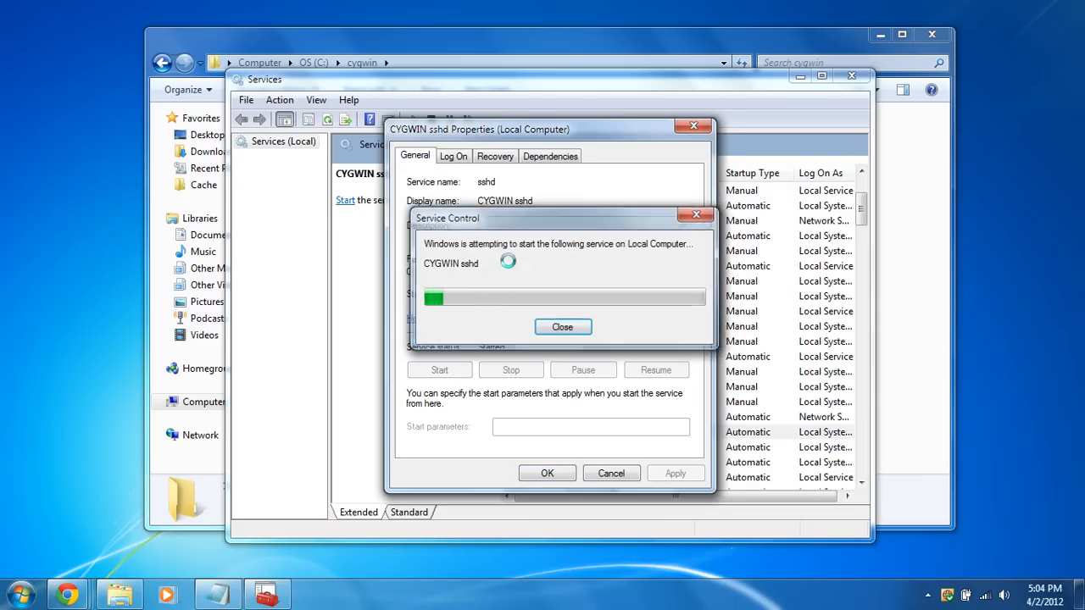
left_click(563, 325)
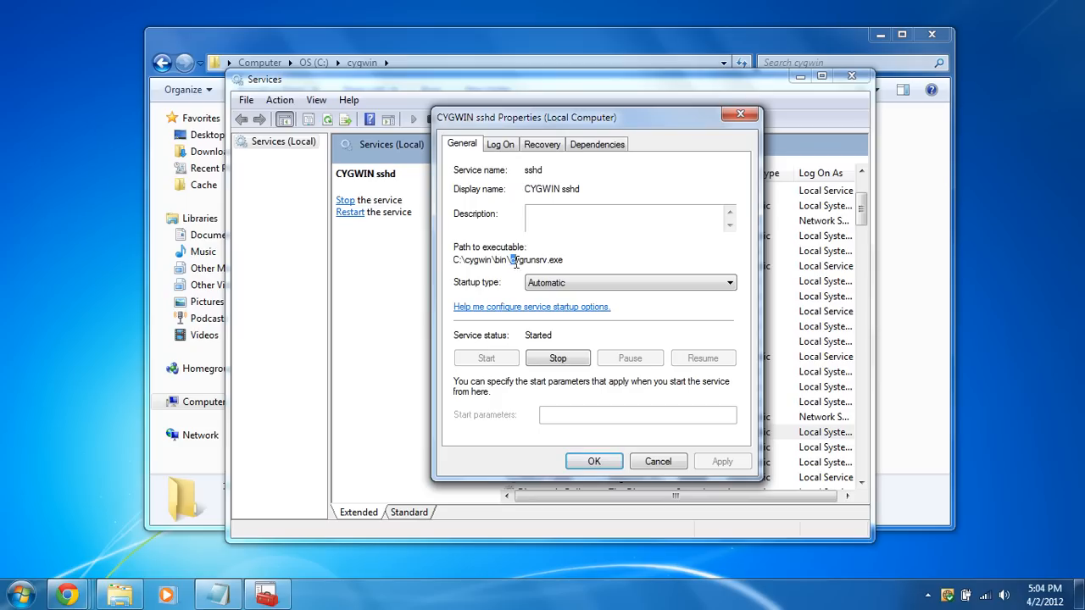
double_click(536, 261)
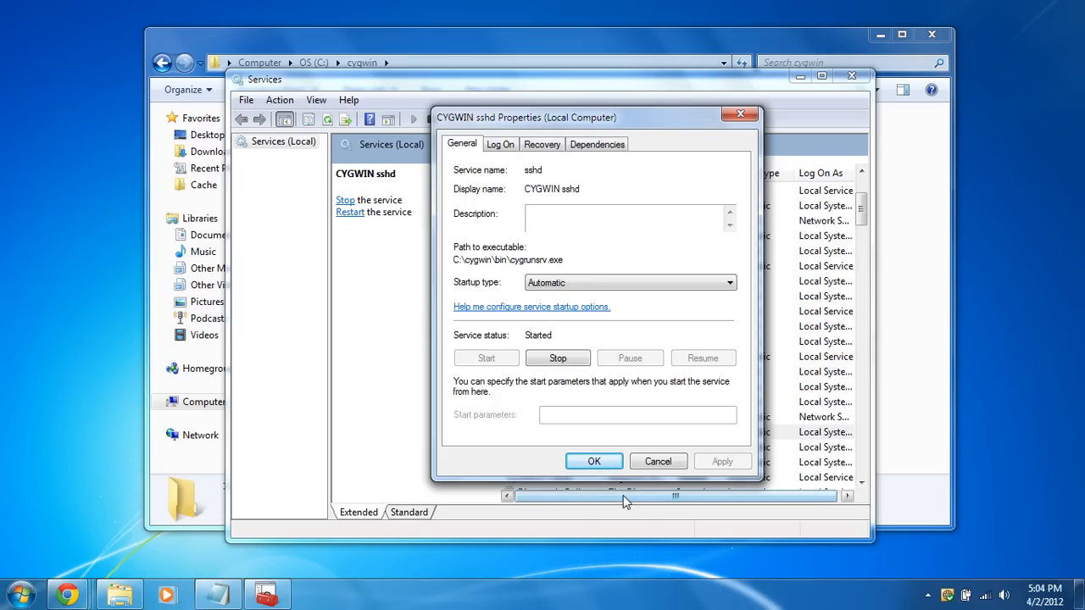
left_click(593, 461)
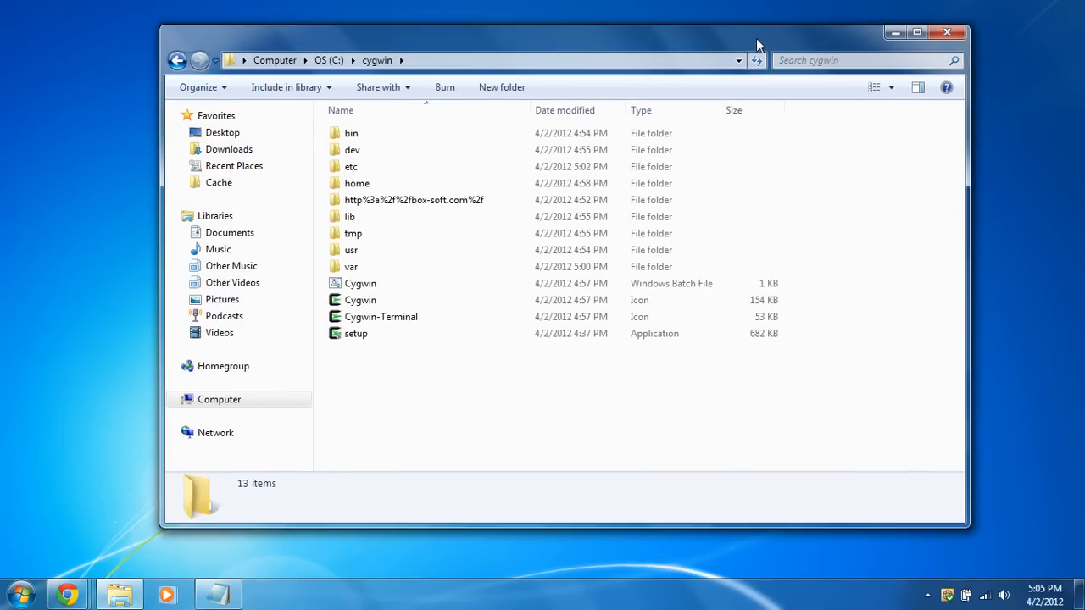
mouse_move(222, 132)
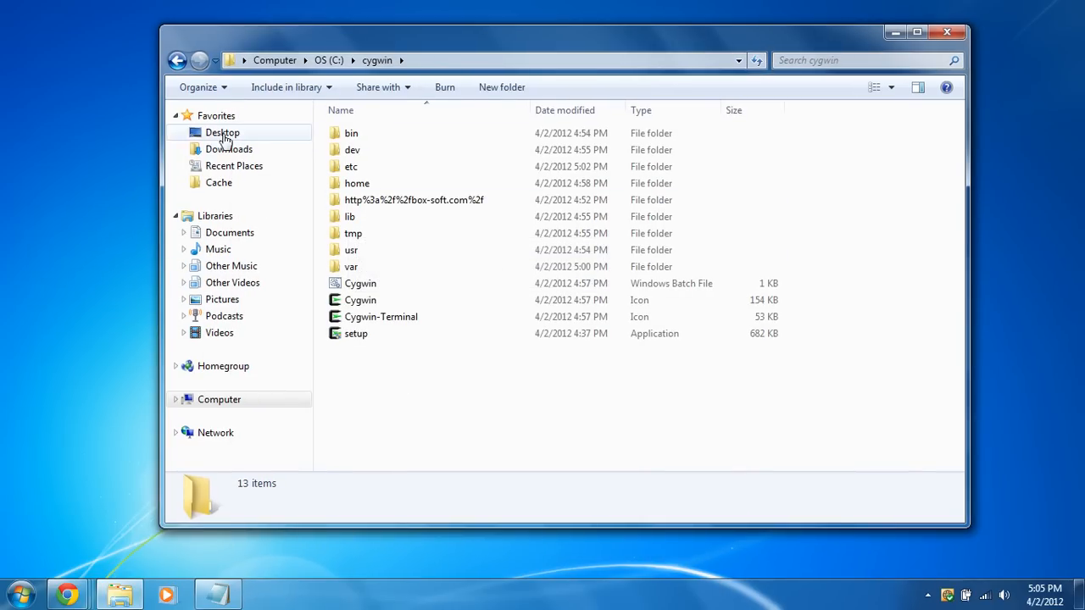
- Run putty.exe from the Downloads folder, allowing the unverified program
left_click(229, 149)
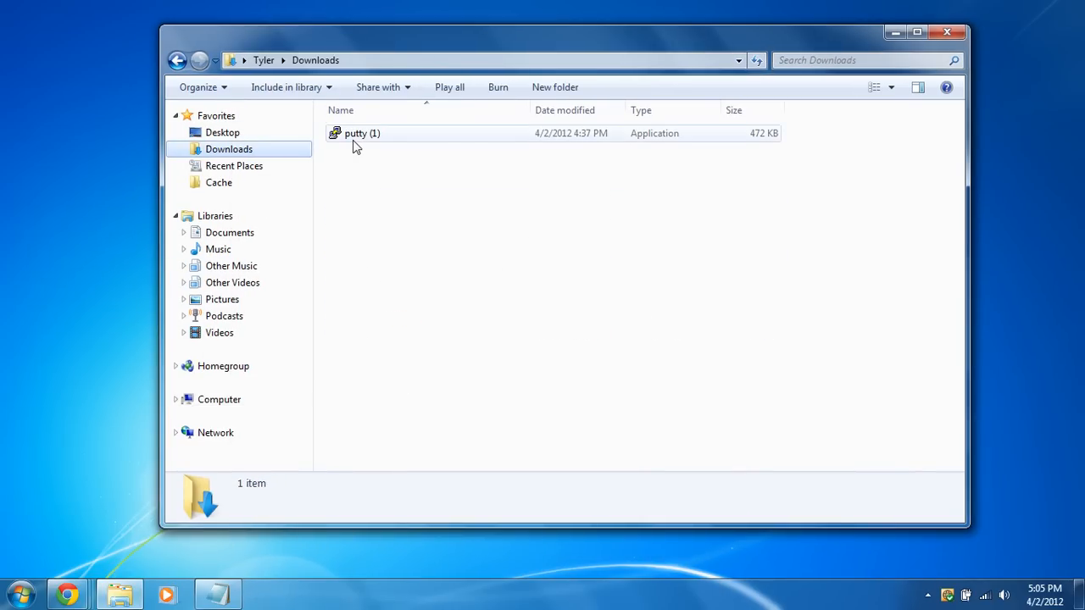
double_click(363, 132)
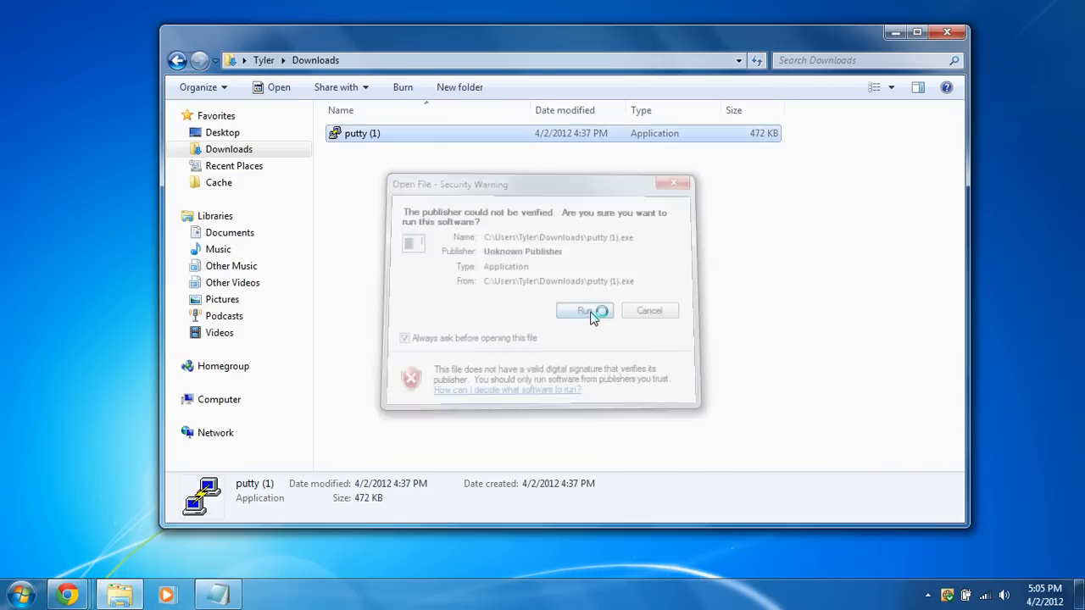
left_click(583, 311)
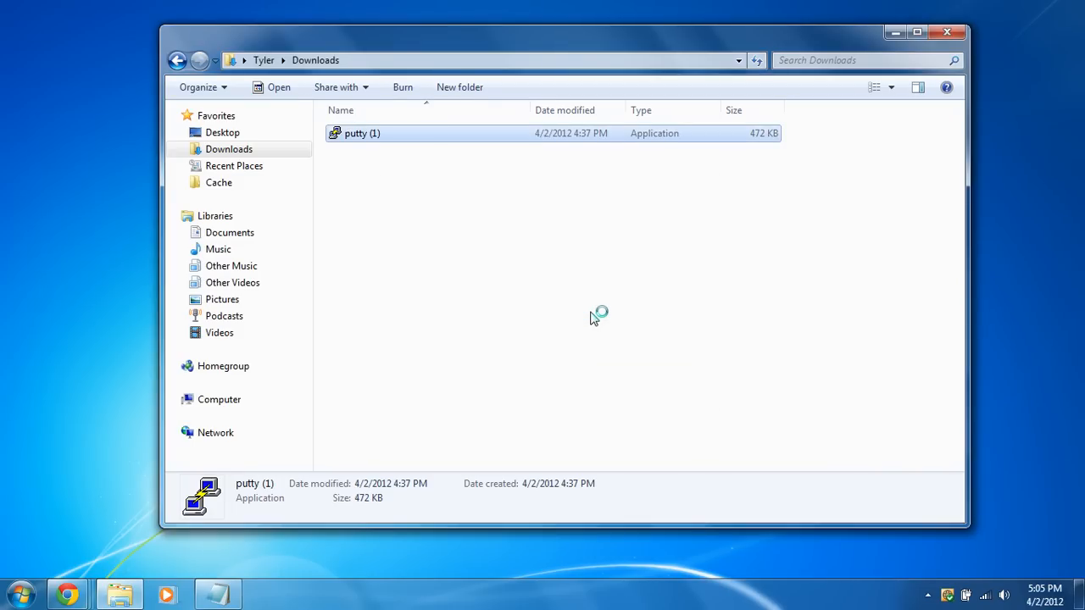
double_click(362, 132)
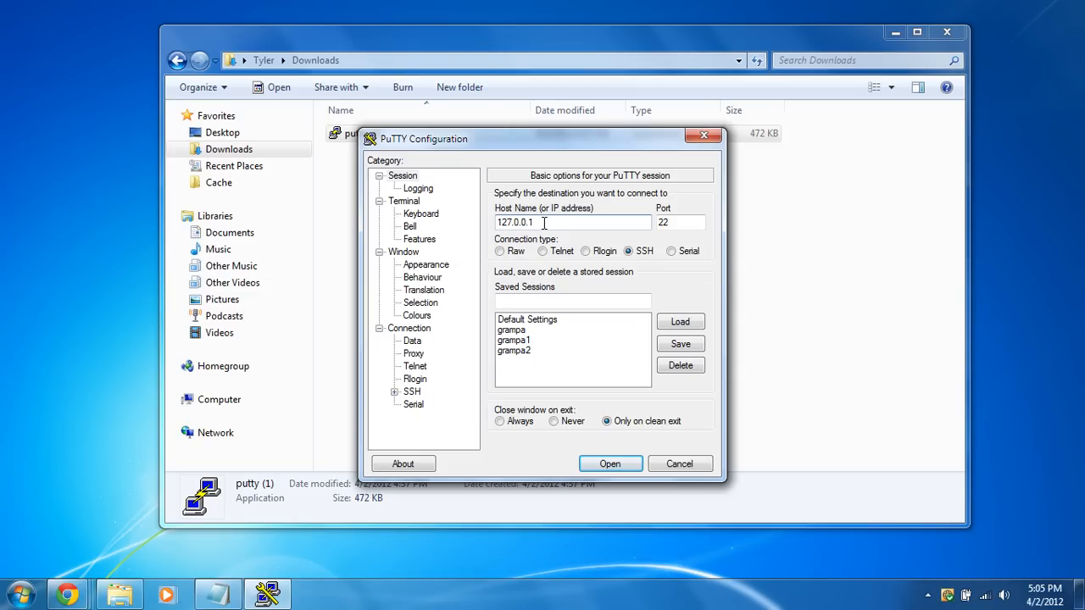
mouse_move(592, 258)
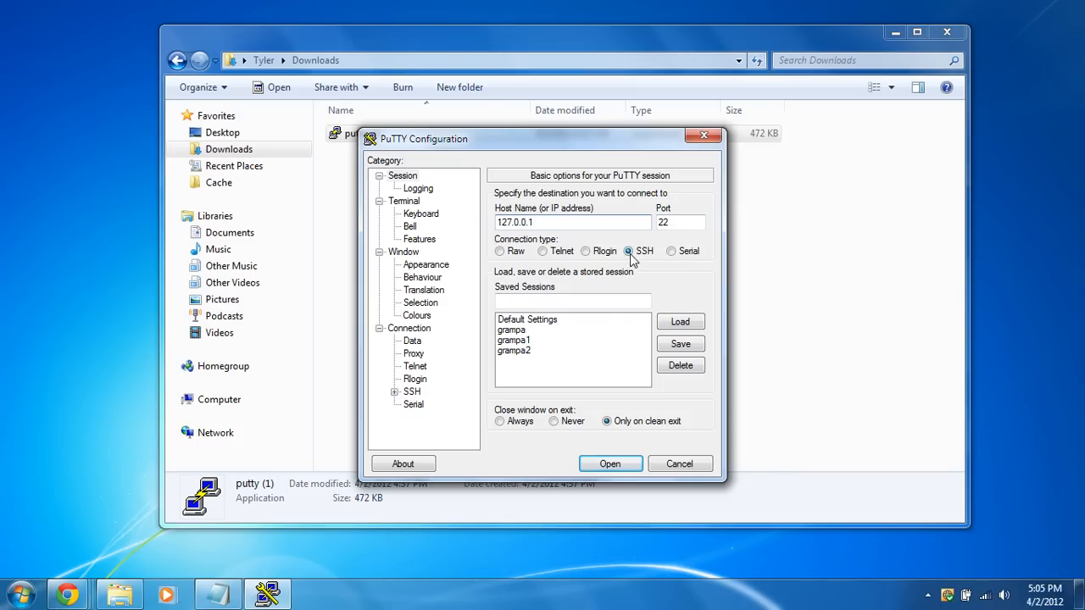
- Connect PuTTY to 127.0.0.1 on port 22 via SSH and accept the changed host key
left_click(610, 464)
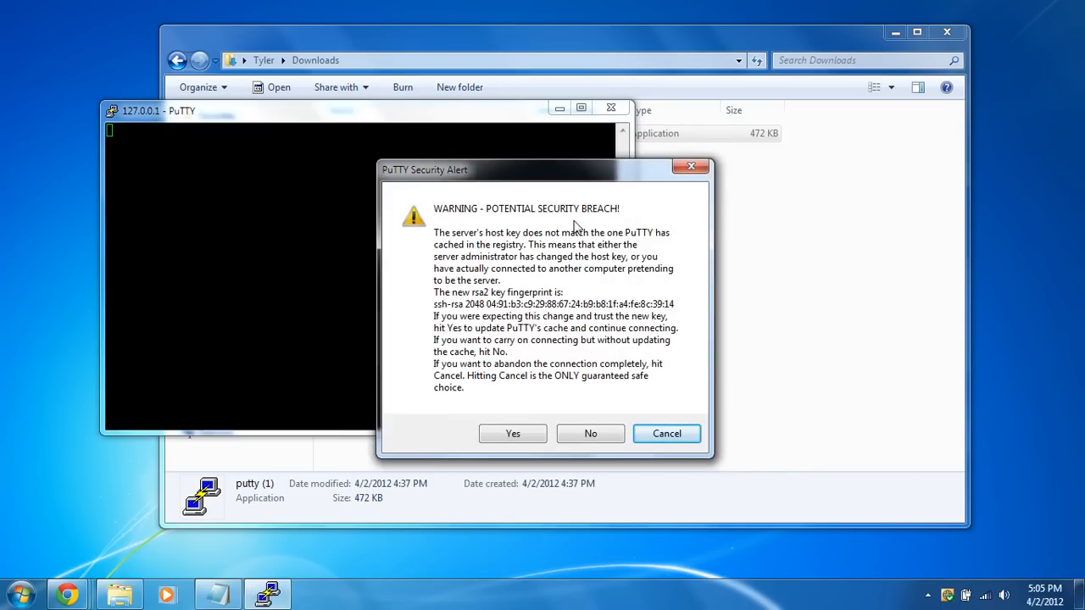
left_click(512, 434)
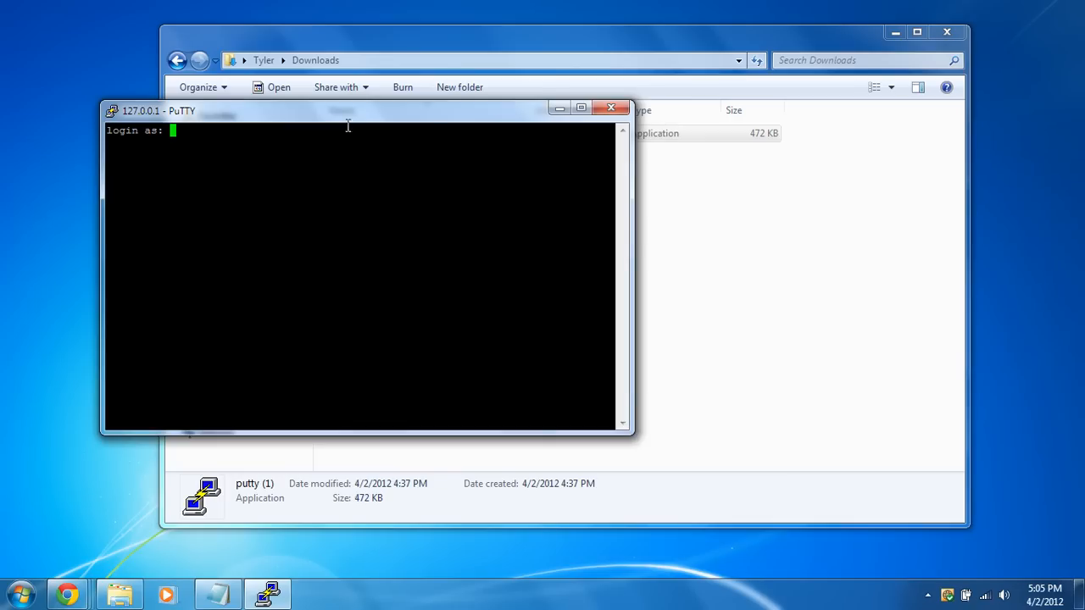
- Log in as Tyler and list the home directory contents with ls and ls -A
left_click_drag(348, 110, 546, 146)
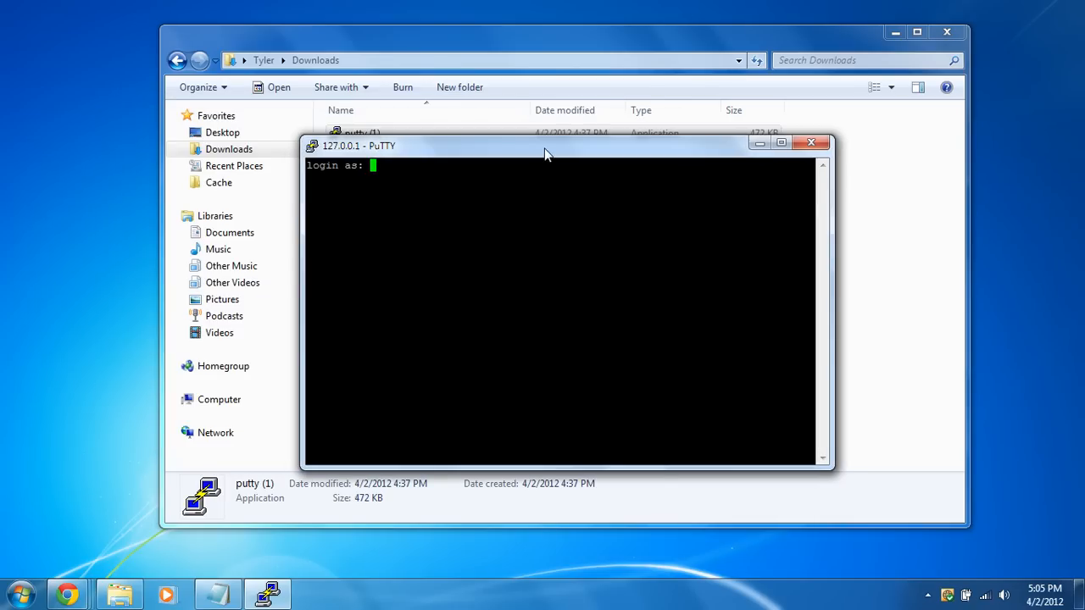
type("Tyler")
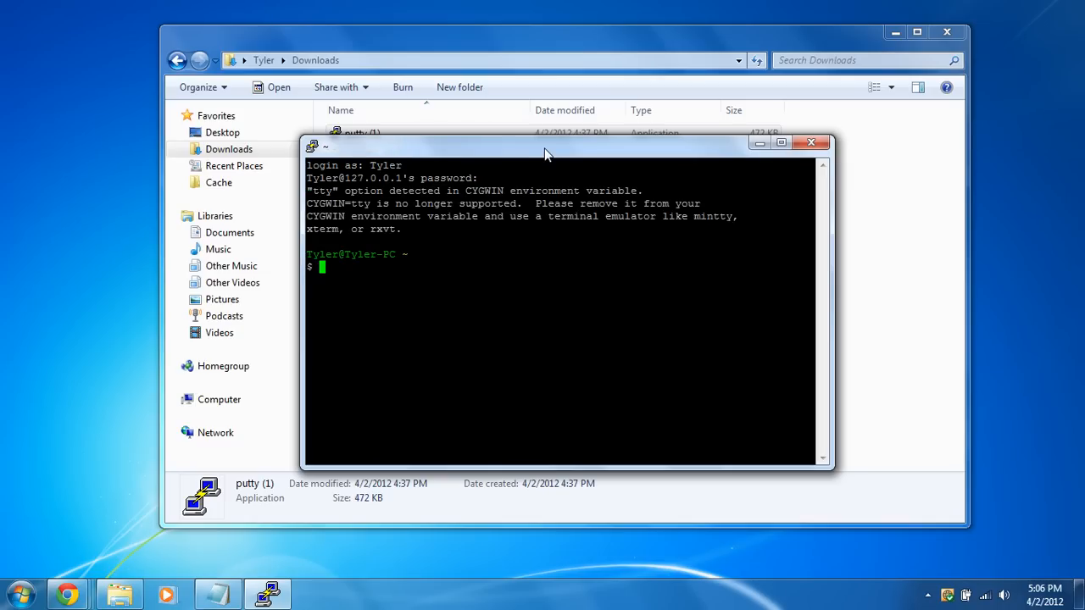
left_click_drag(545, 142, 454, 117)
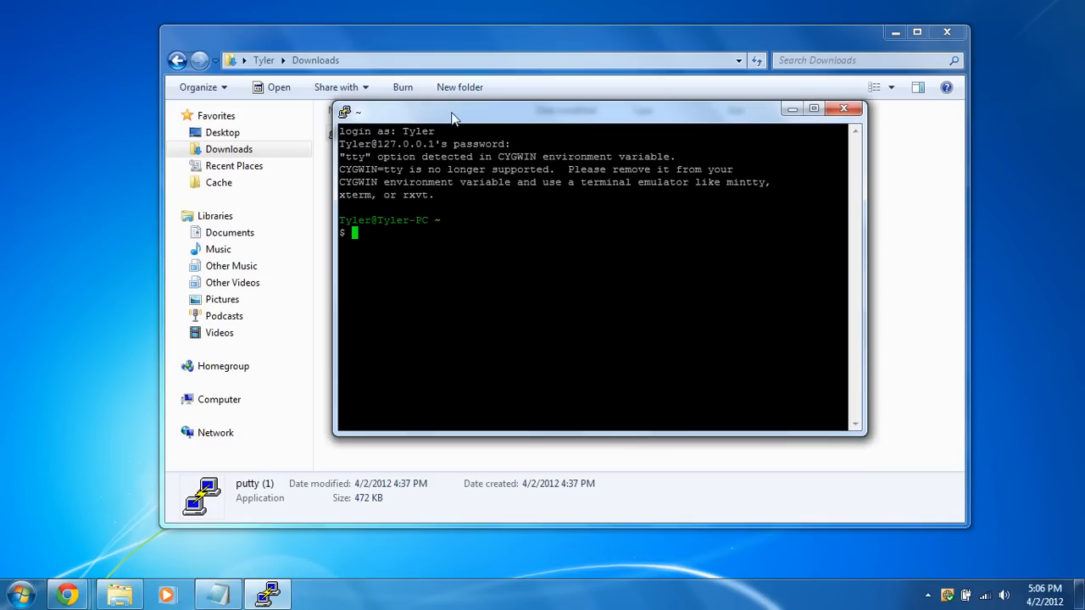
type("ls")
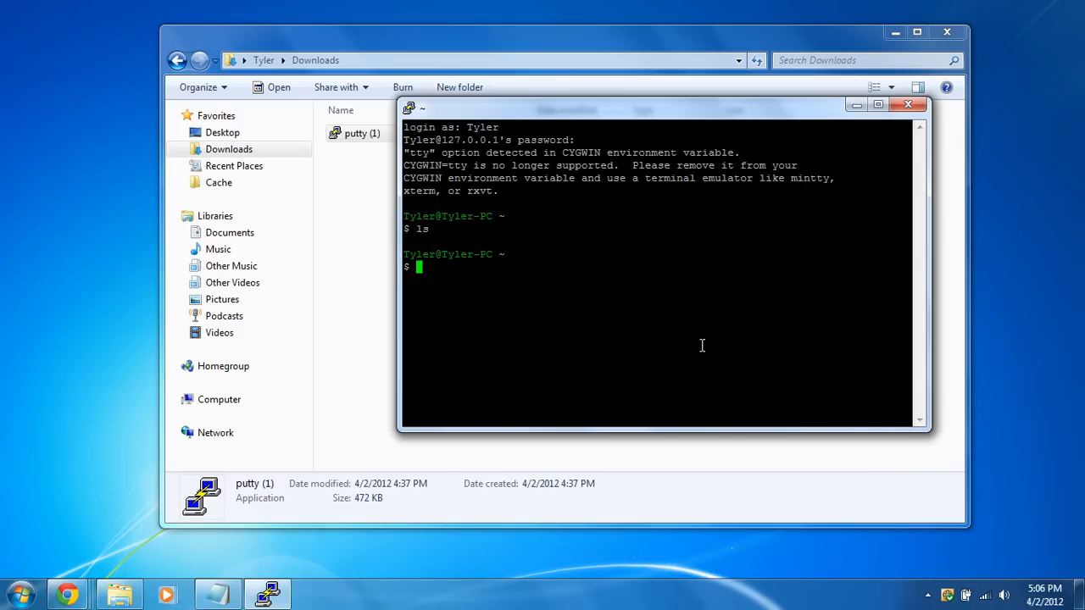
type("ls -A")
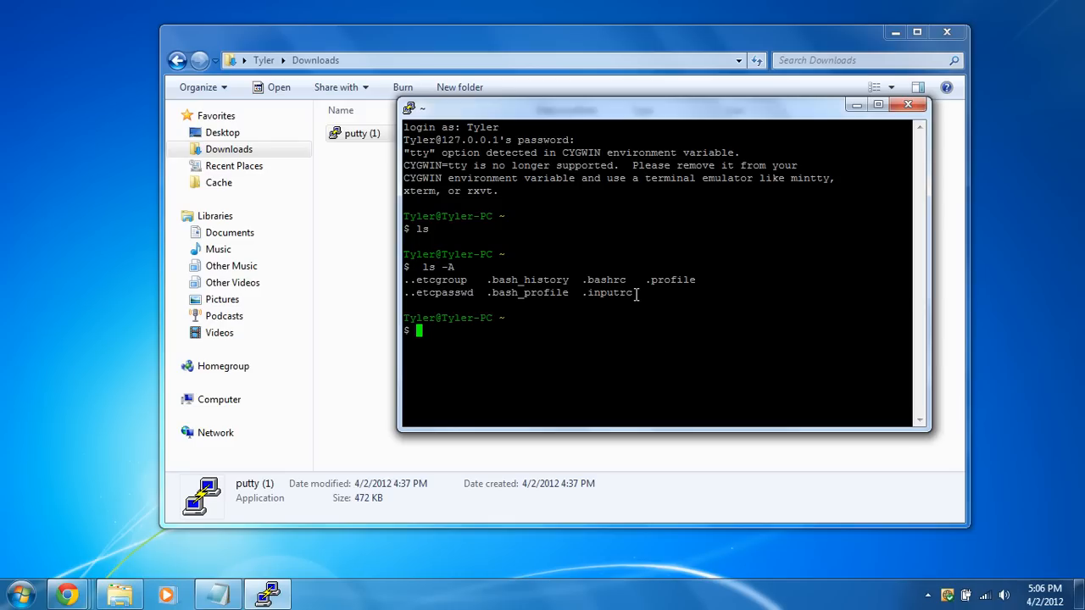
mouse_move(85, 569)
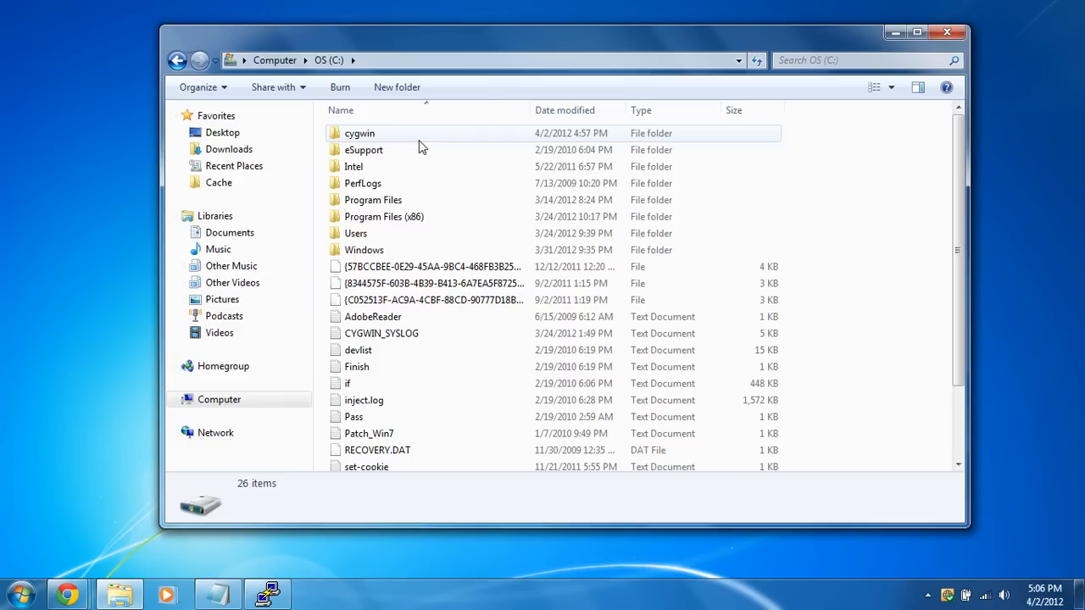
- Move up to the root directory, list it, then cd into /cygdrive/c
double_click(359, 133)
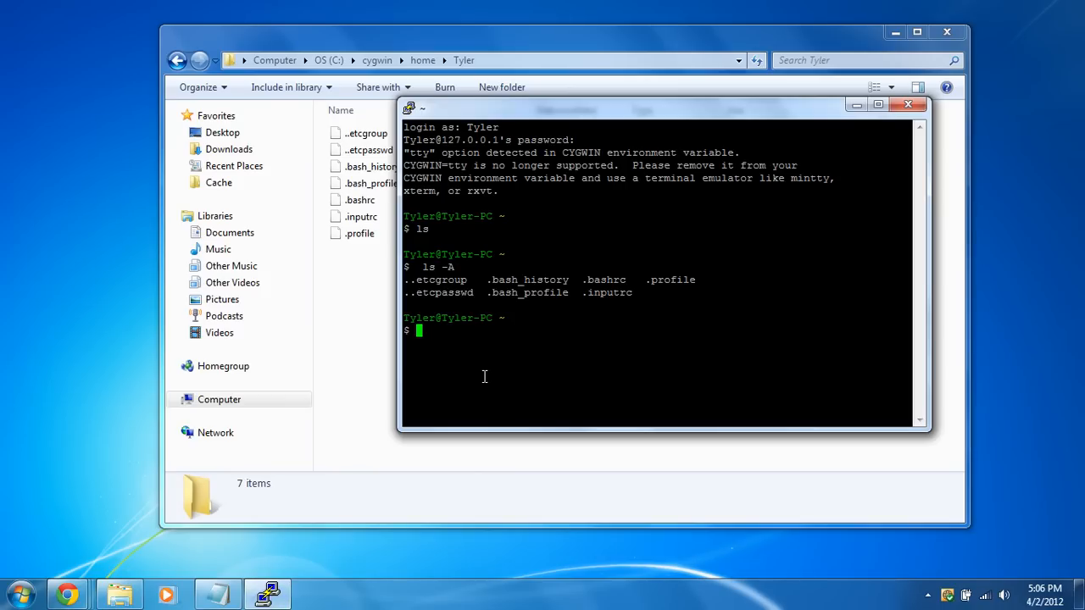
type("cd ..")
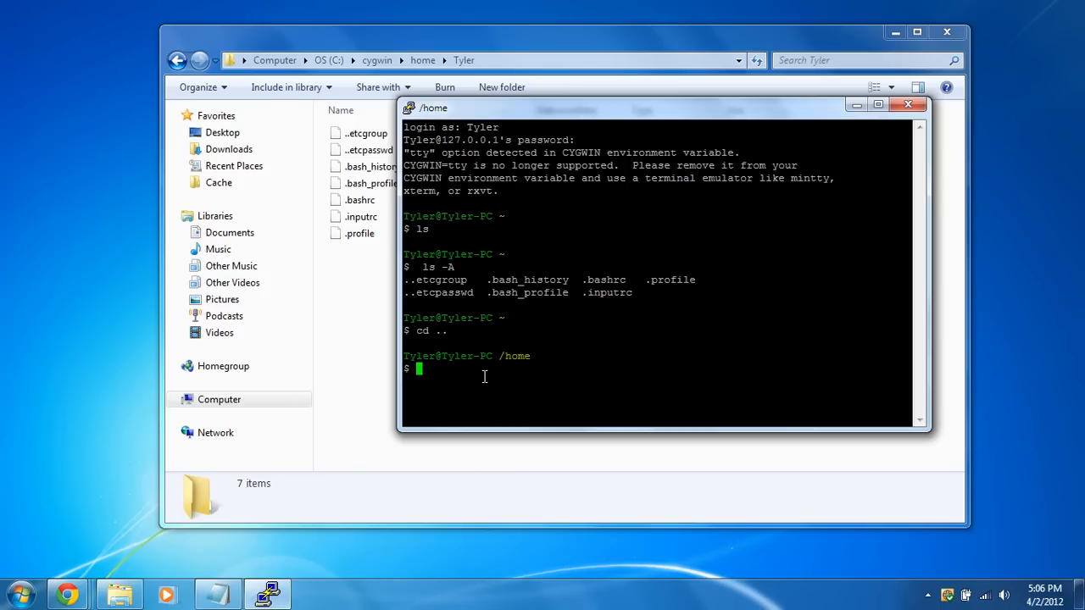
type("cd")
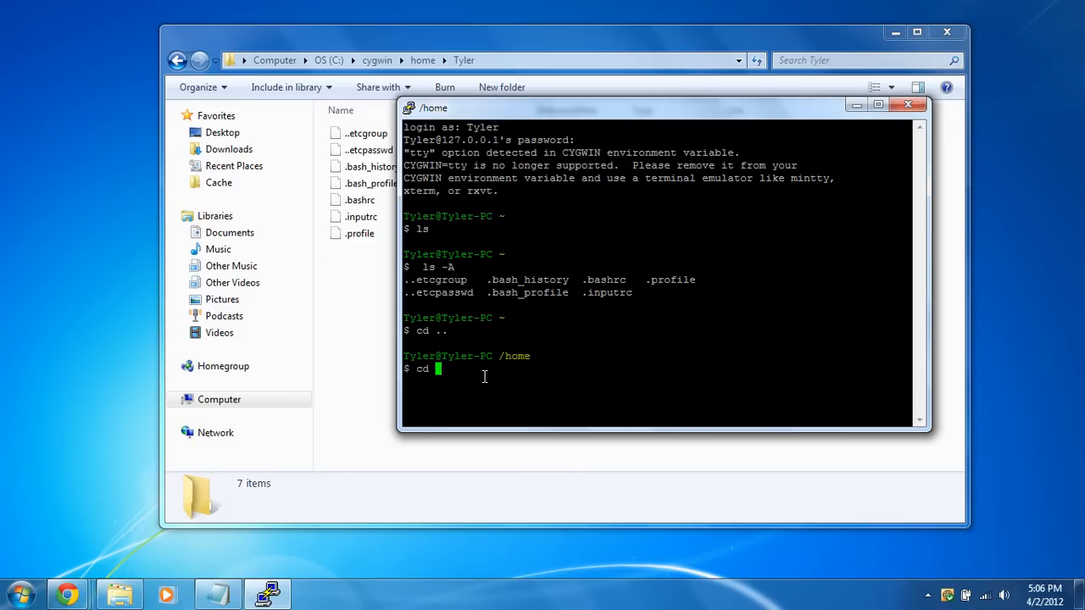
type("cd ..")
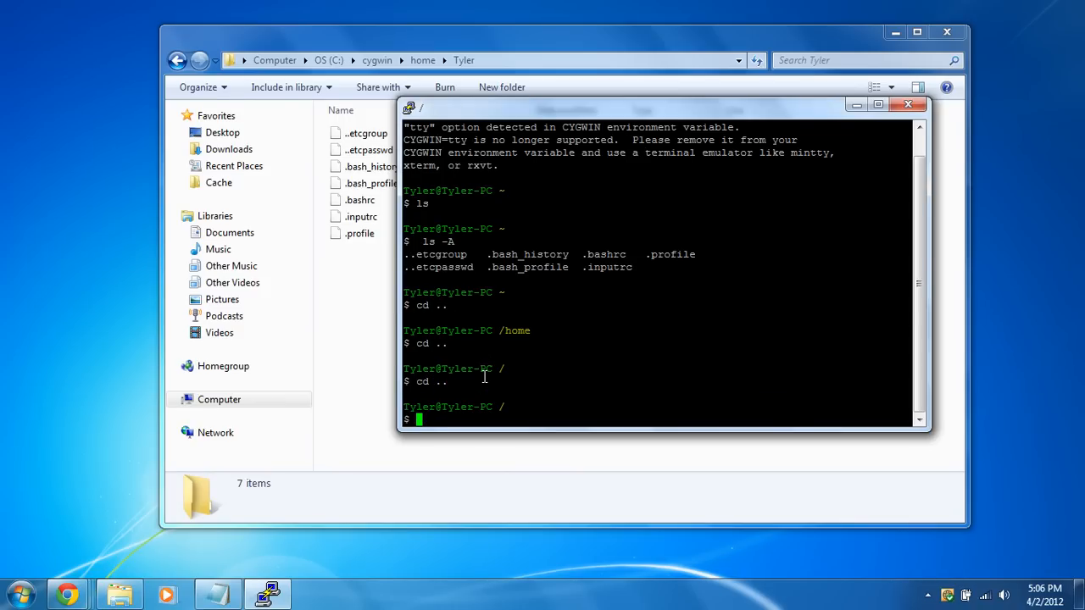
type("ls")
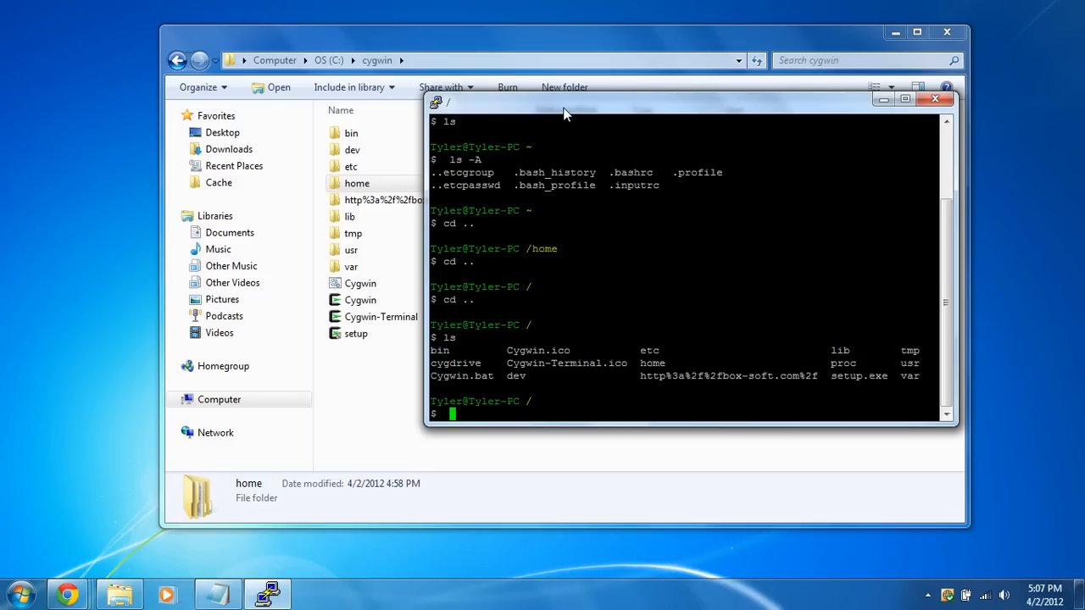
type("cyg")
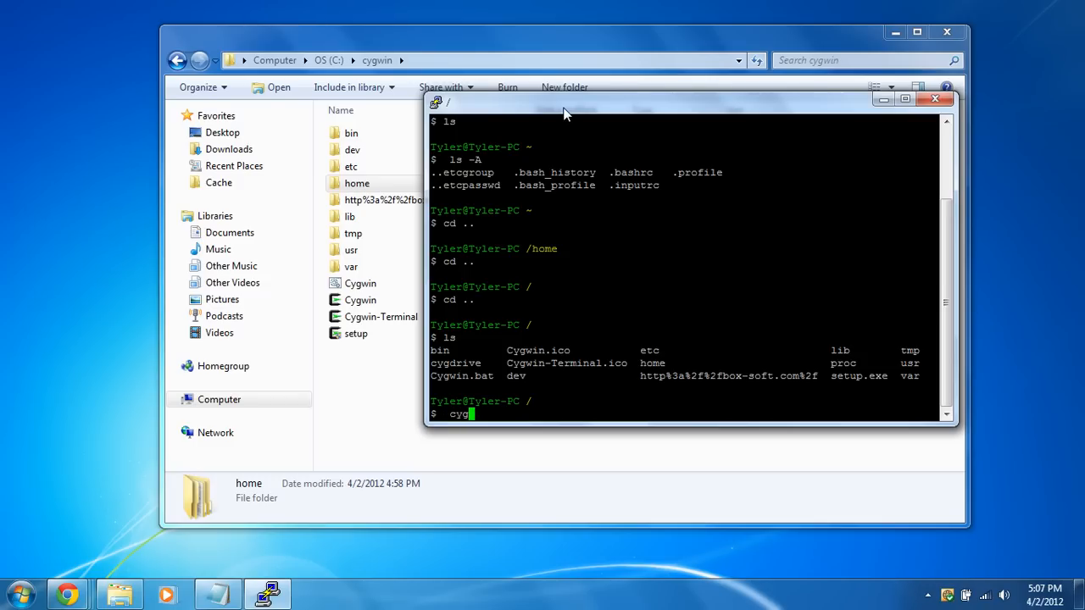
type("drive")
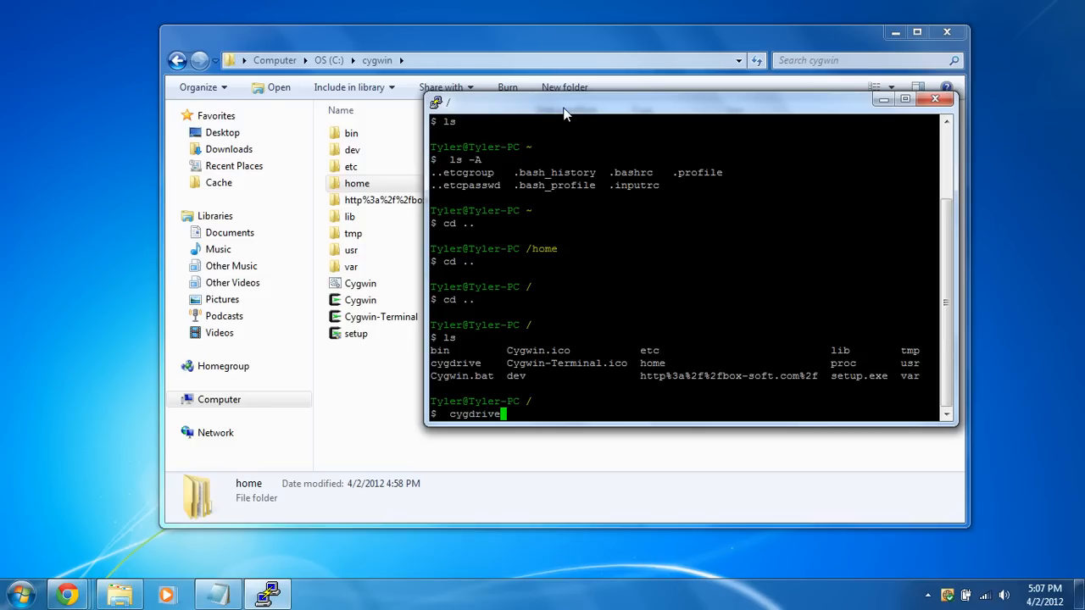
type("/c")
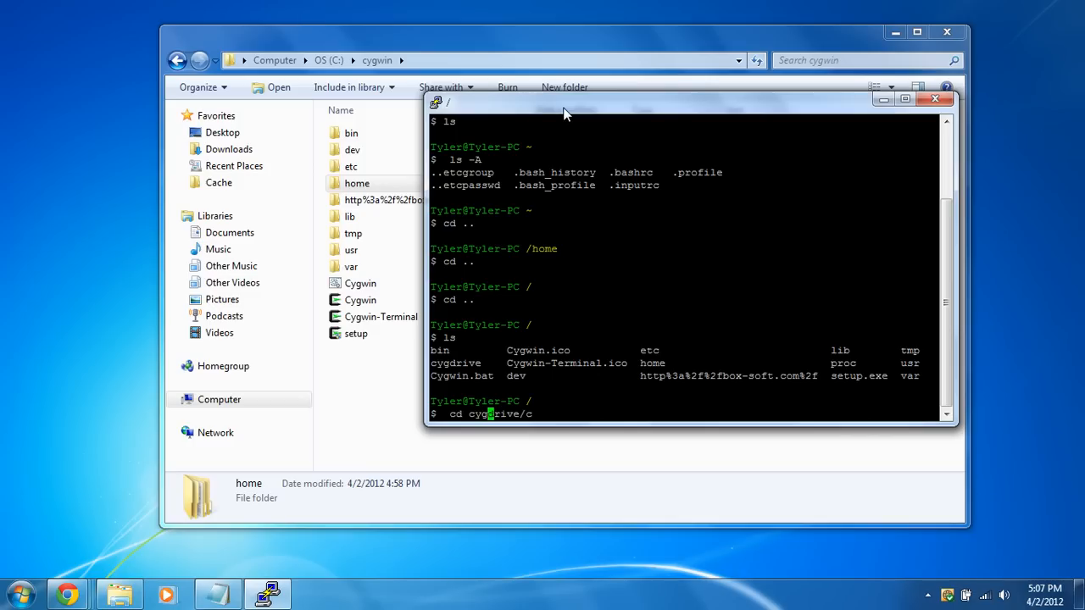
key("Return")
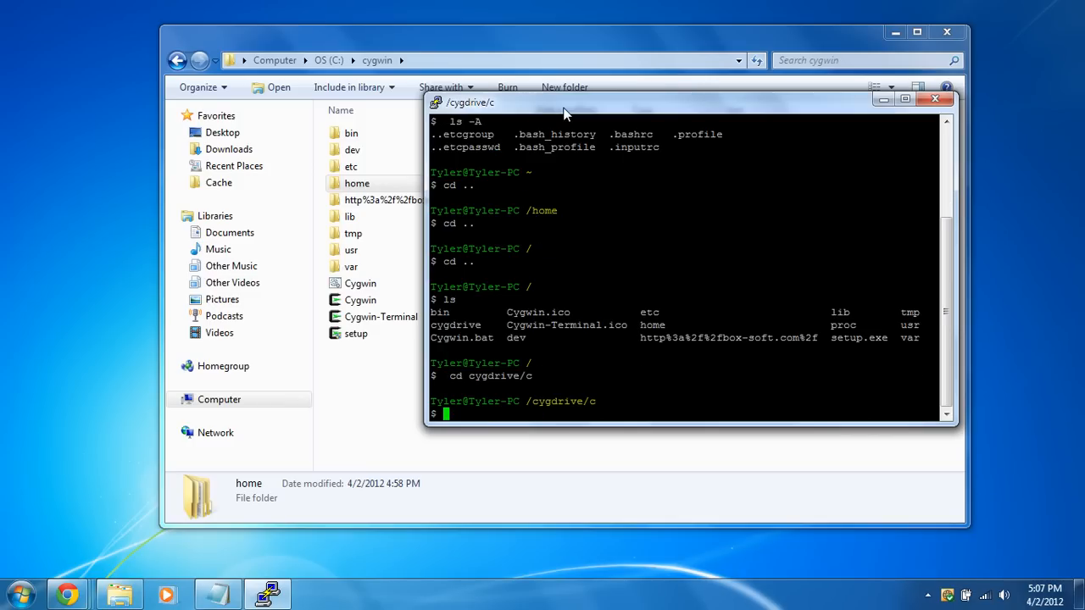
- List the C drive and change into /cygdrive/c/Users
type("l")
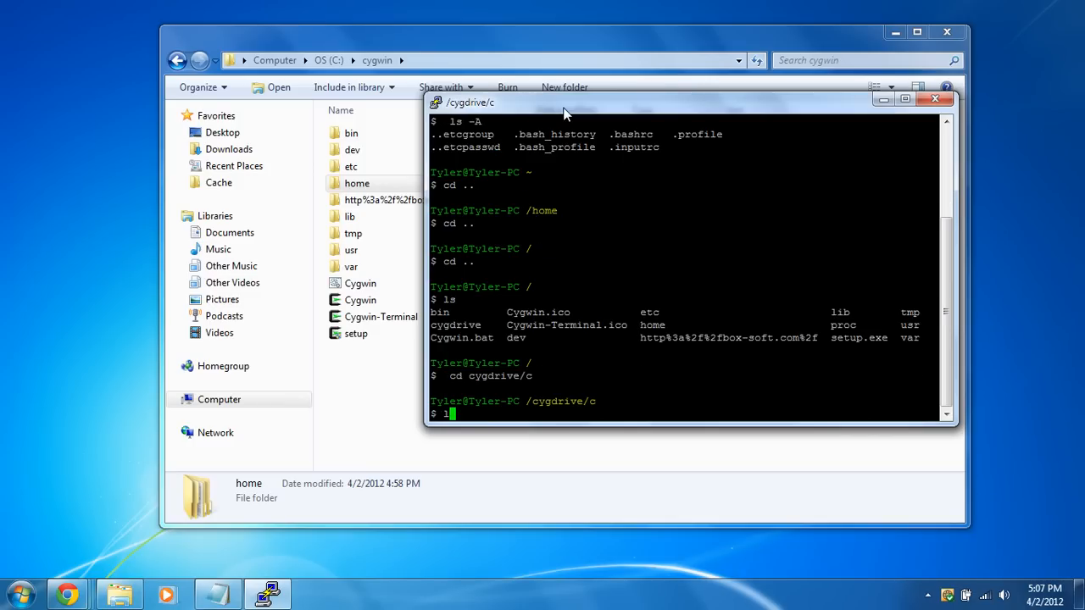
type("s")
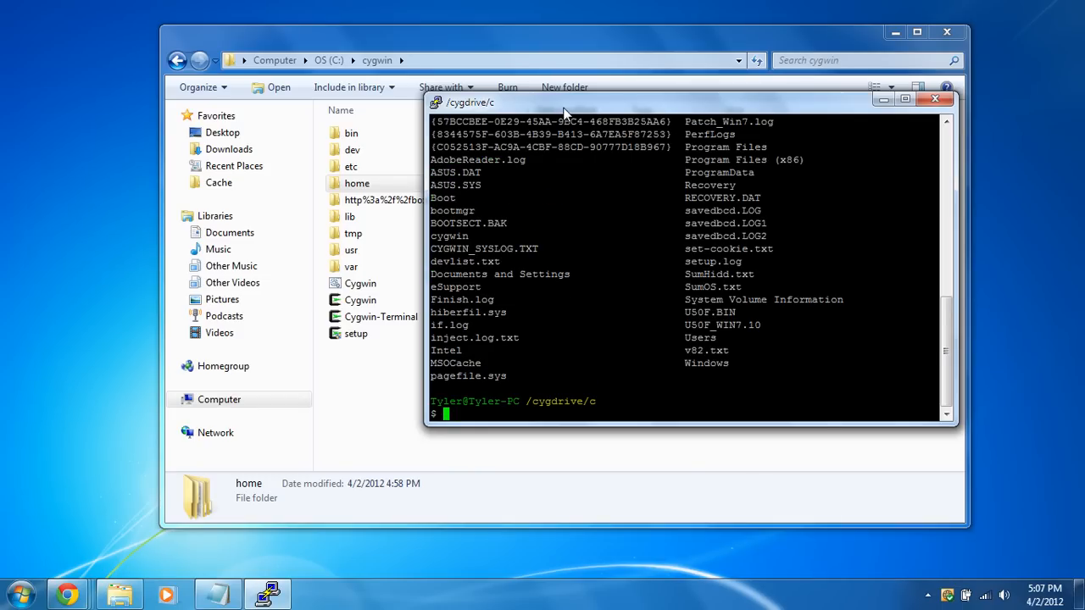
mouse_move(637, 279)
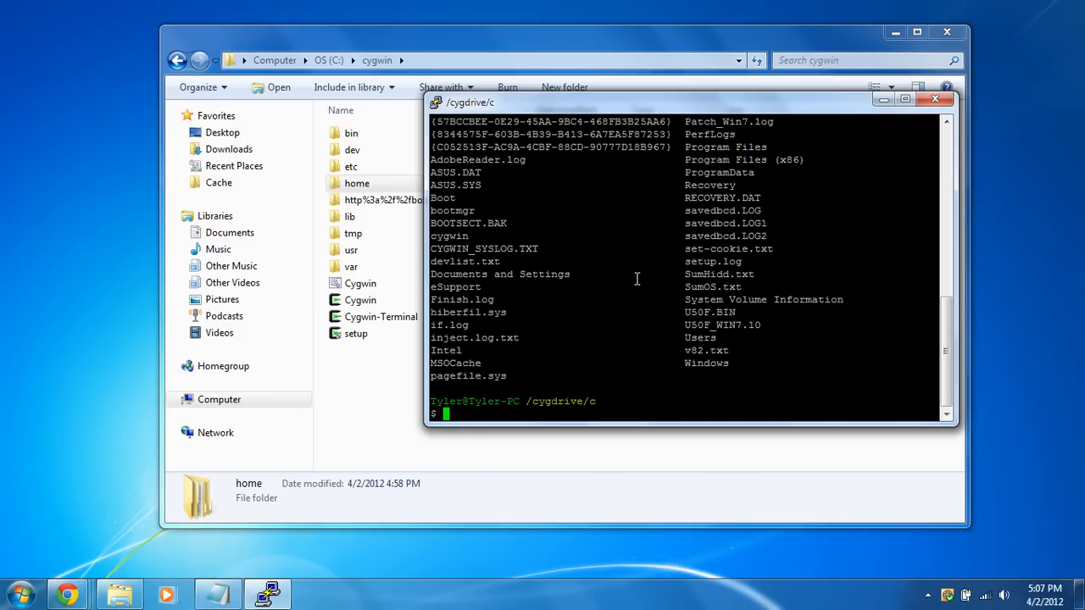
mouse_move(752, 248)
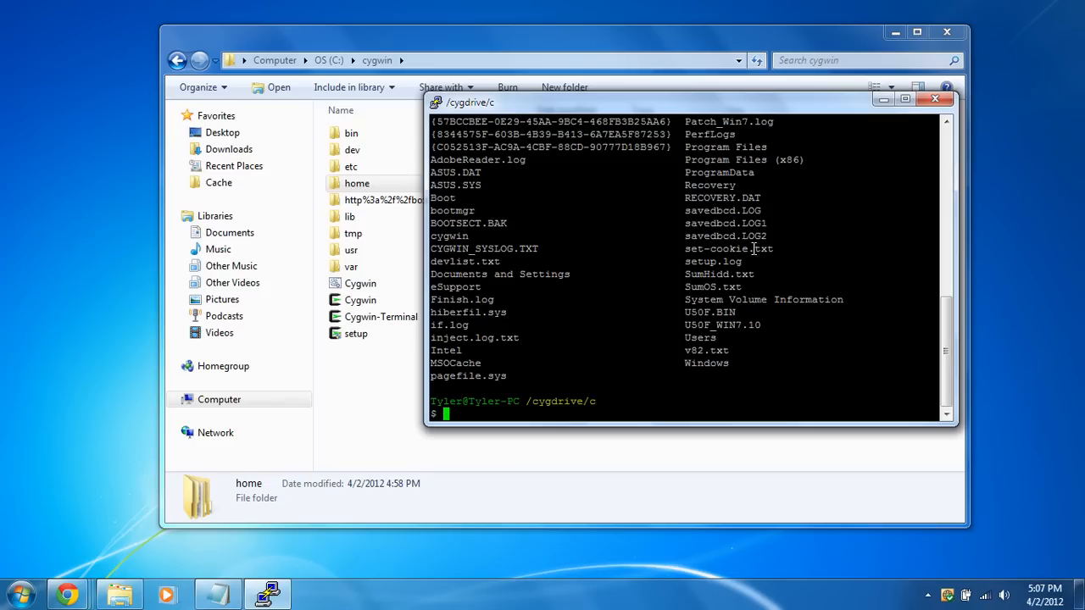
type("cd User")
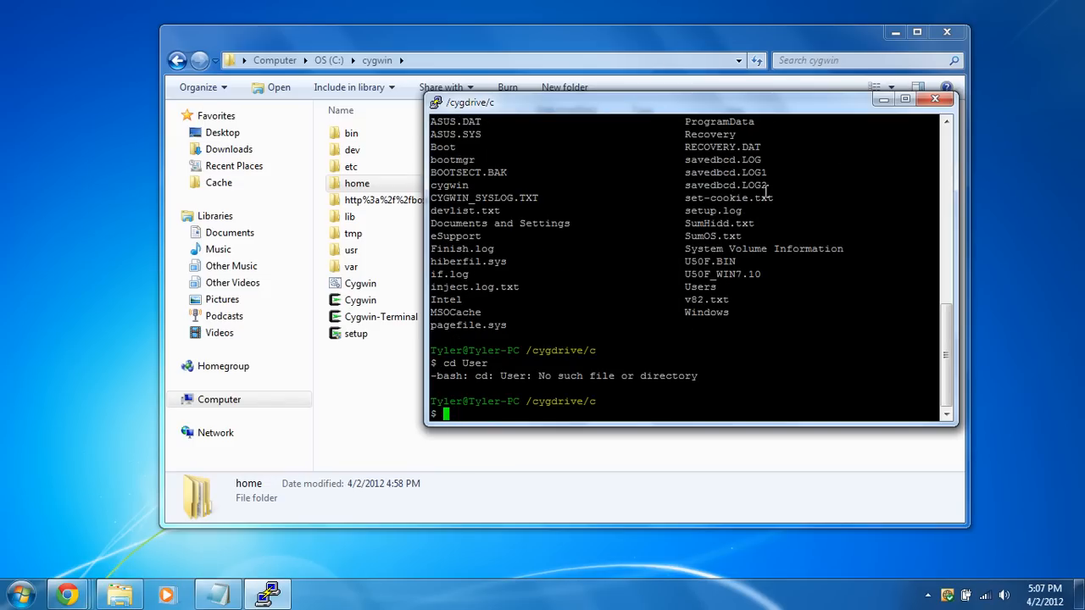
type("cd")
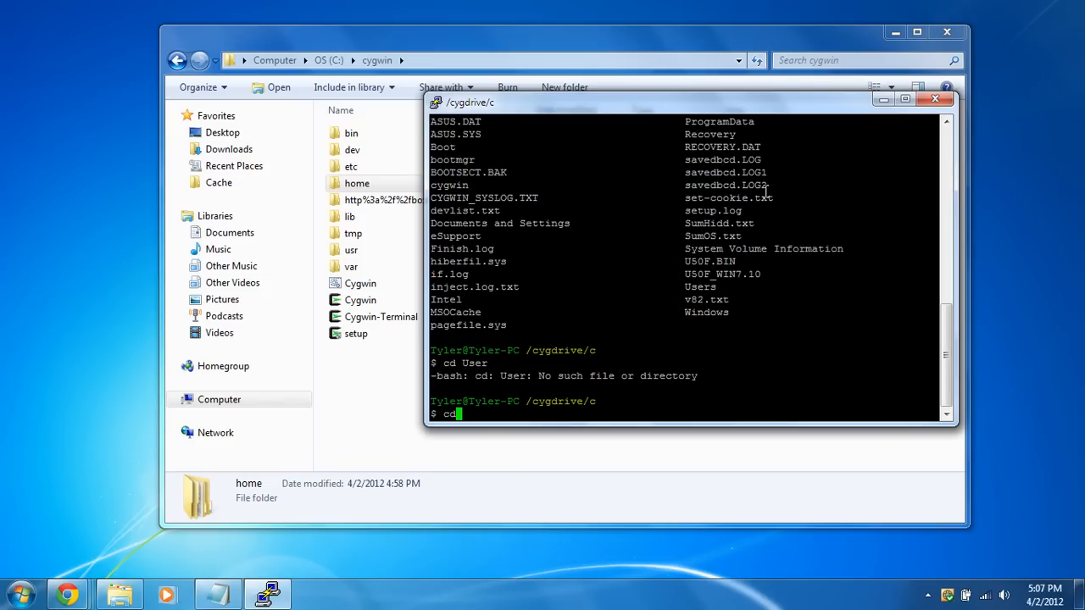
type("/c")
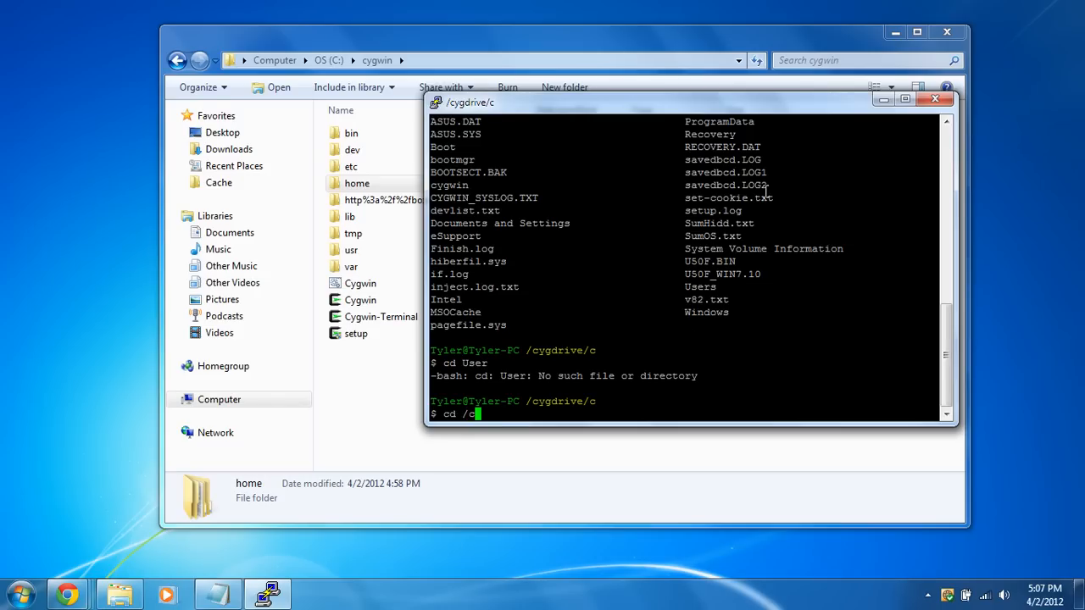
type("yg")
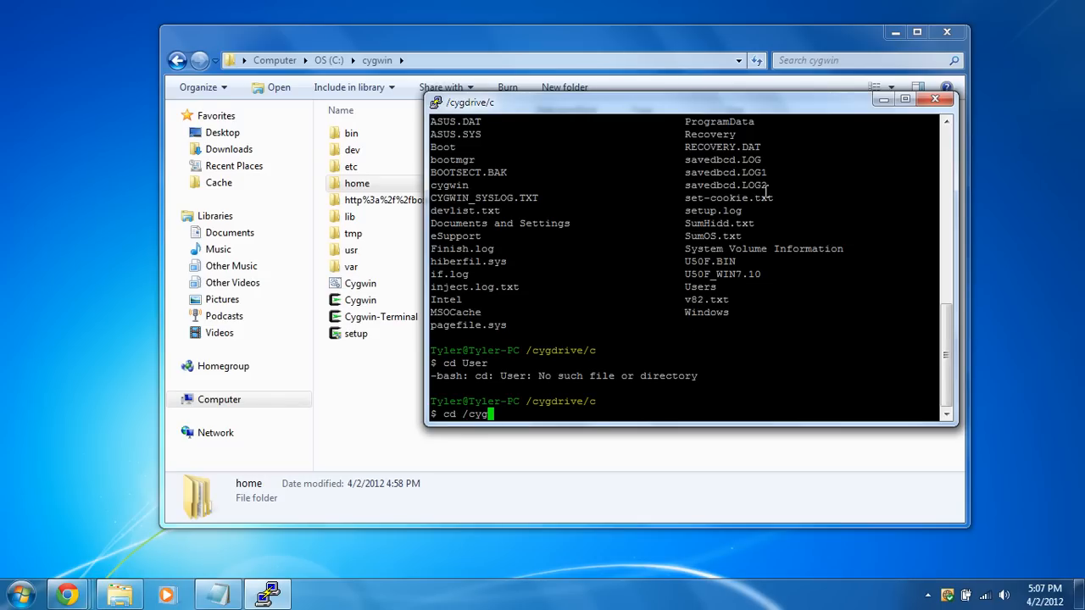
type("drive")
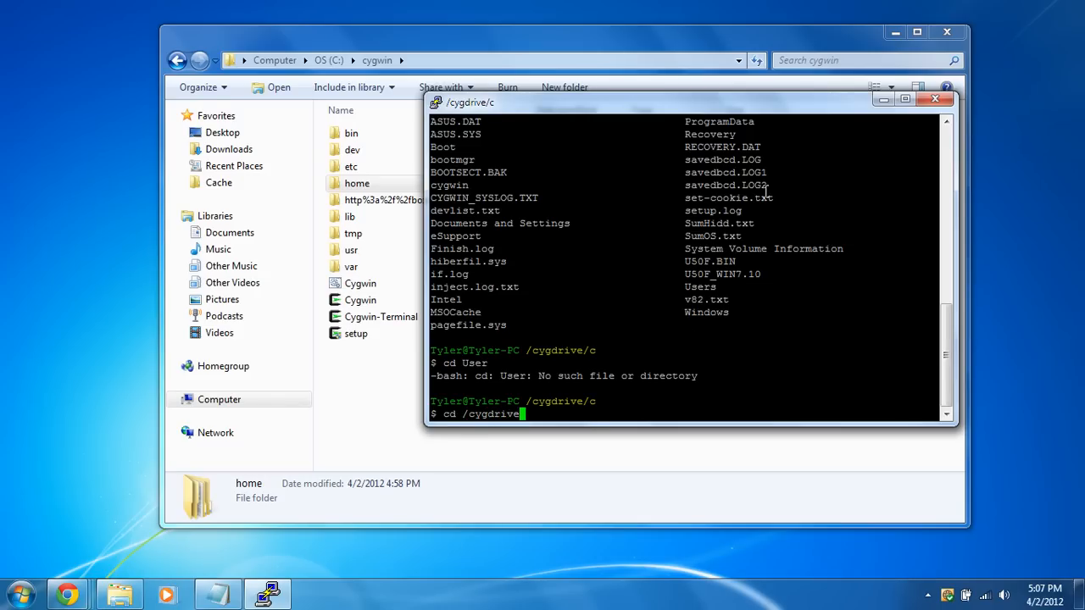
type("c/")
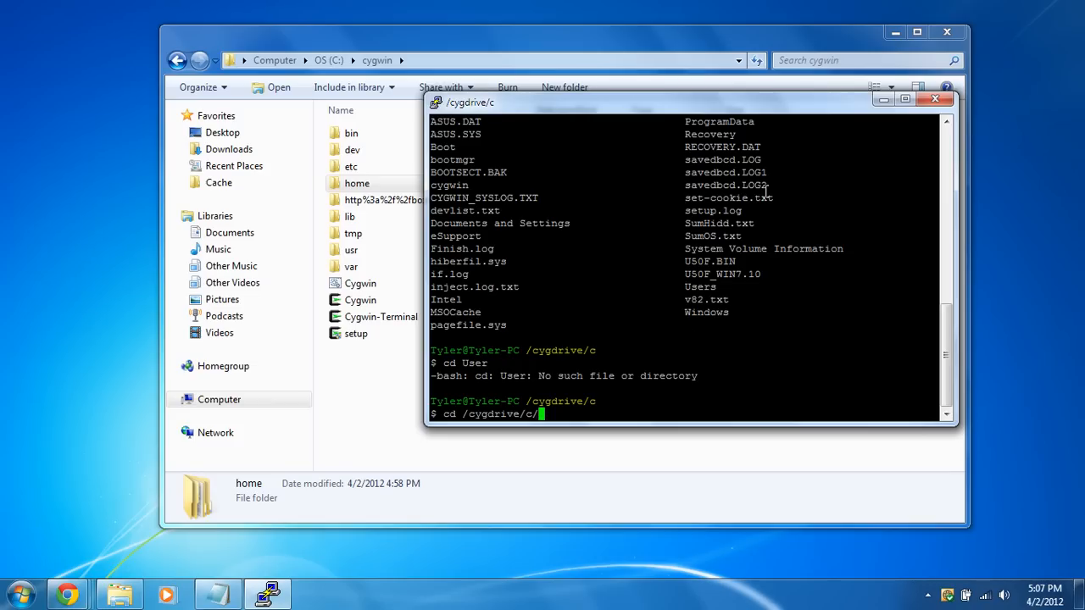
type("User")
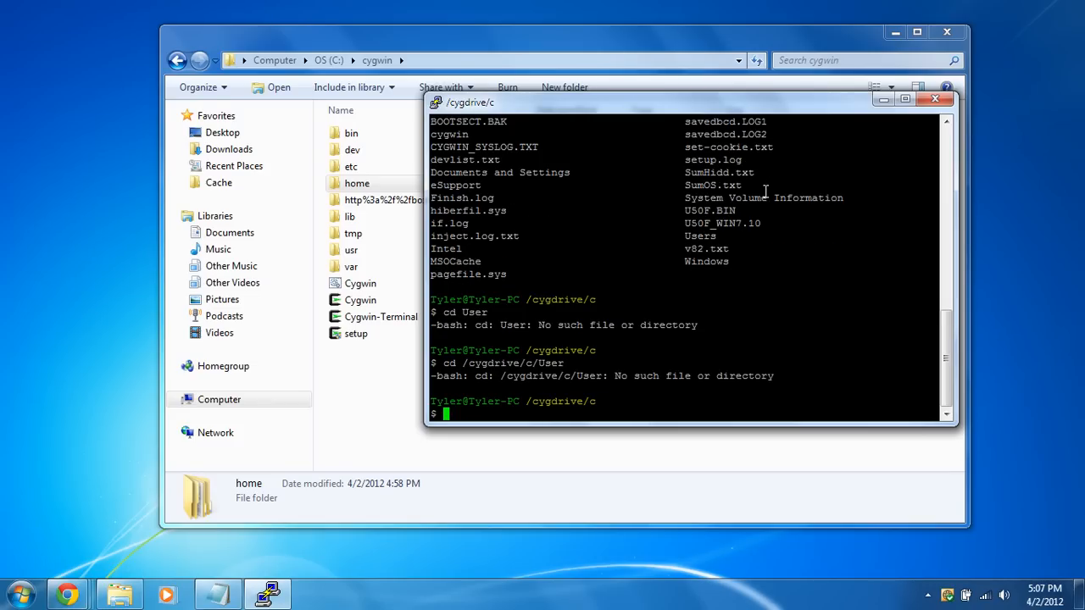
mouse_move(719, 254)
type("cd Users")
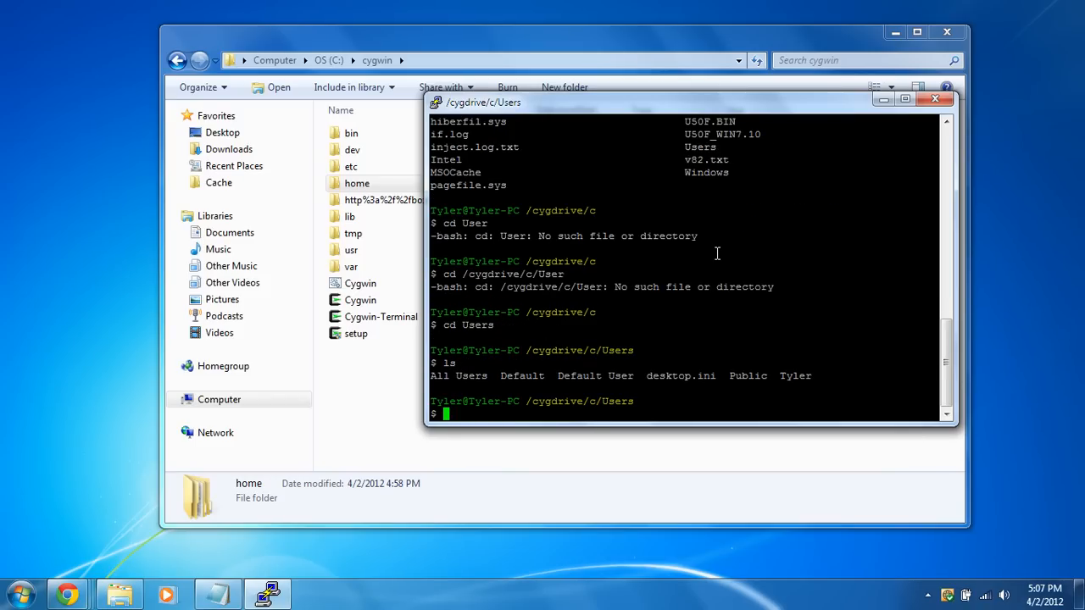
type("c")
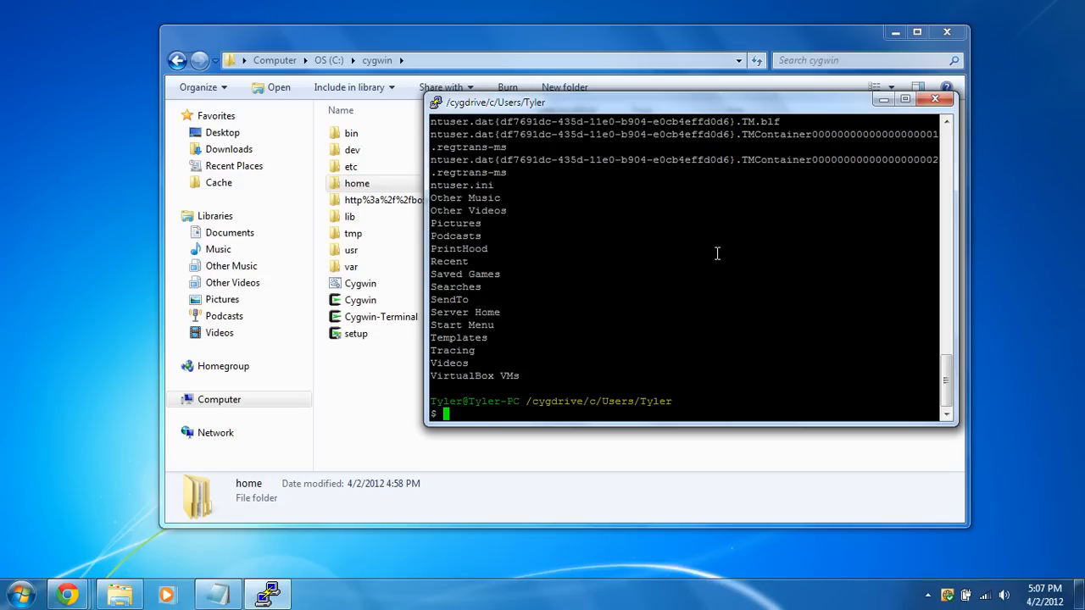
type("cd")
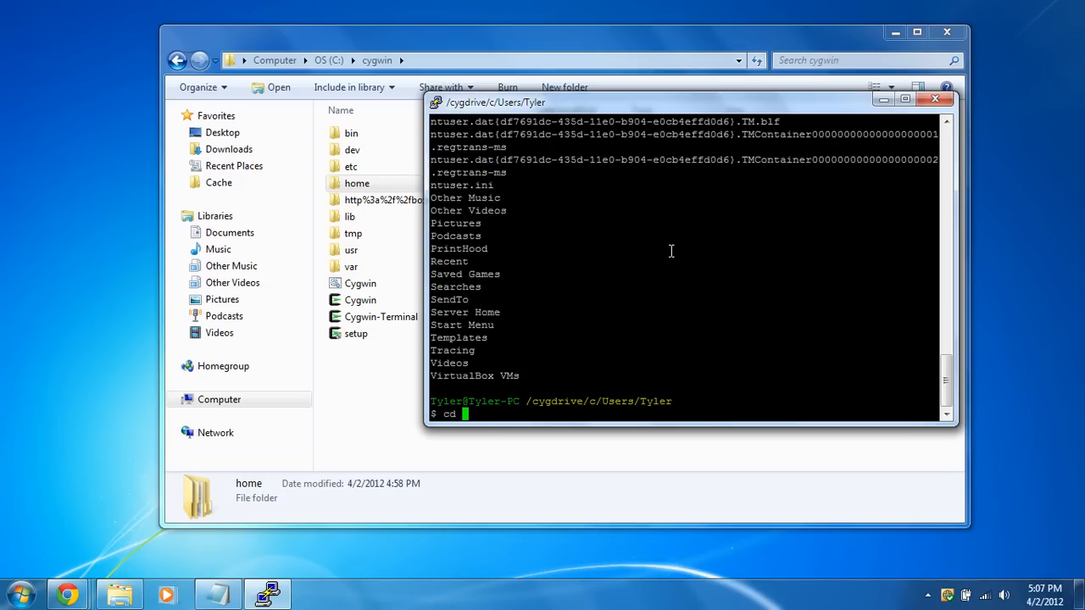
type("Dek")
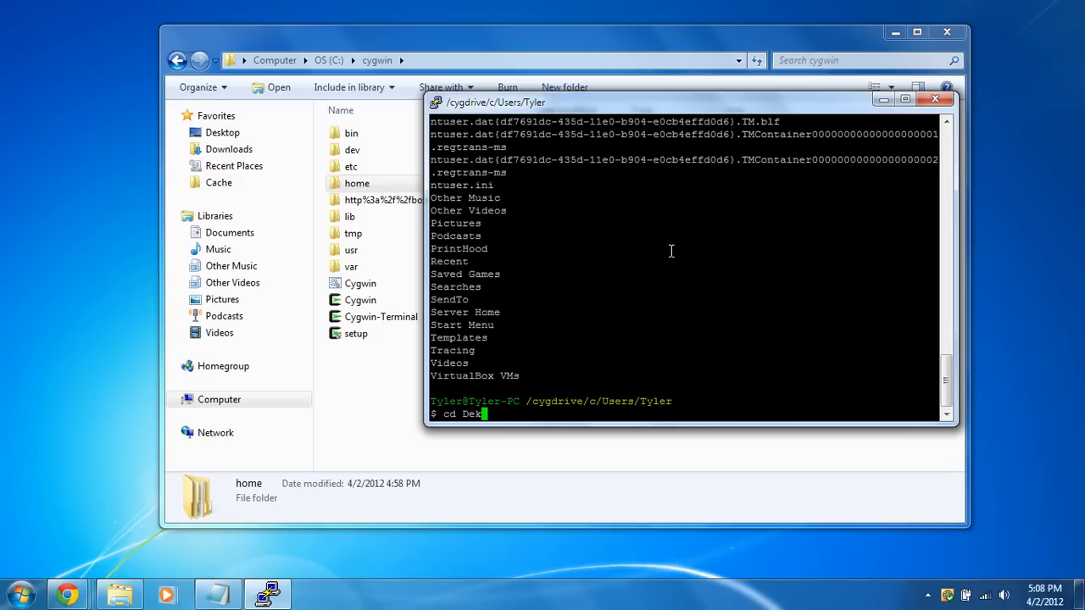
key("BackSpace")
type("sktop")
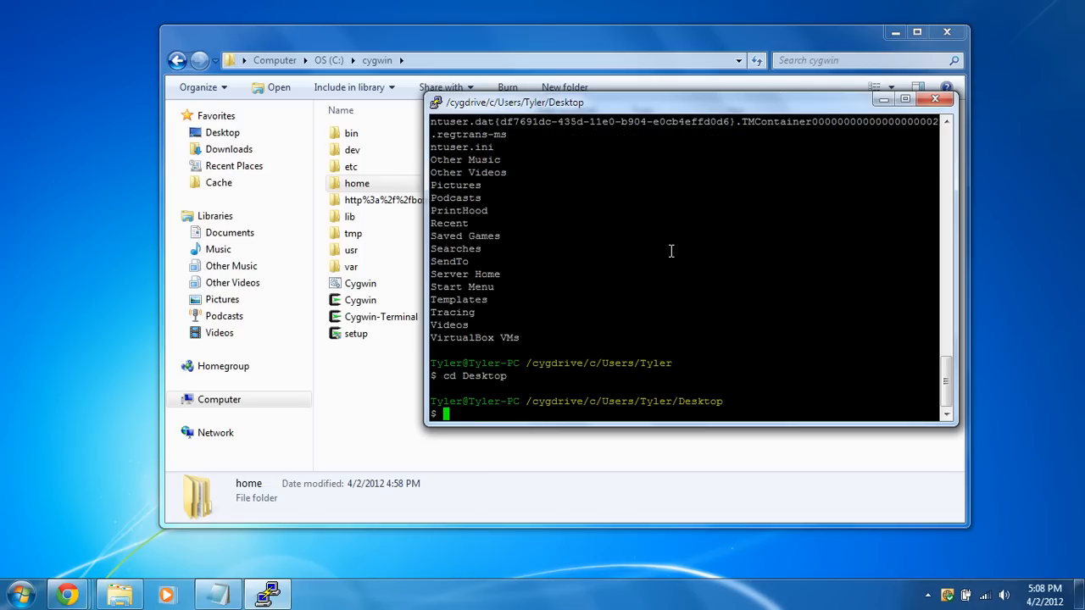
- List Desktop, return home with cd ~, and list hidden dotfiles like .bashrc and .profile
type("ls")
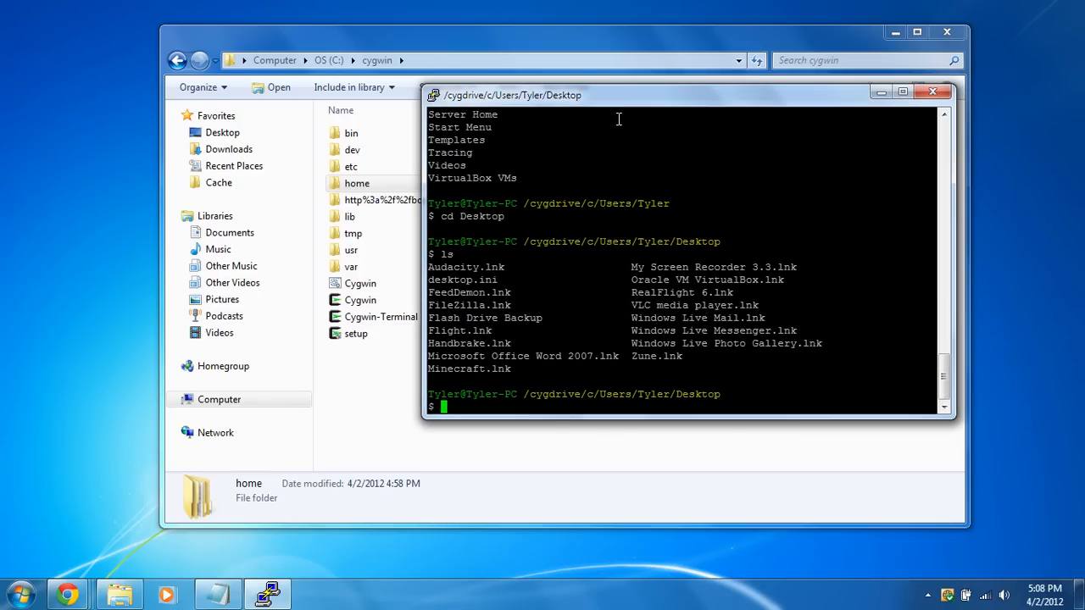
type("cd /c")
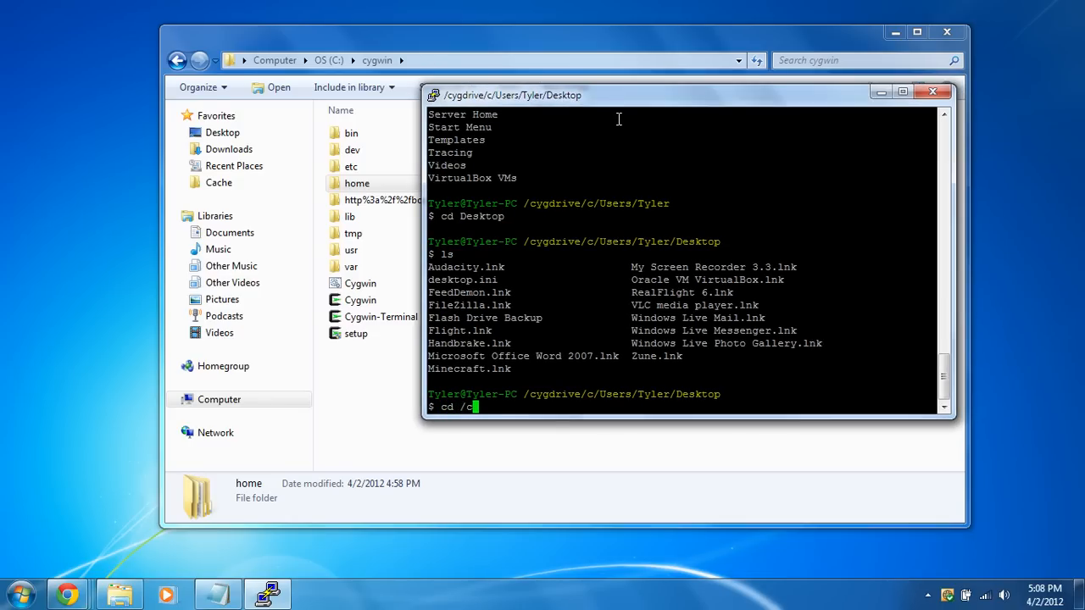
type("ygdrive")
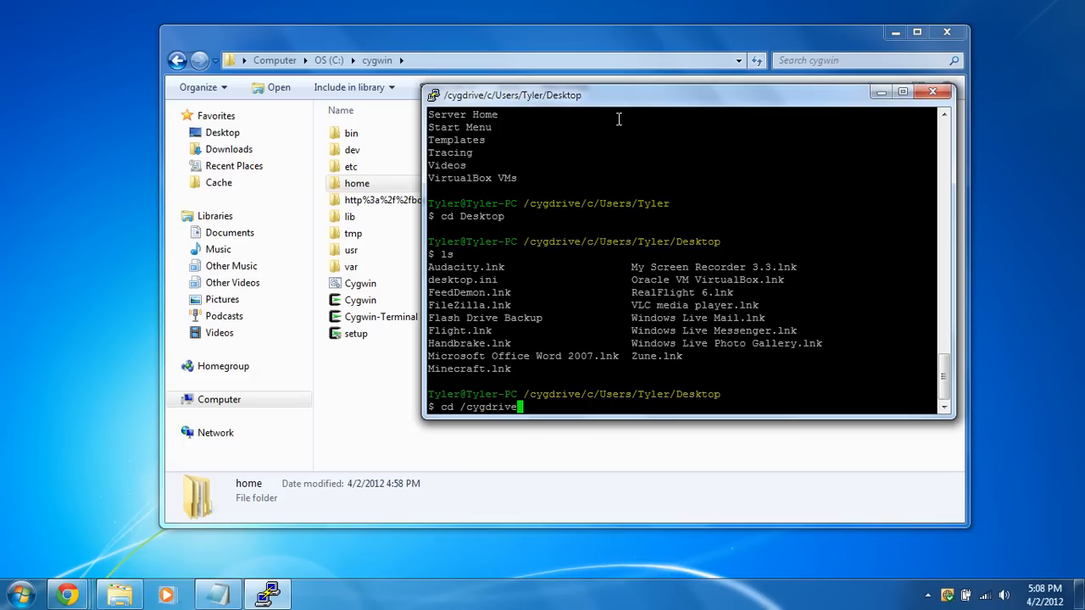
type("/d")
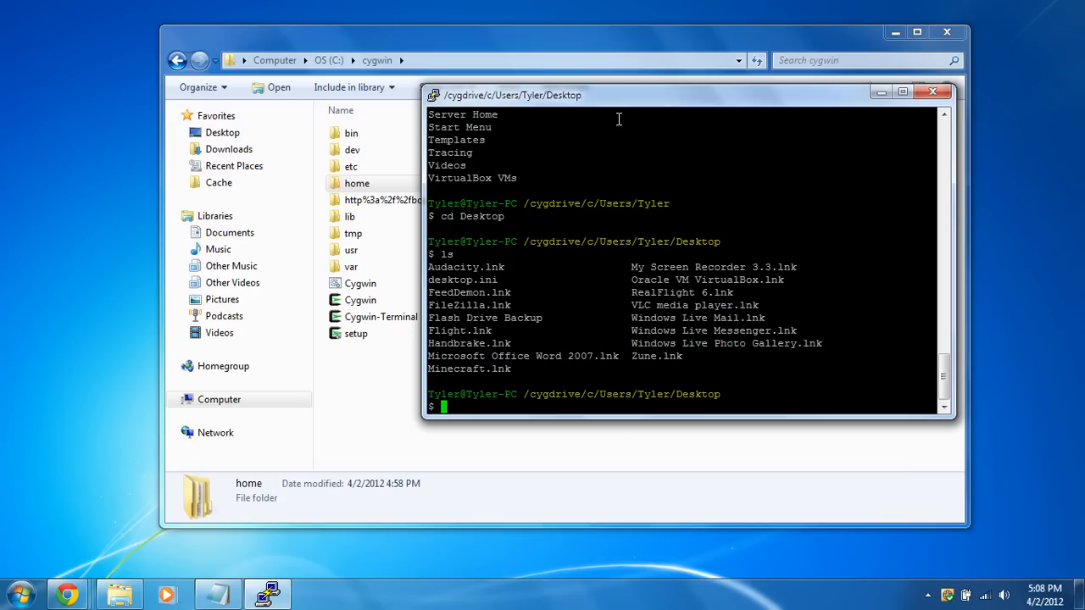
type("cd")
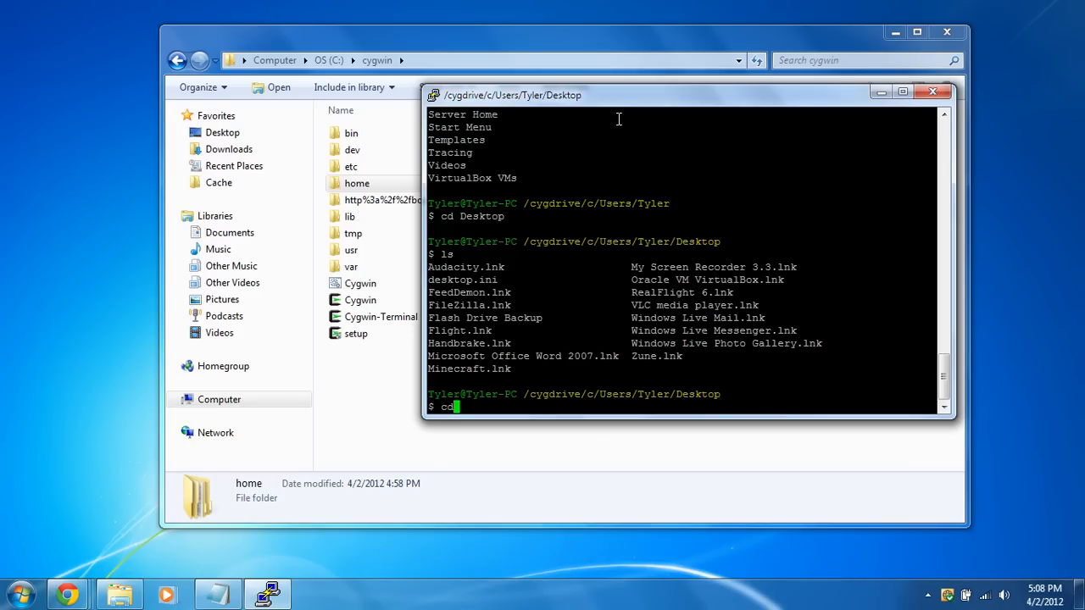
type("\" \"")
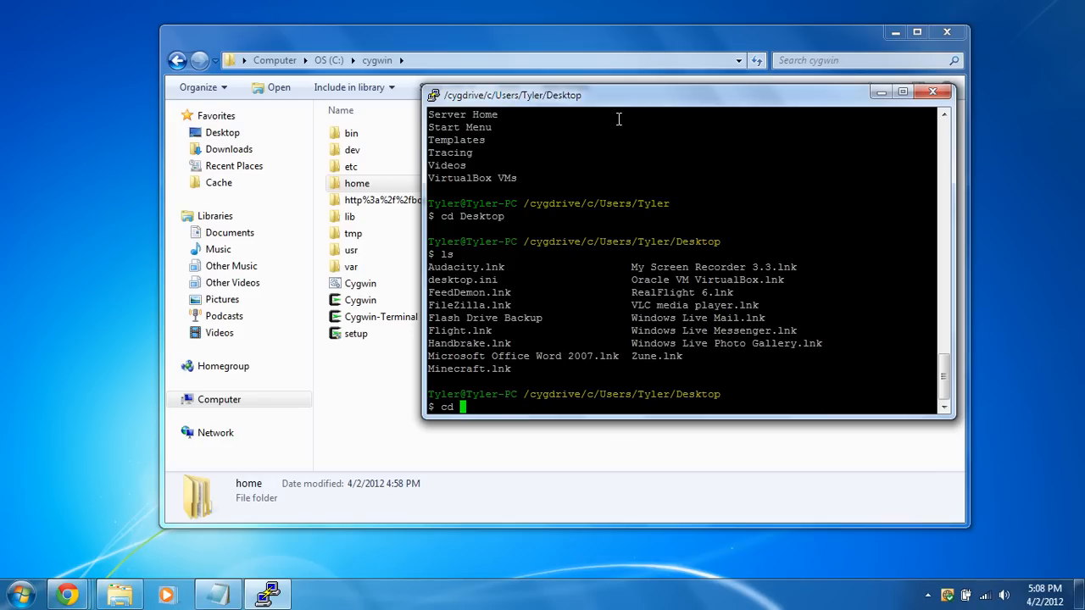
type("~")
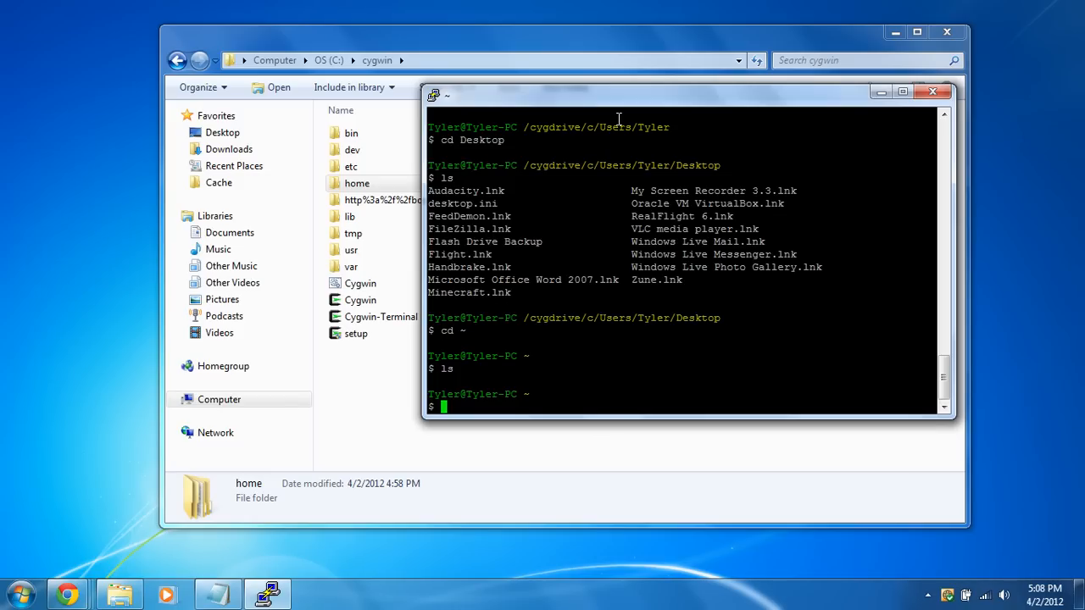
type("ls -A")
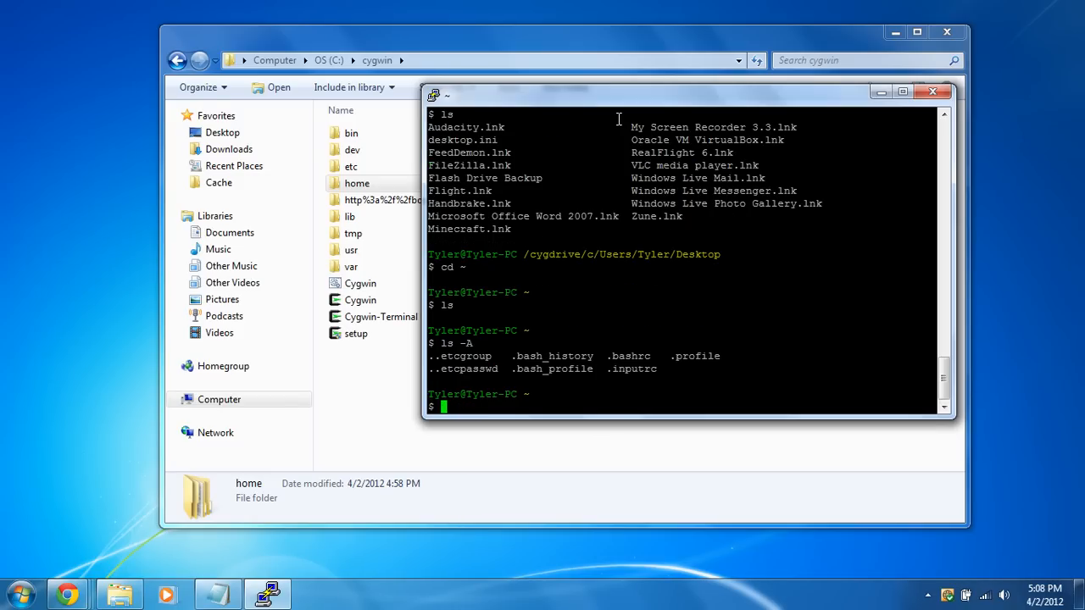
left_click(932, 92)
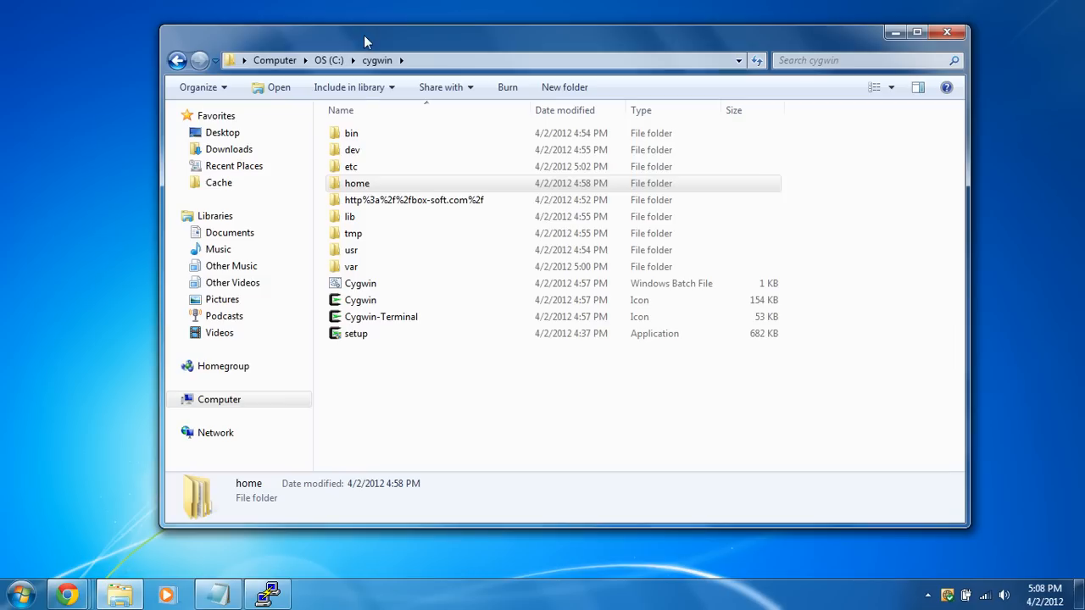
- View the cygwin home folder in Explorer, close it, and recentre the PuTTY window
double_click(356, 183)
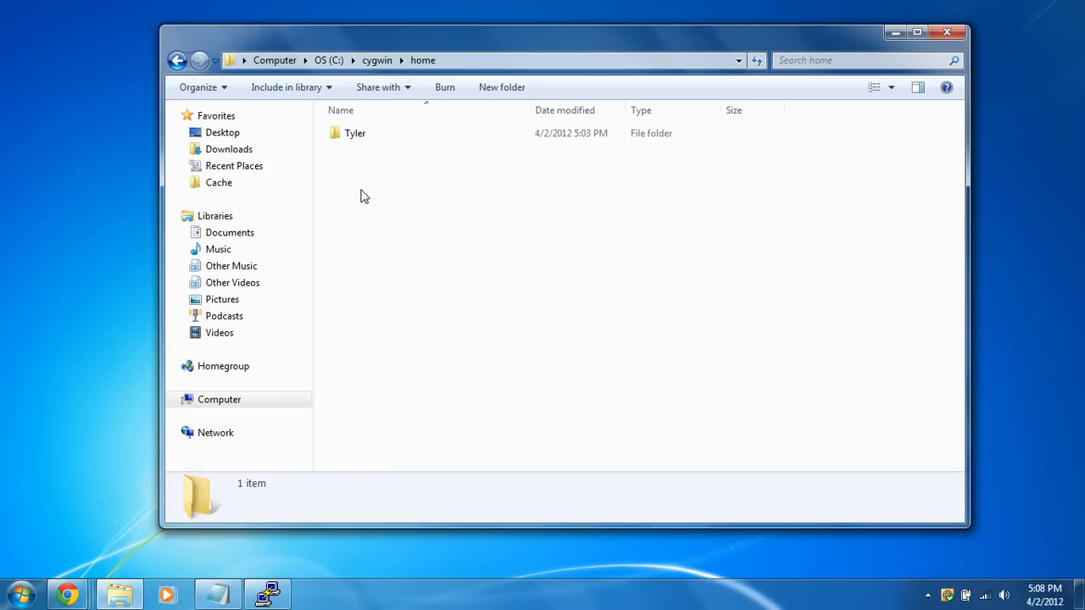
double_click(356, 132)
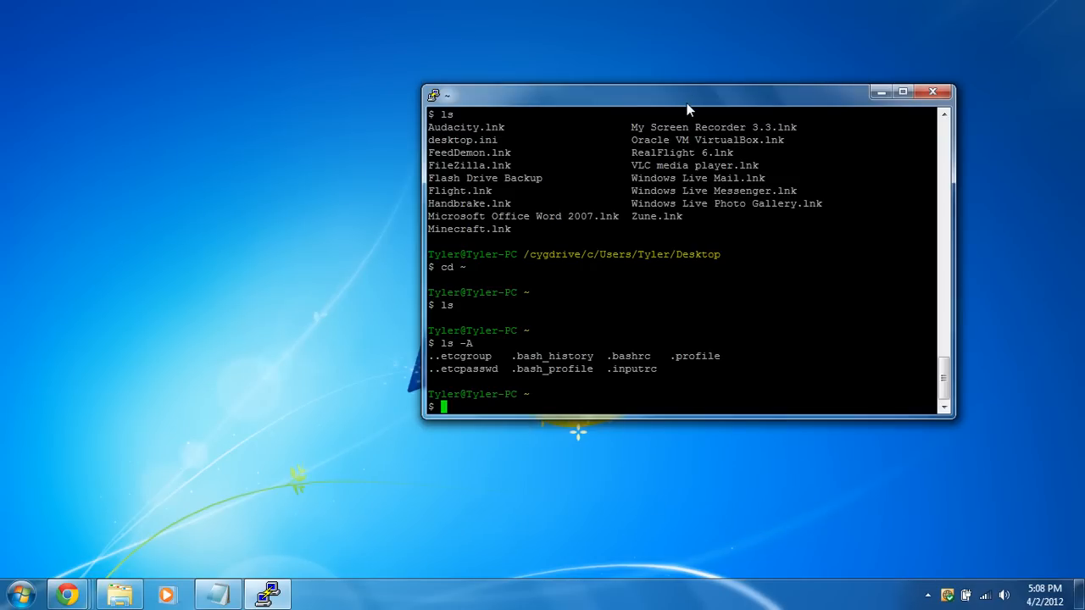
left_click_drag(688, 95, 569, 102)
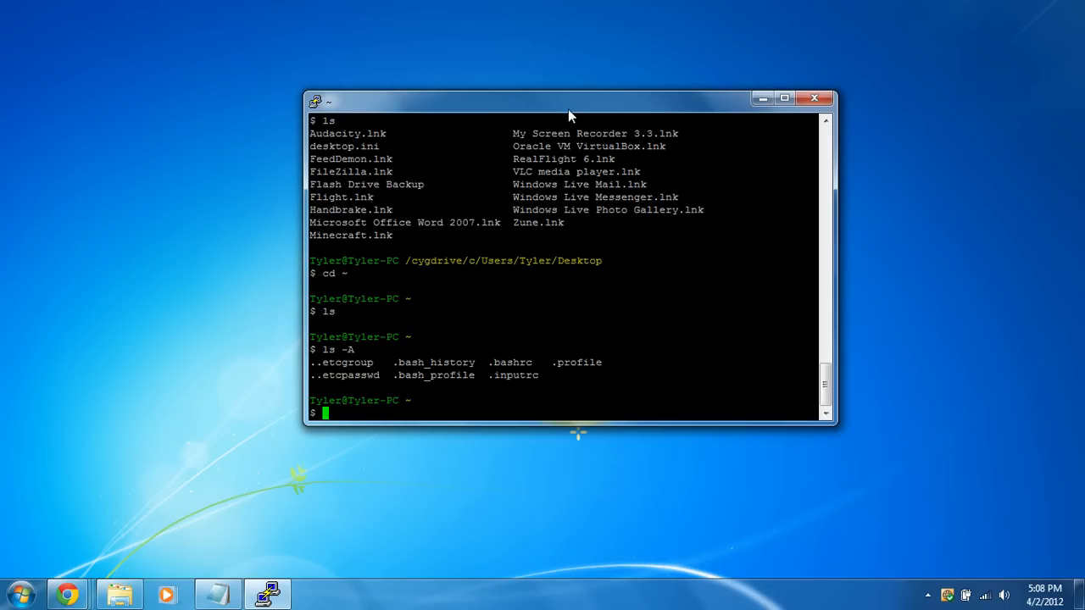
mouse_move(3, 533)
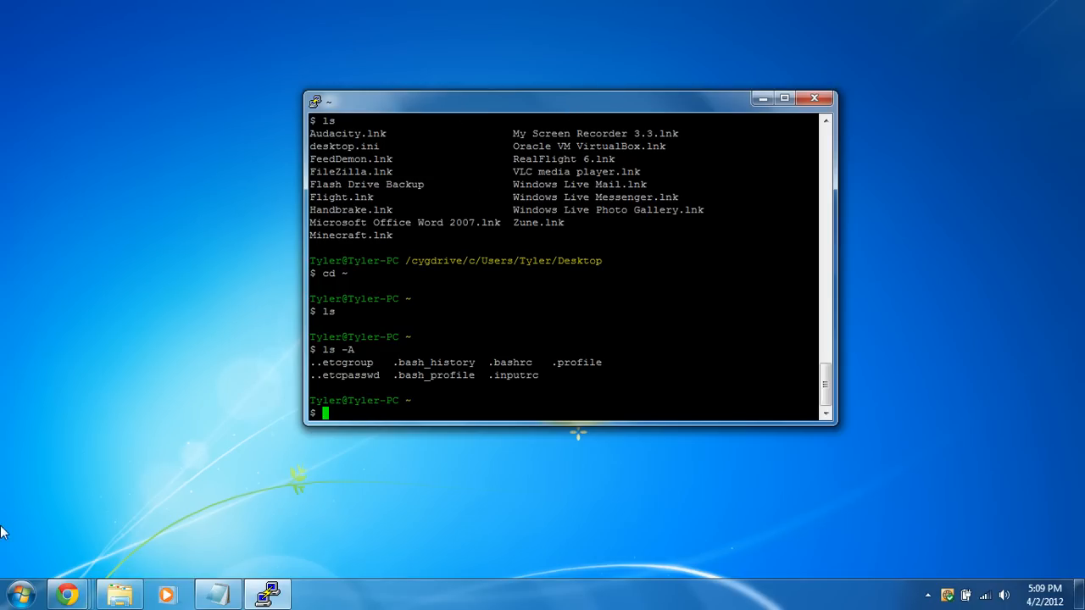
- Run ipconfig in Command Prompt to show the wireless IPv4 address 10.1.9.32
left_click(20, 593)
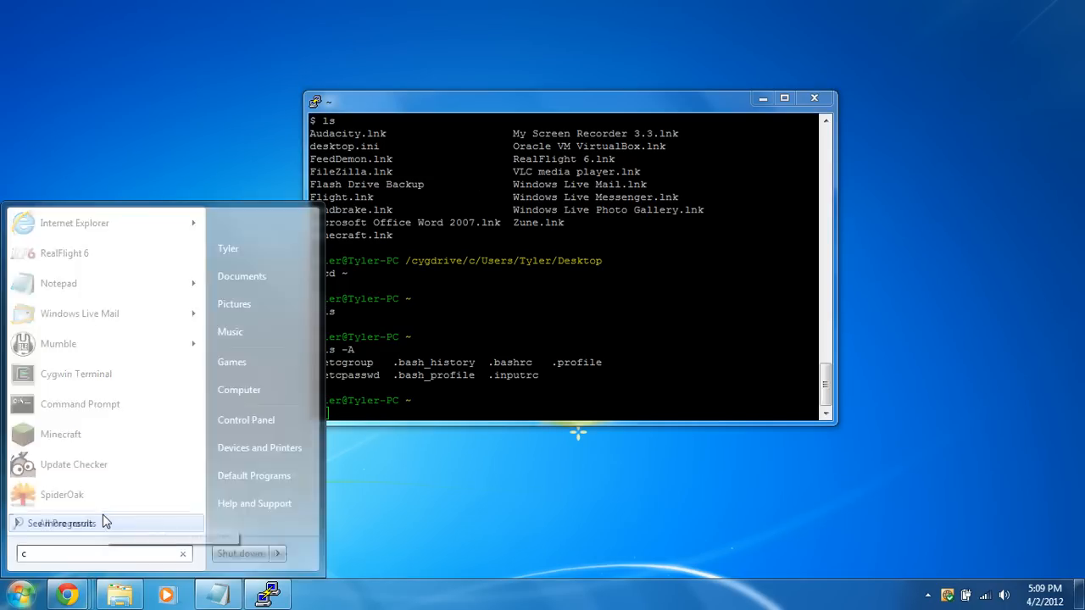
left_click(79, 404)
type("ipconfig")
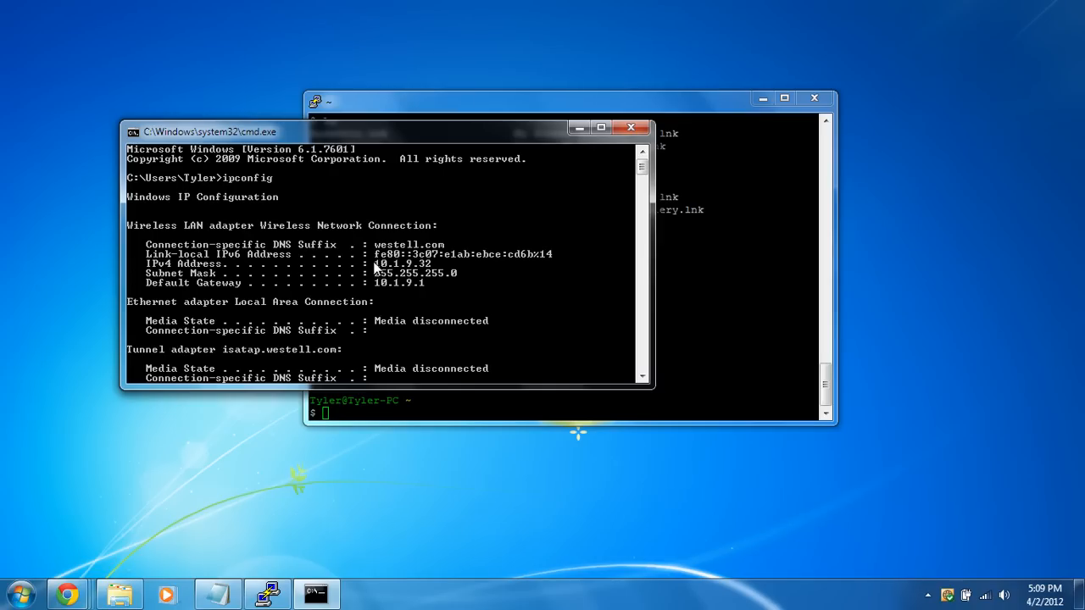
mouse_move(390, 270)
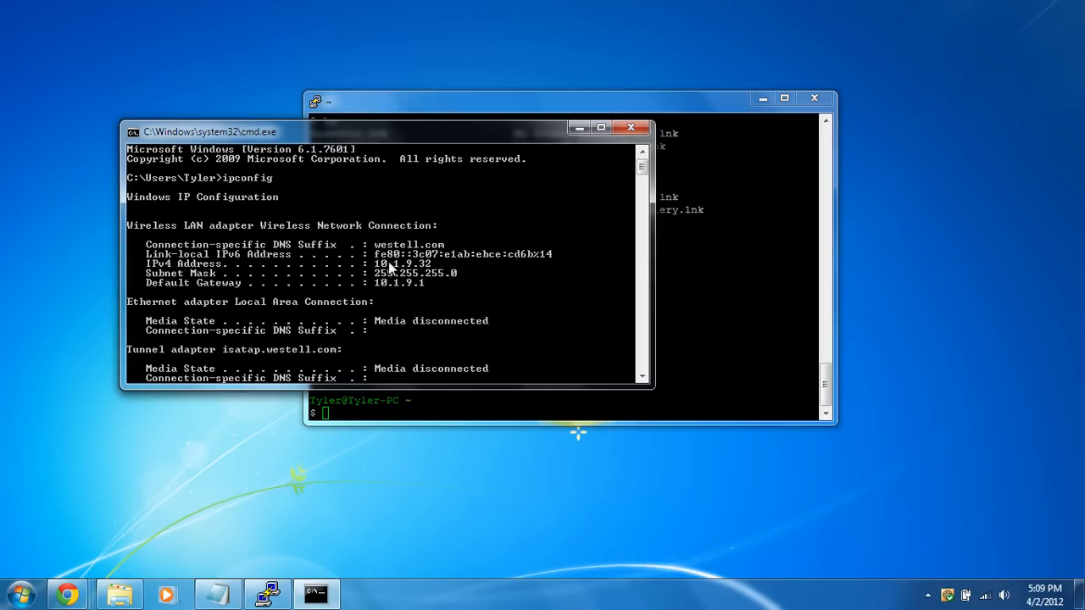
mouse_move(371, 270)
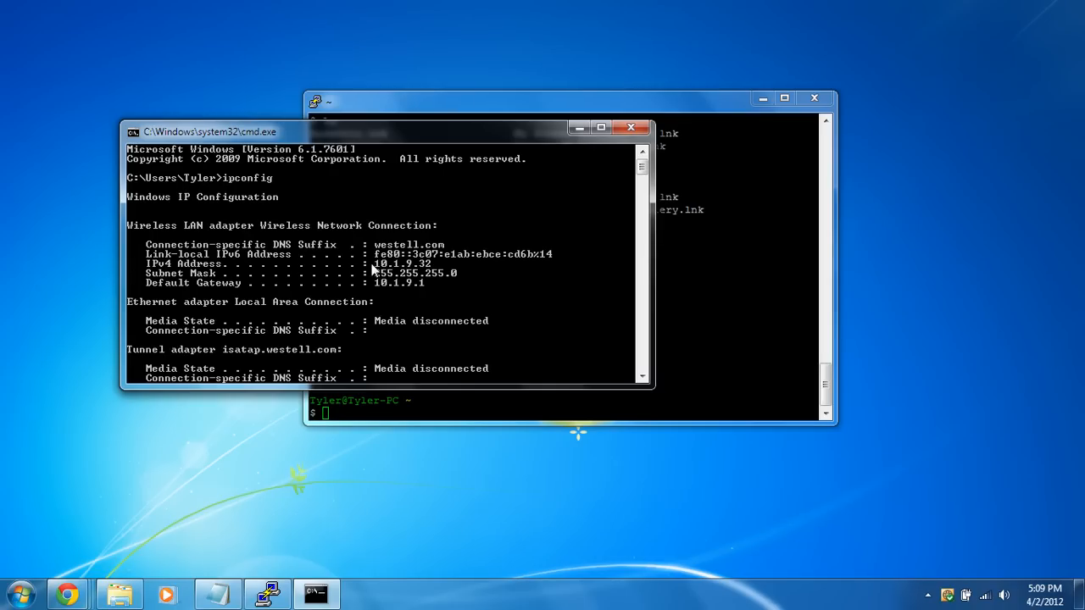
mouse_move(403, 271)
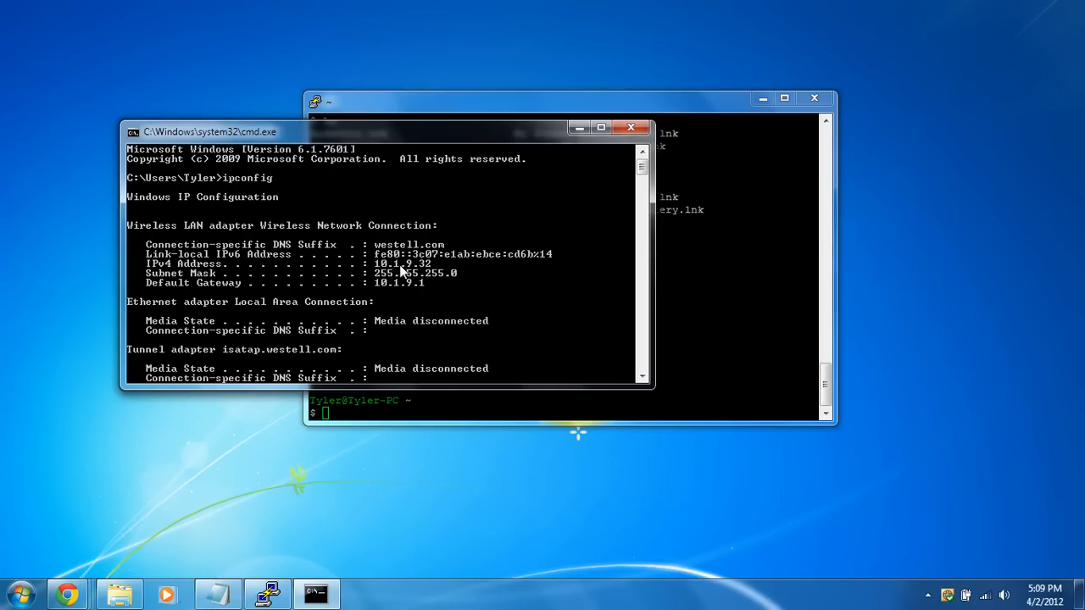
mouse_move(439, 167)
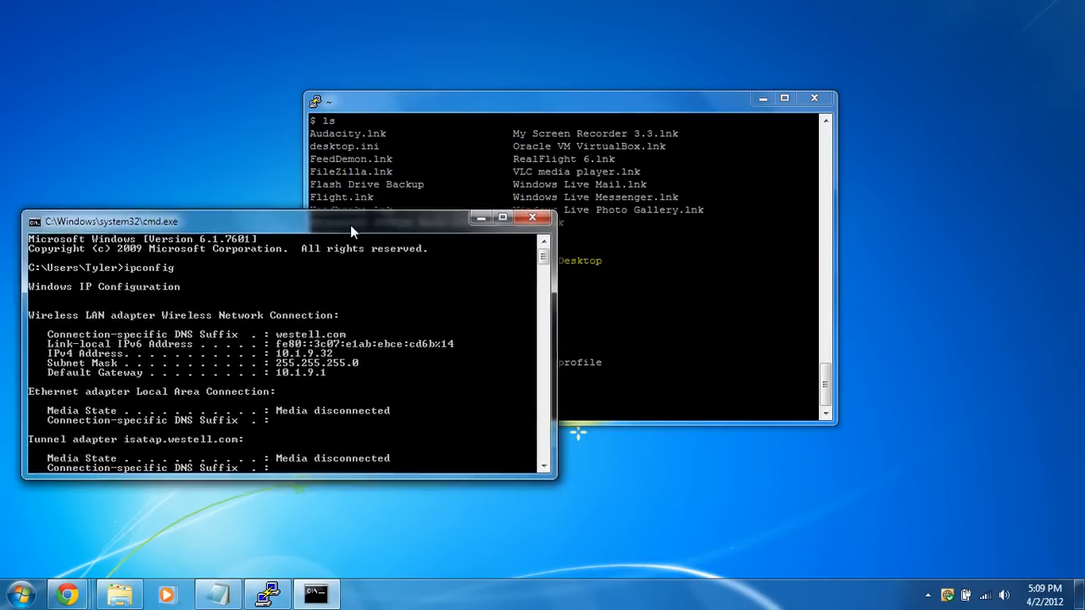
left_click_drag(327, 102, 627, 127)
type("cmd")
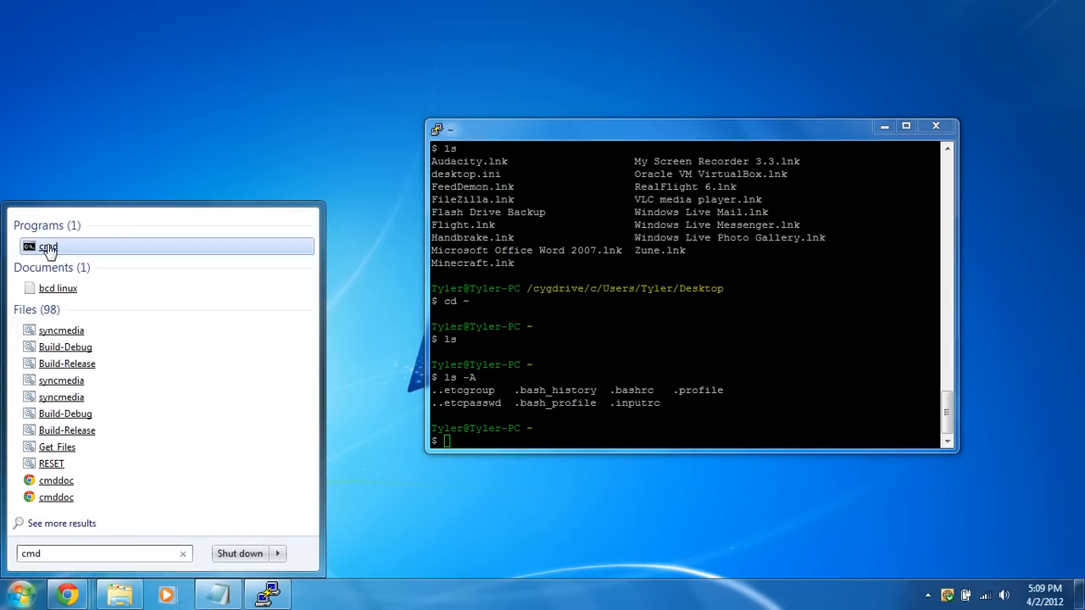
- Dismiss the Start menu search and centre the PuTTY window on the desktop
left_click(48, 247)
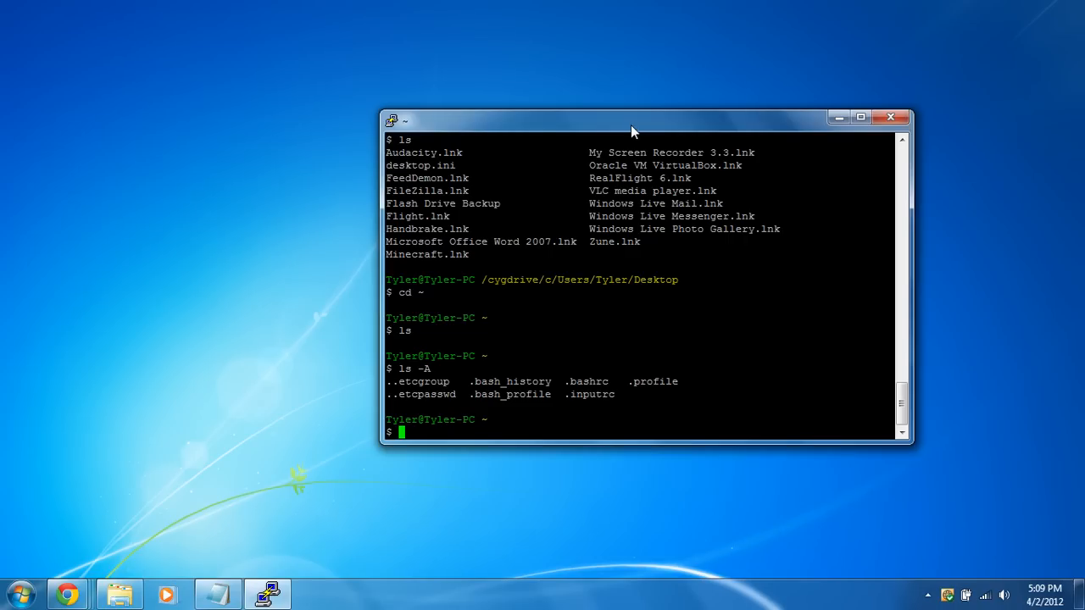
left_click_drag(631, 117, 573, 117)
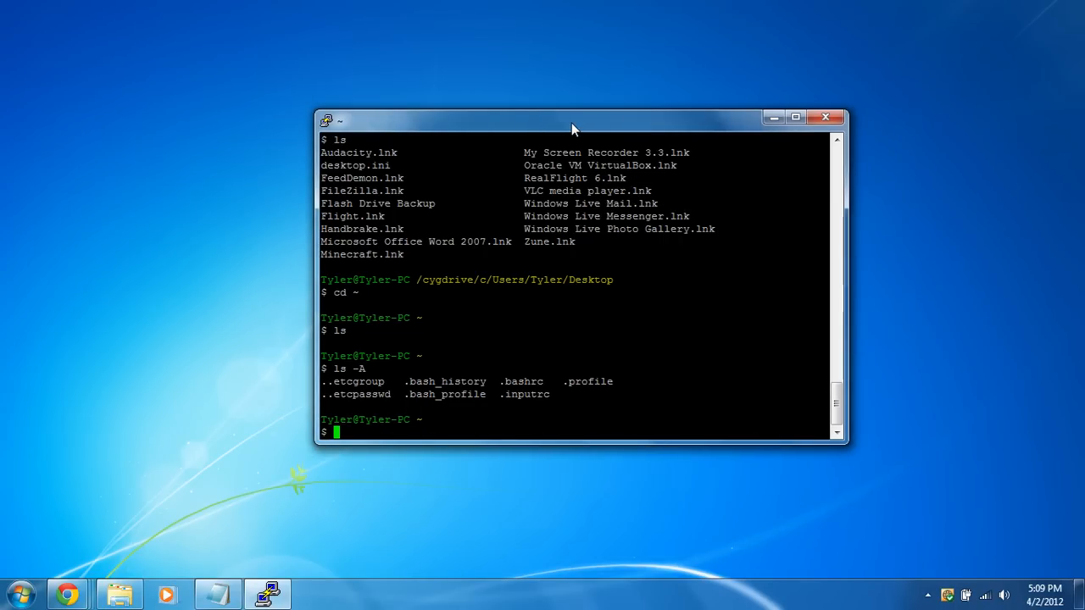